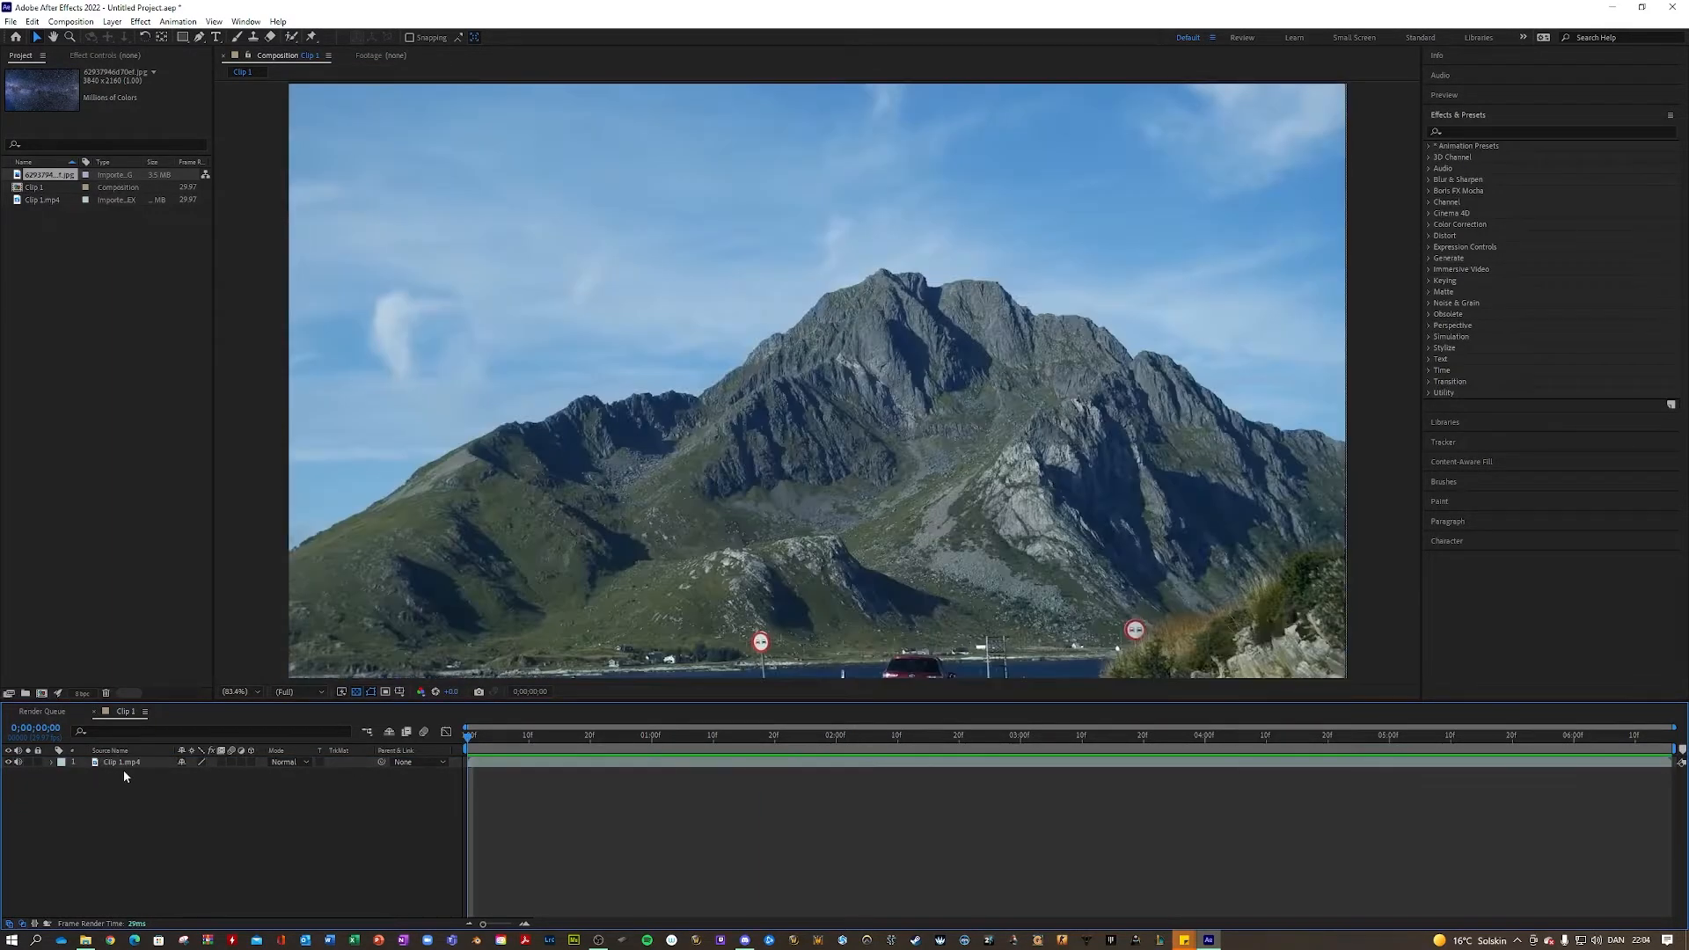
mouse_move(466, 738)
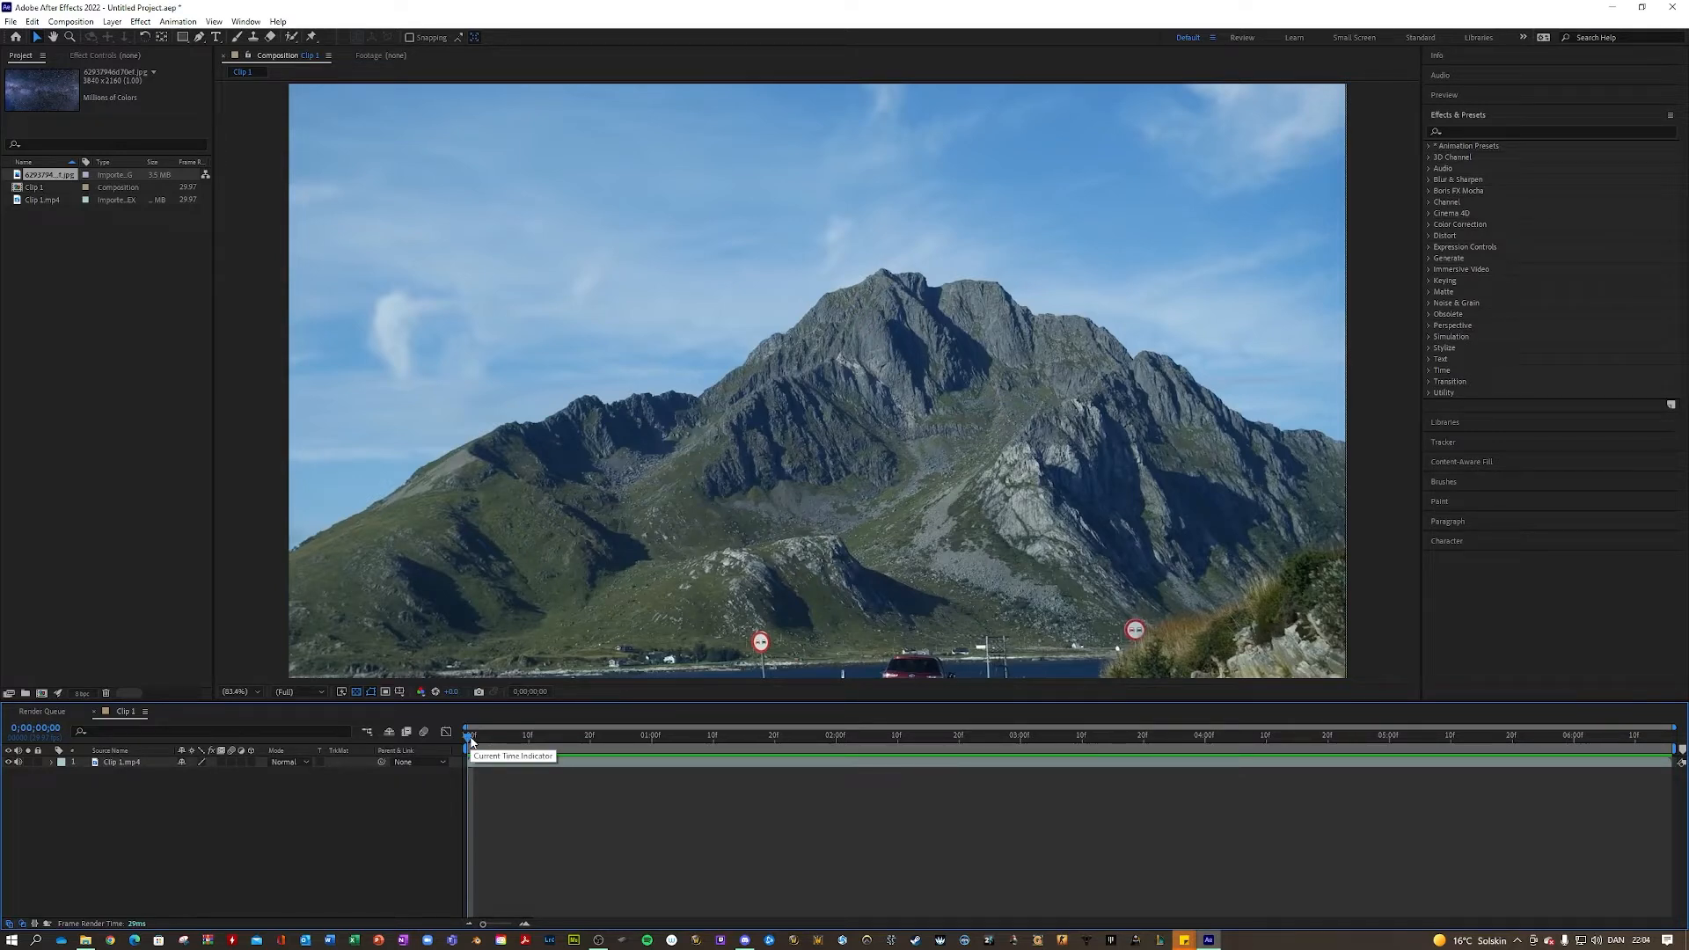
mouse_move(1042, 658)
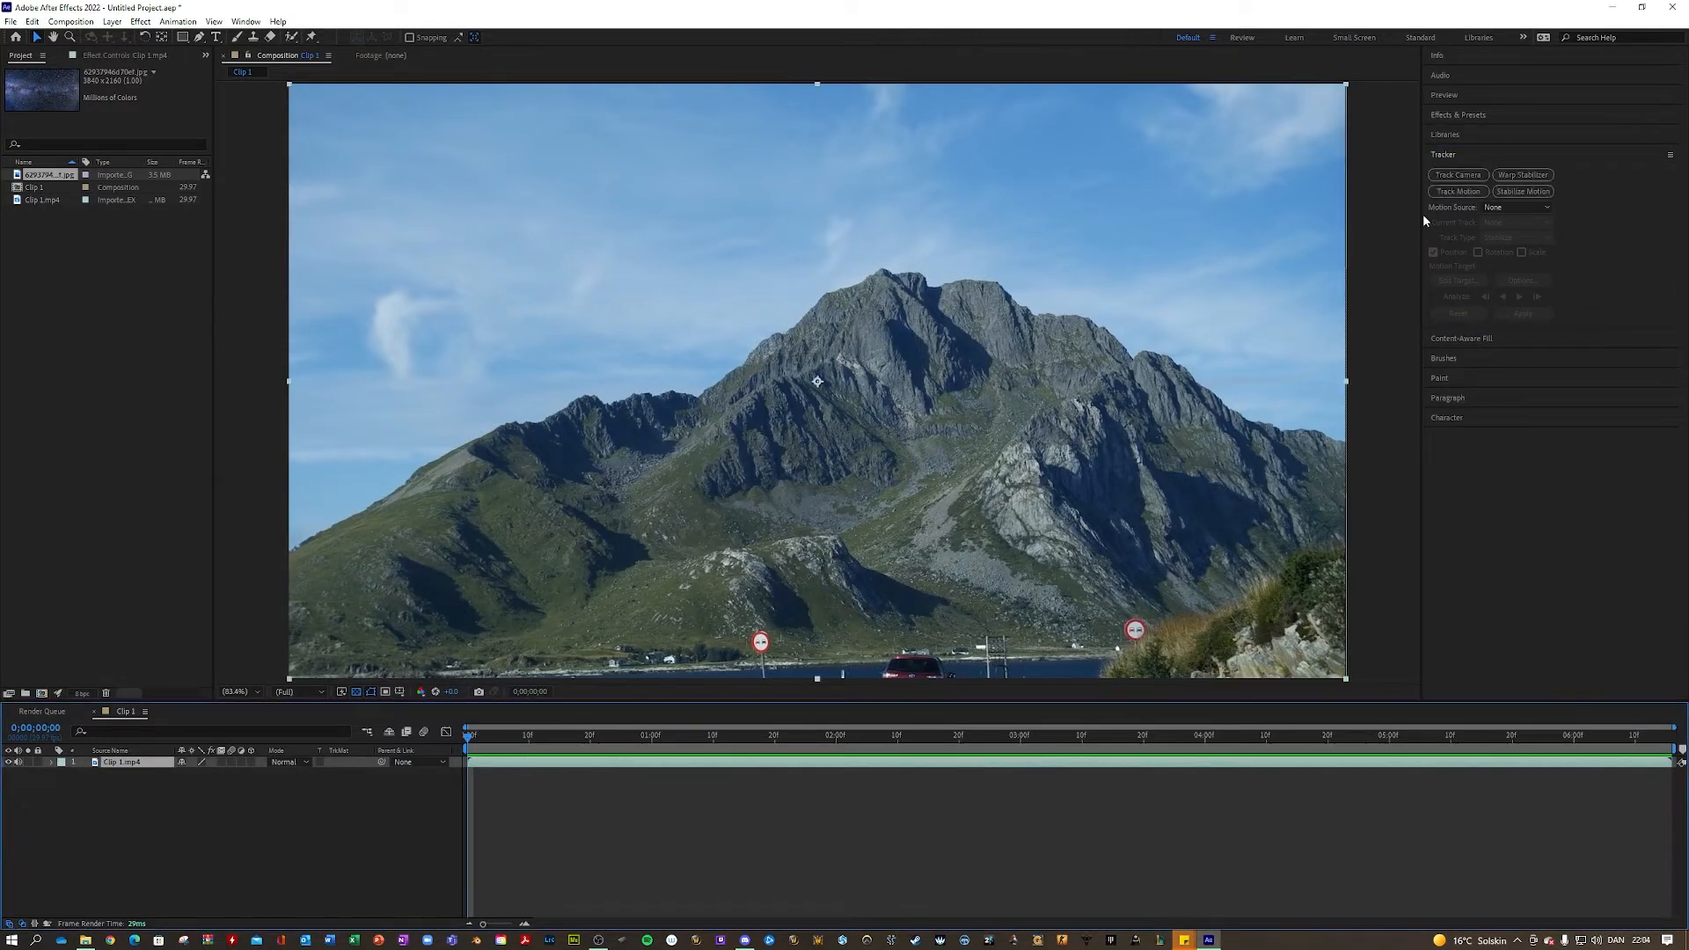
mouse_move(313, 85)
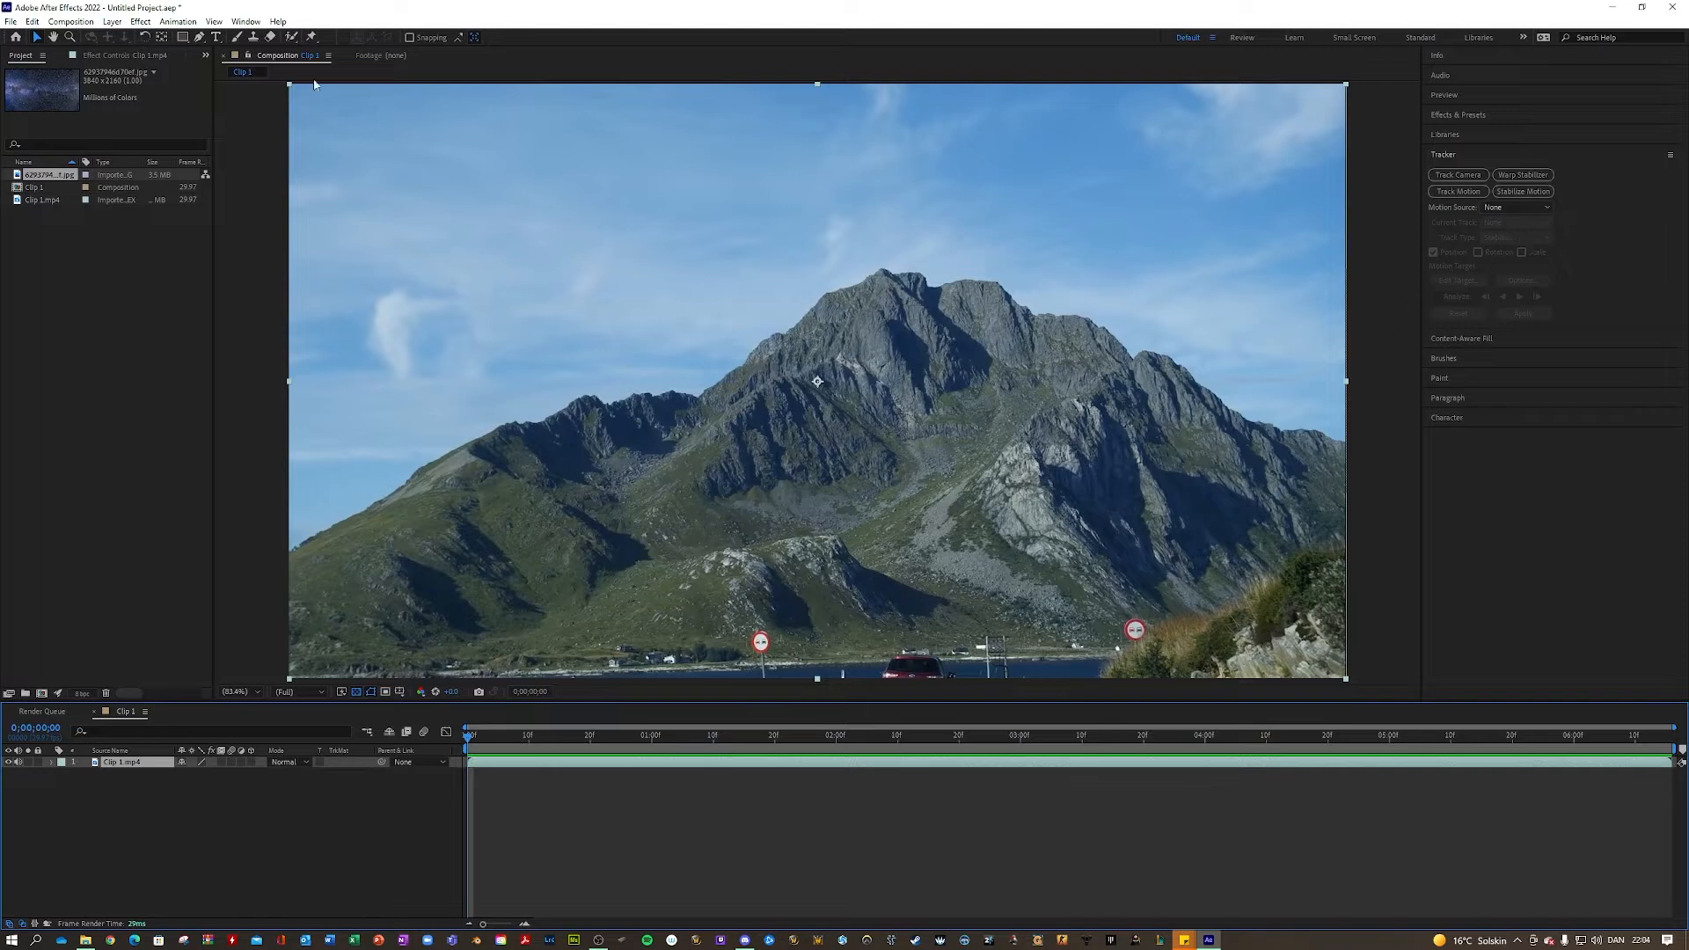
Reopen the Tracker panel from the Window menu.
click(244, 21)
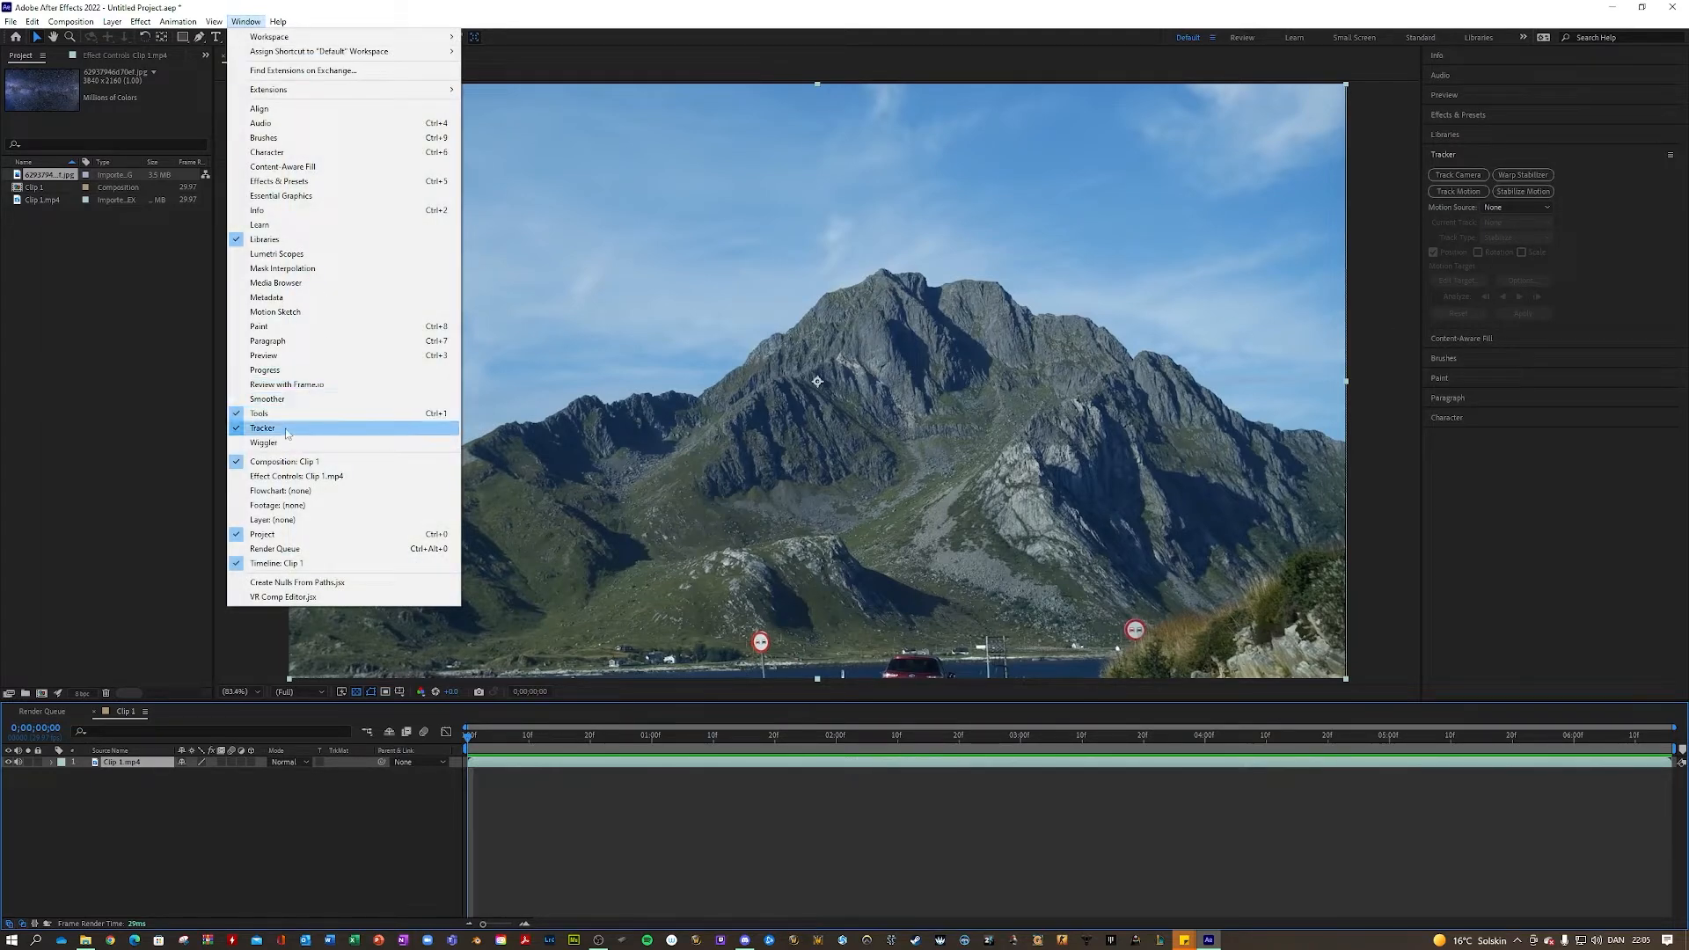
click(263, 427)
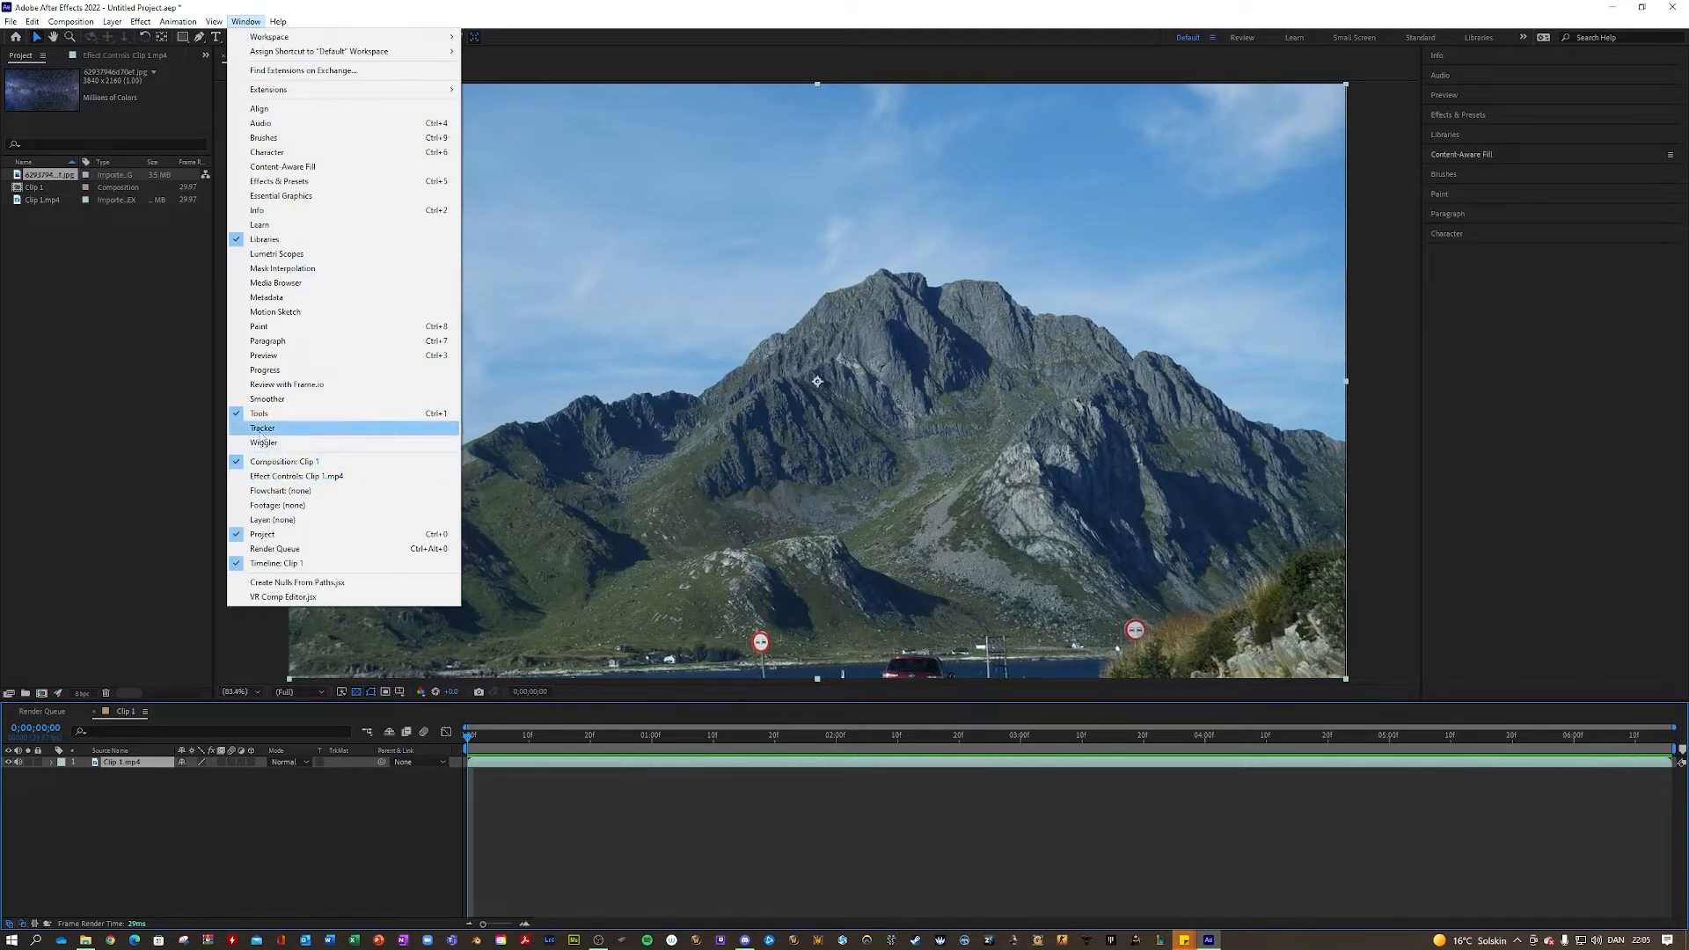
click(262, 428)
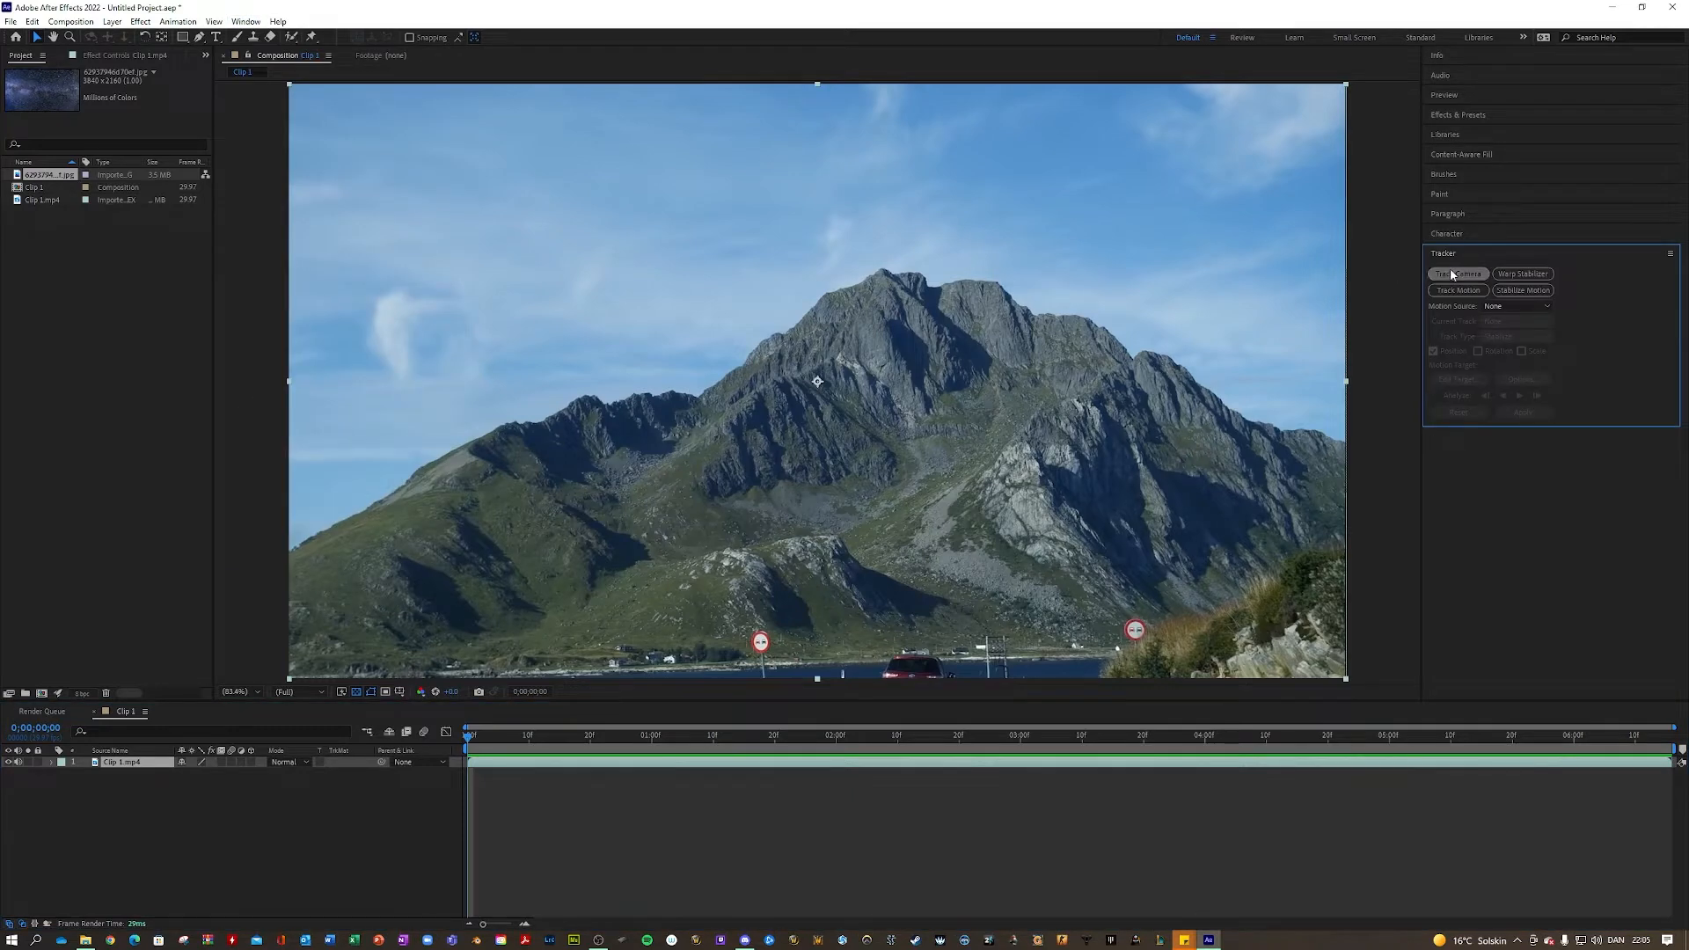
Run Track Camera on the mountain clip and scrub to check the solved track points.
click(1457, 273)
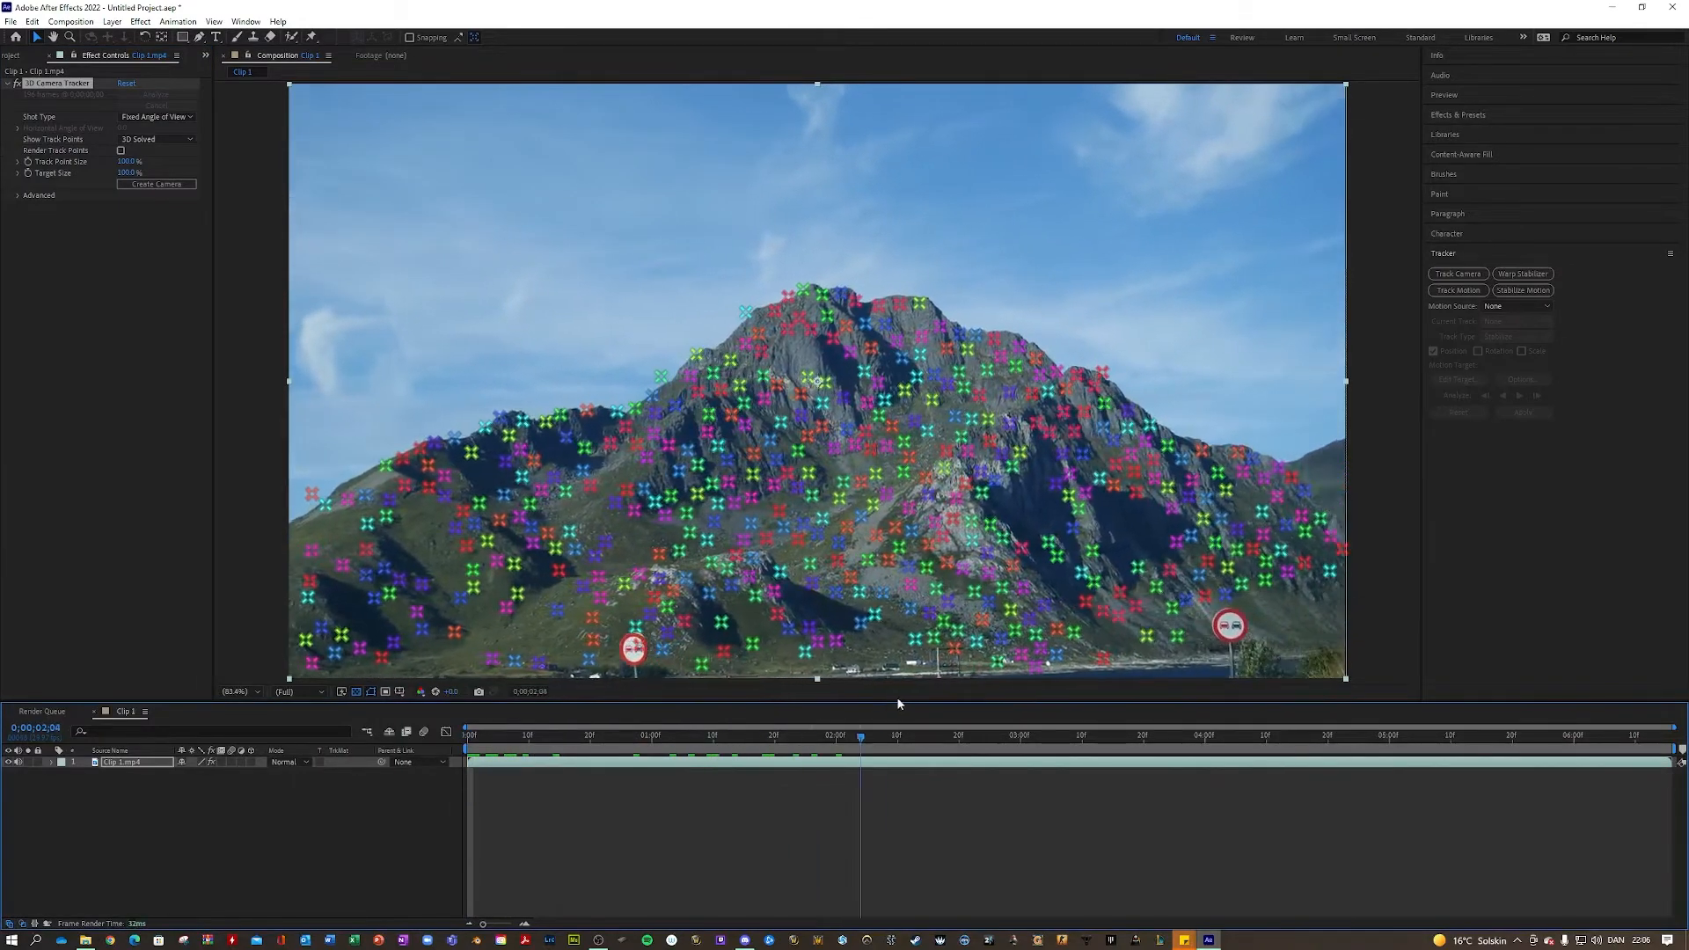
click(1169, 735)
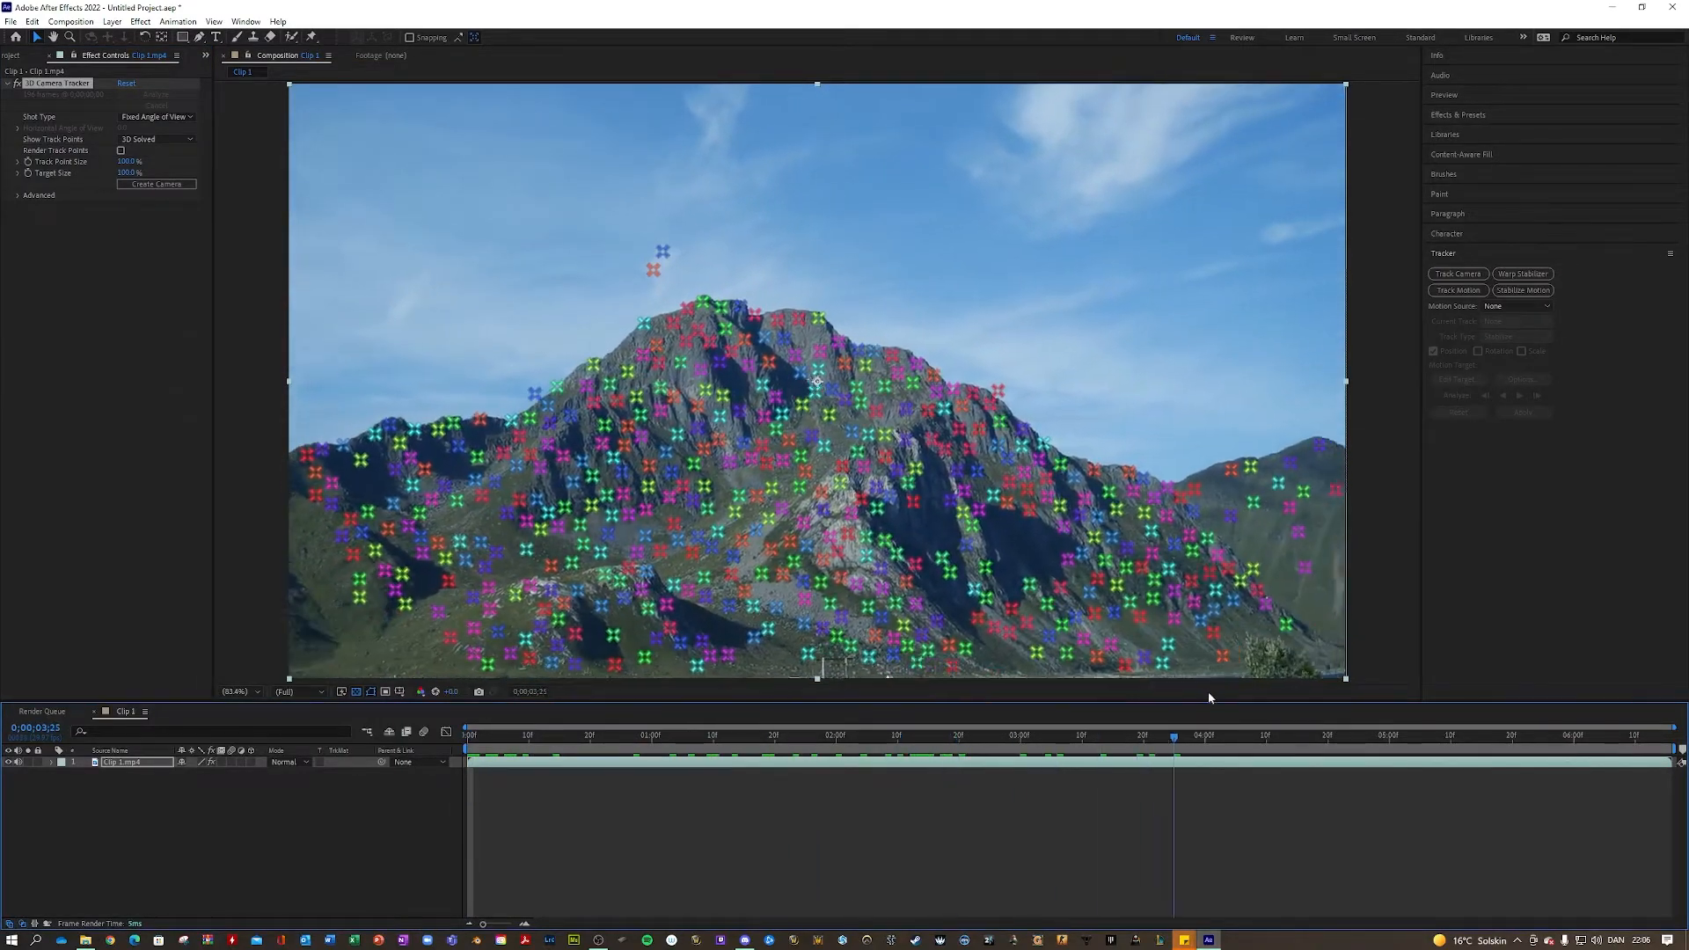
click(467, 735)
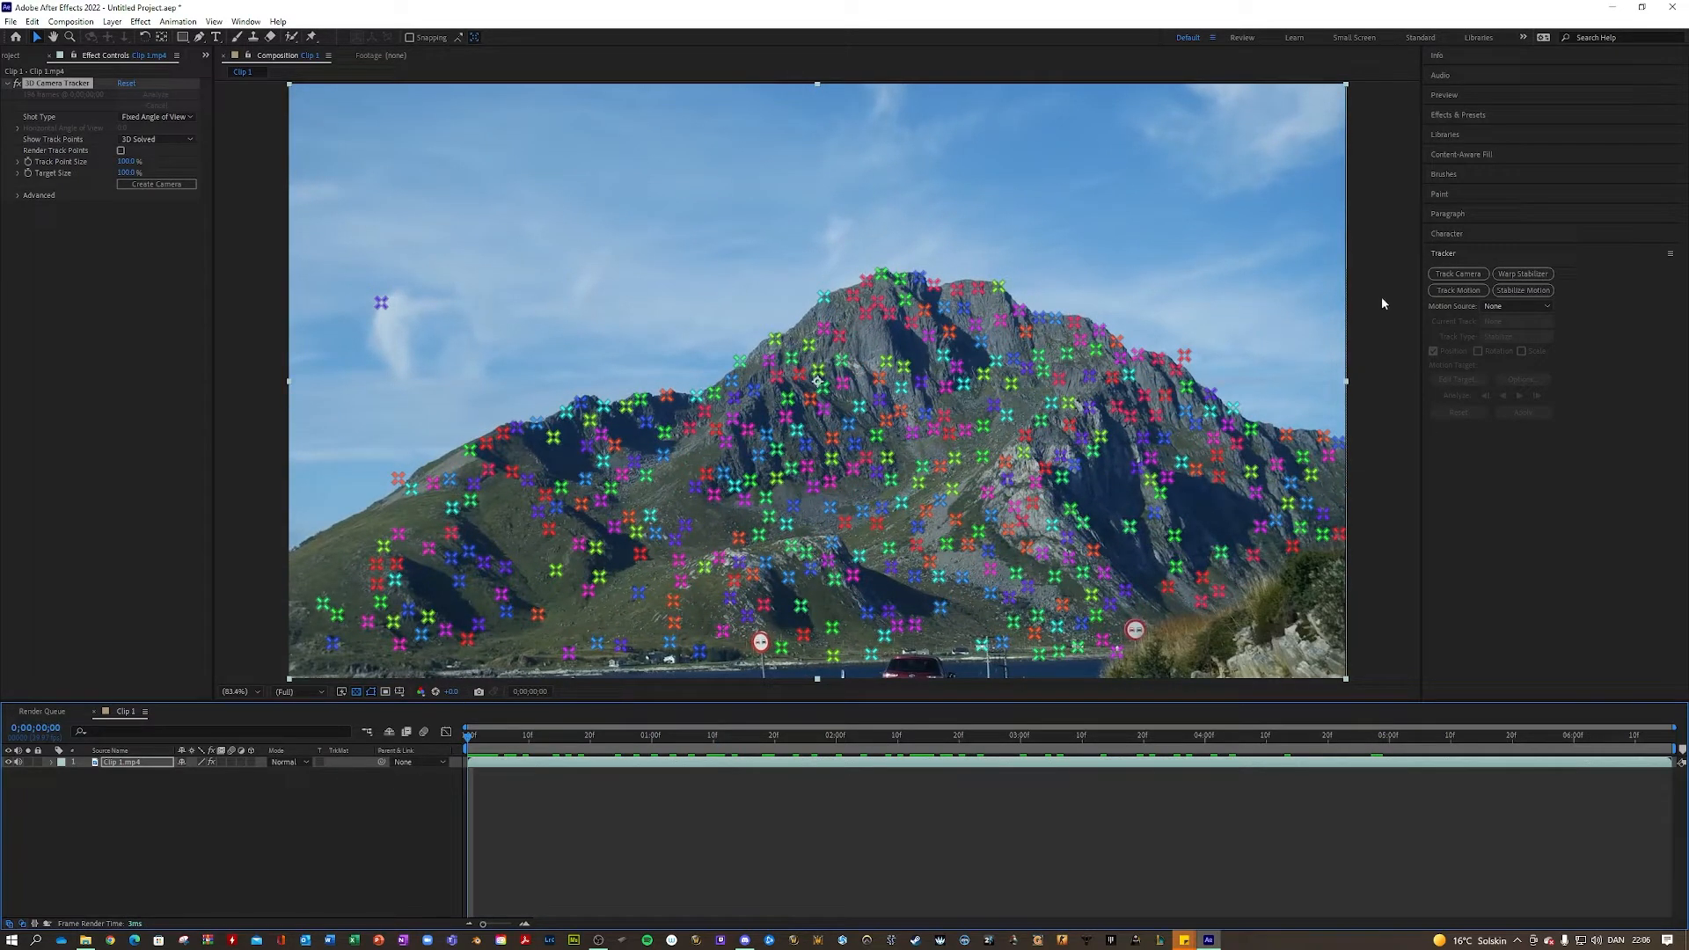
Show the Keying effects in Effects & Presets and deselect the clip to hide track points.
click(1459, 114)
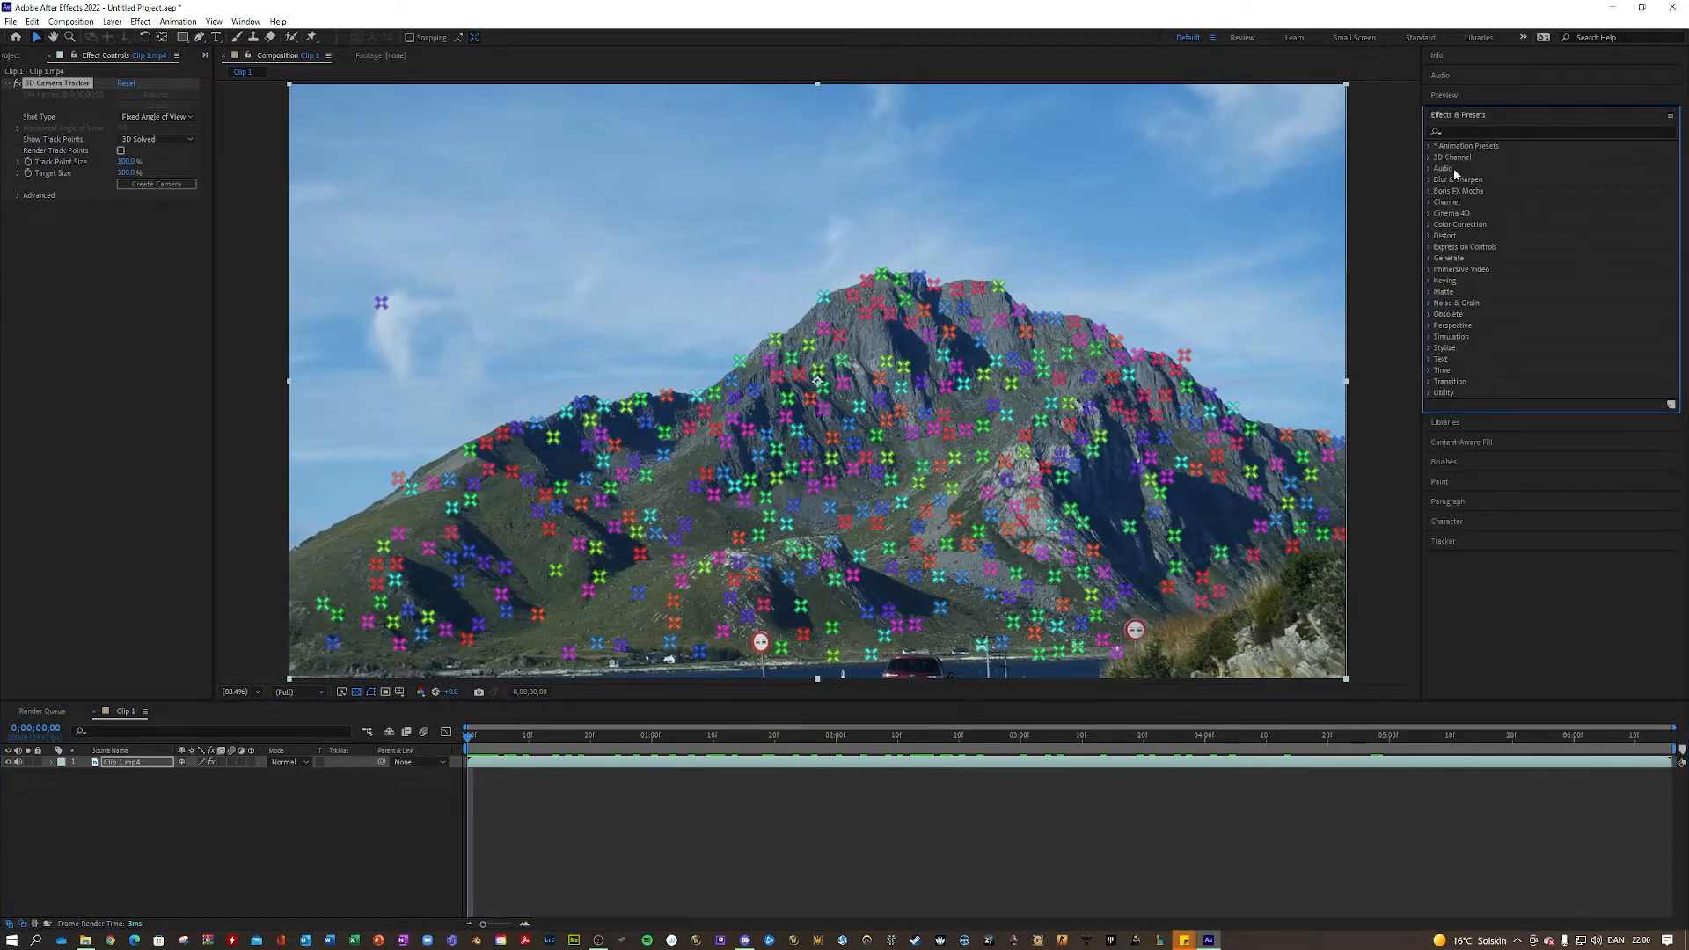
mouse_move(1433, 286)
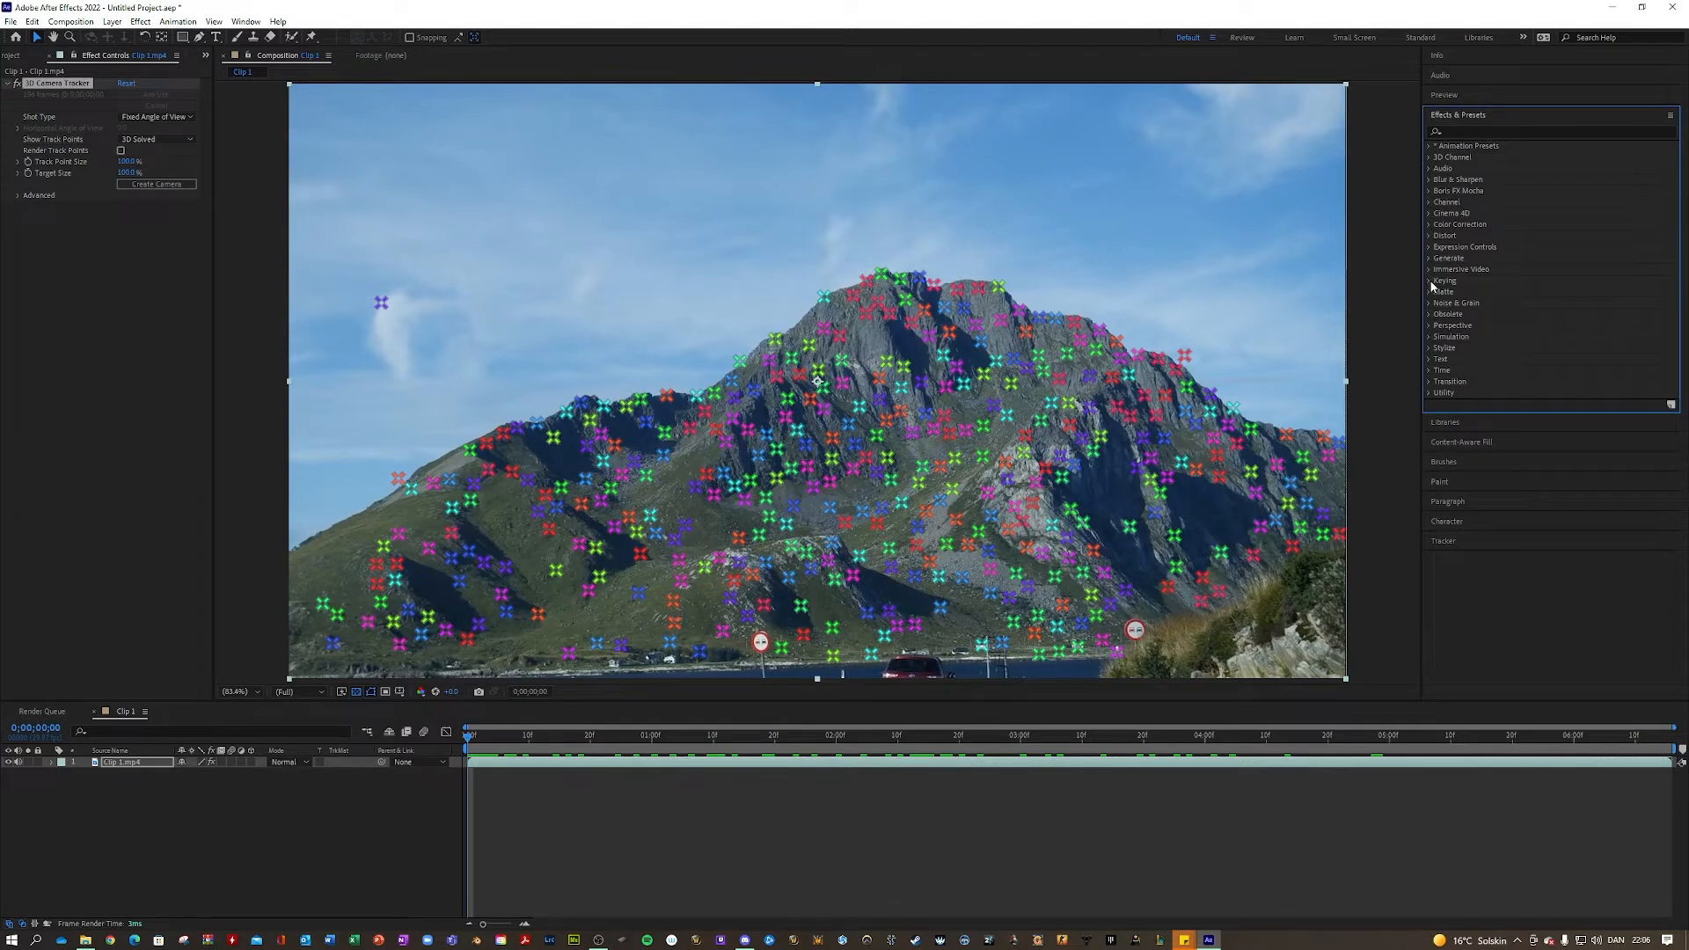
click(1445, 279)
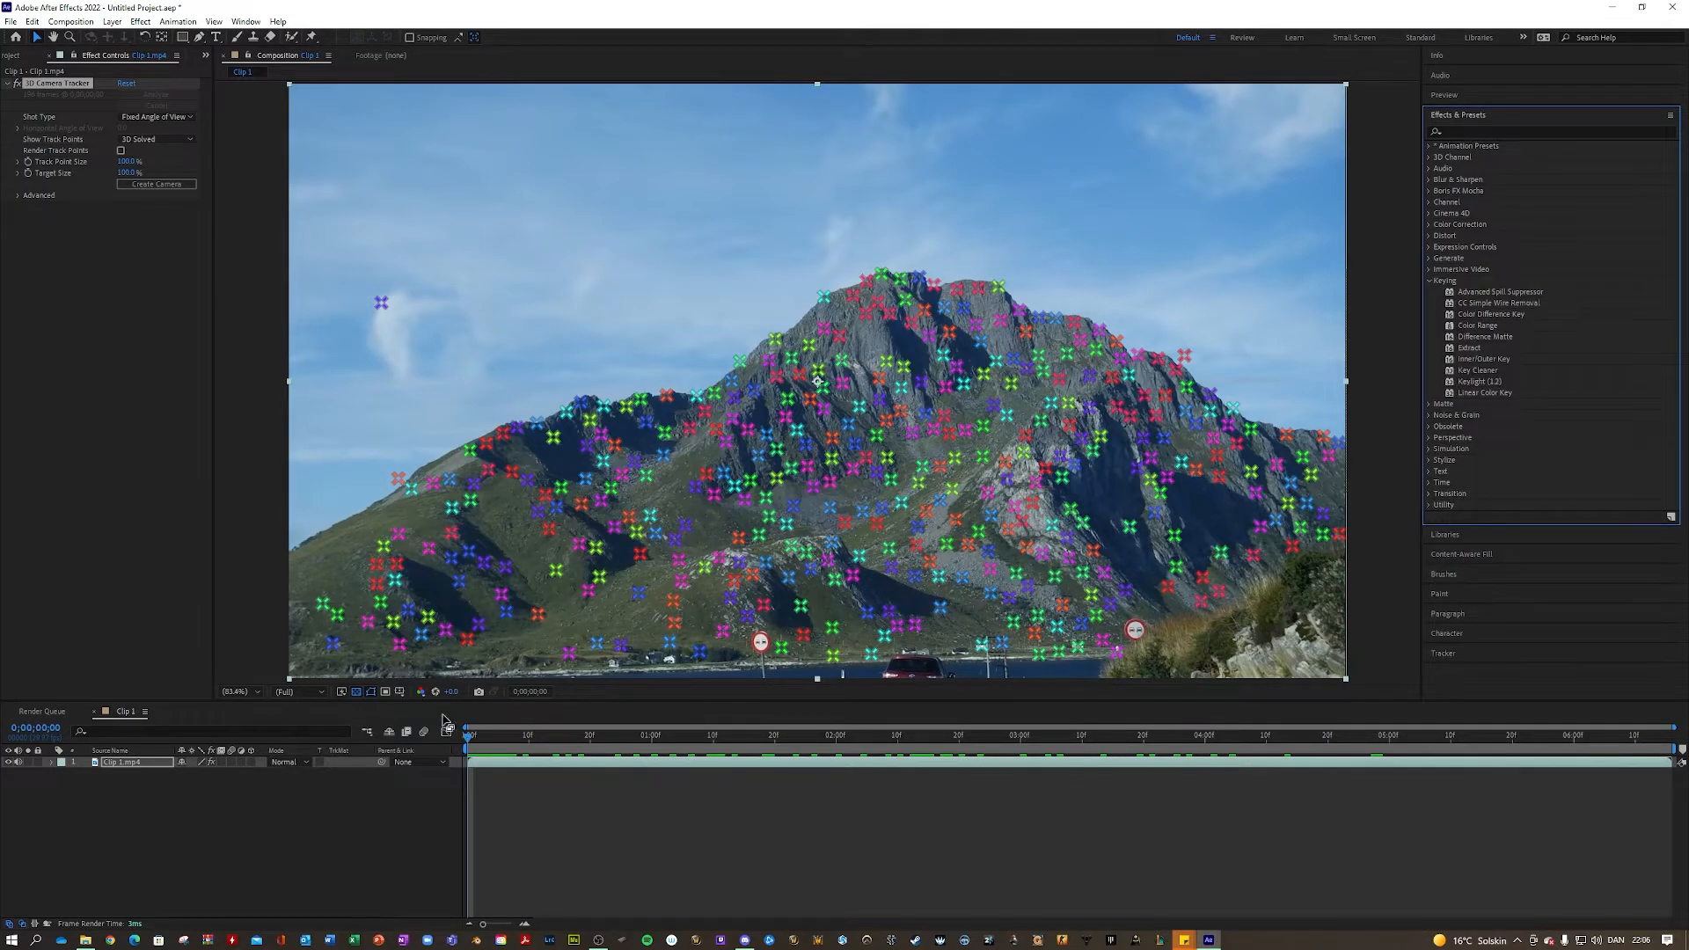
click(382, 303)
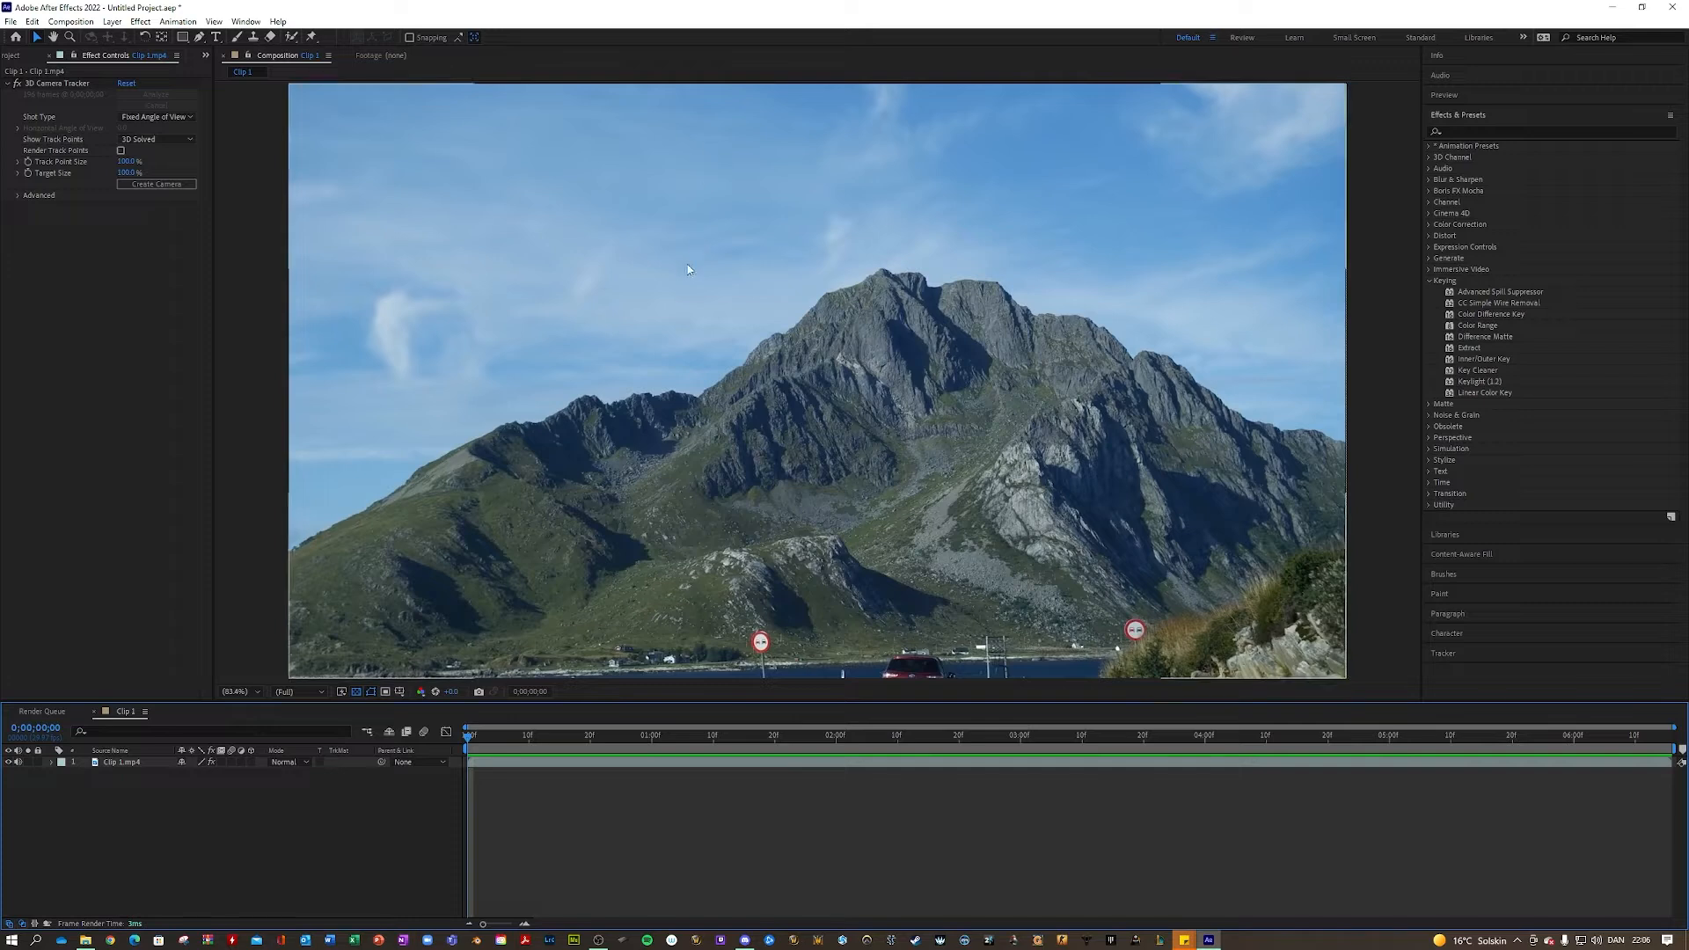
mouse_move(588, 247)
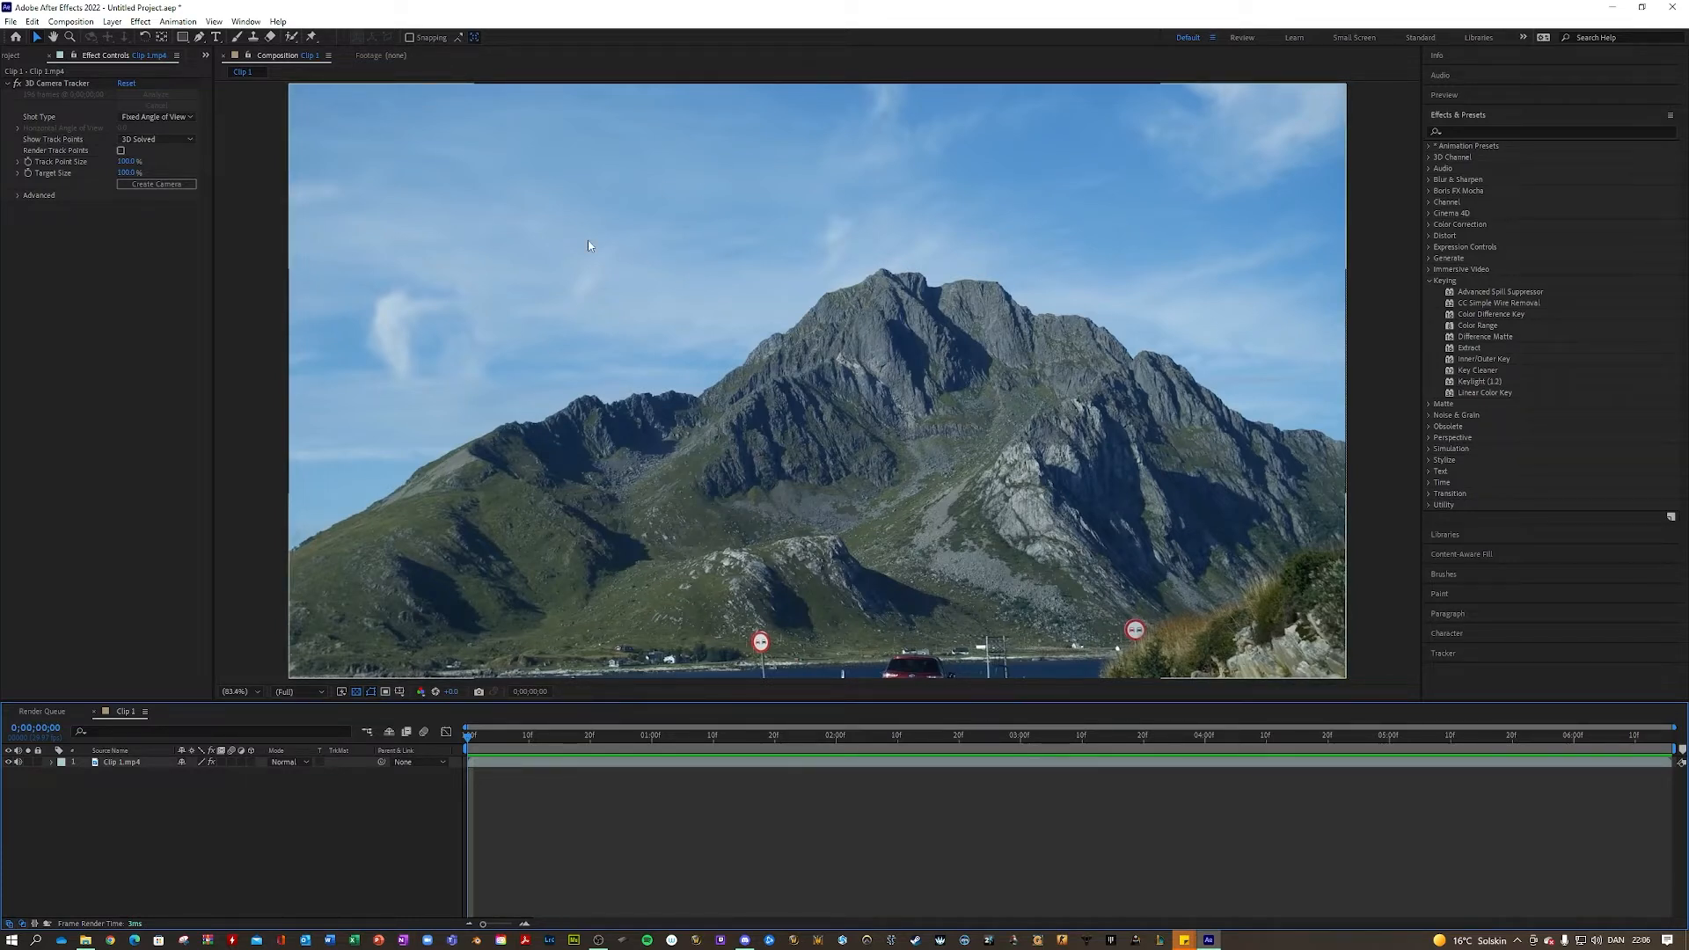
mouse_move(1495, 403)
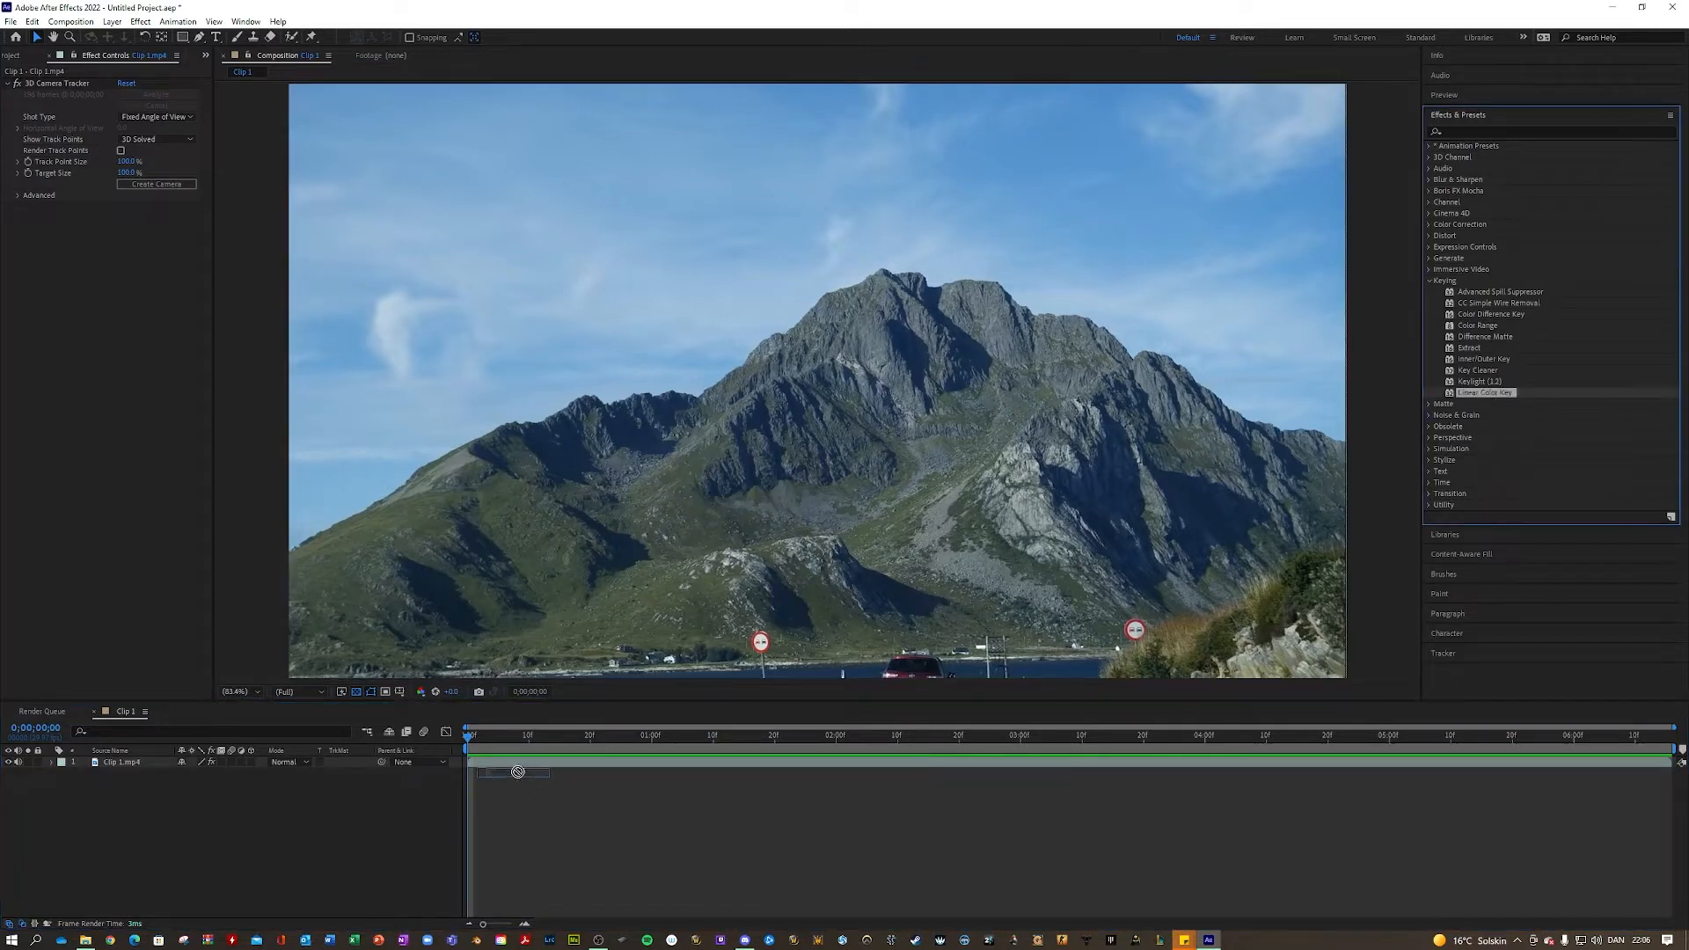
Key out the blue sky with Linear Color Key on Clip 1.mp4, tuning tolerance and softness at the edges.
double_click(1486, 392)
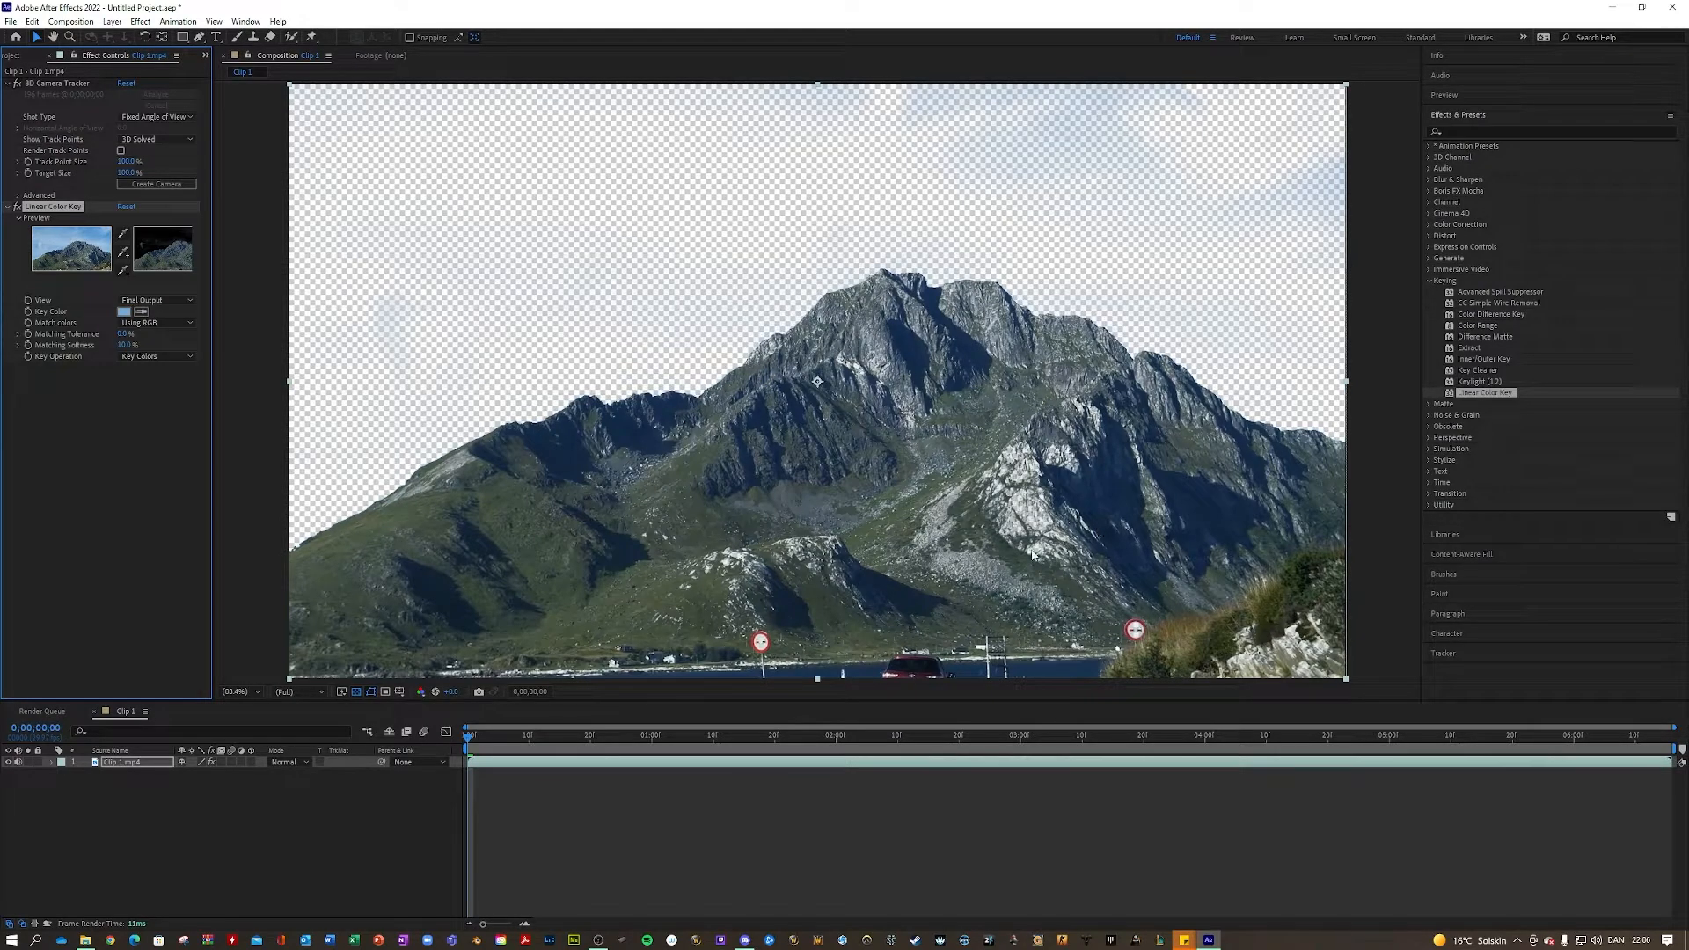
click(241, 690)
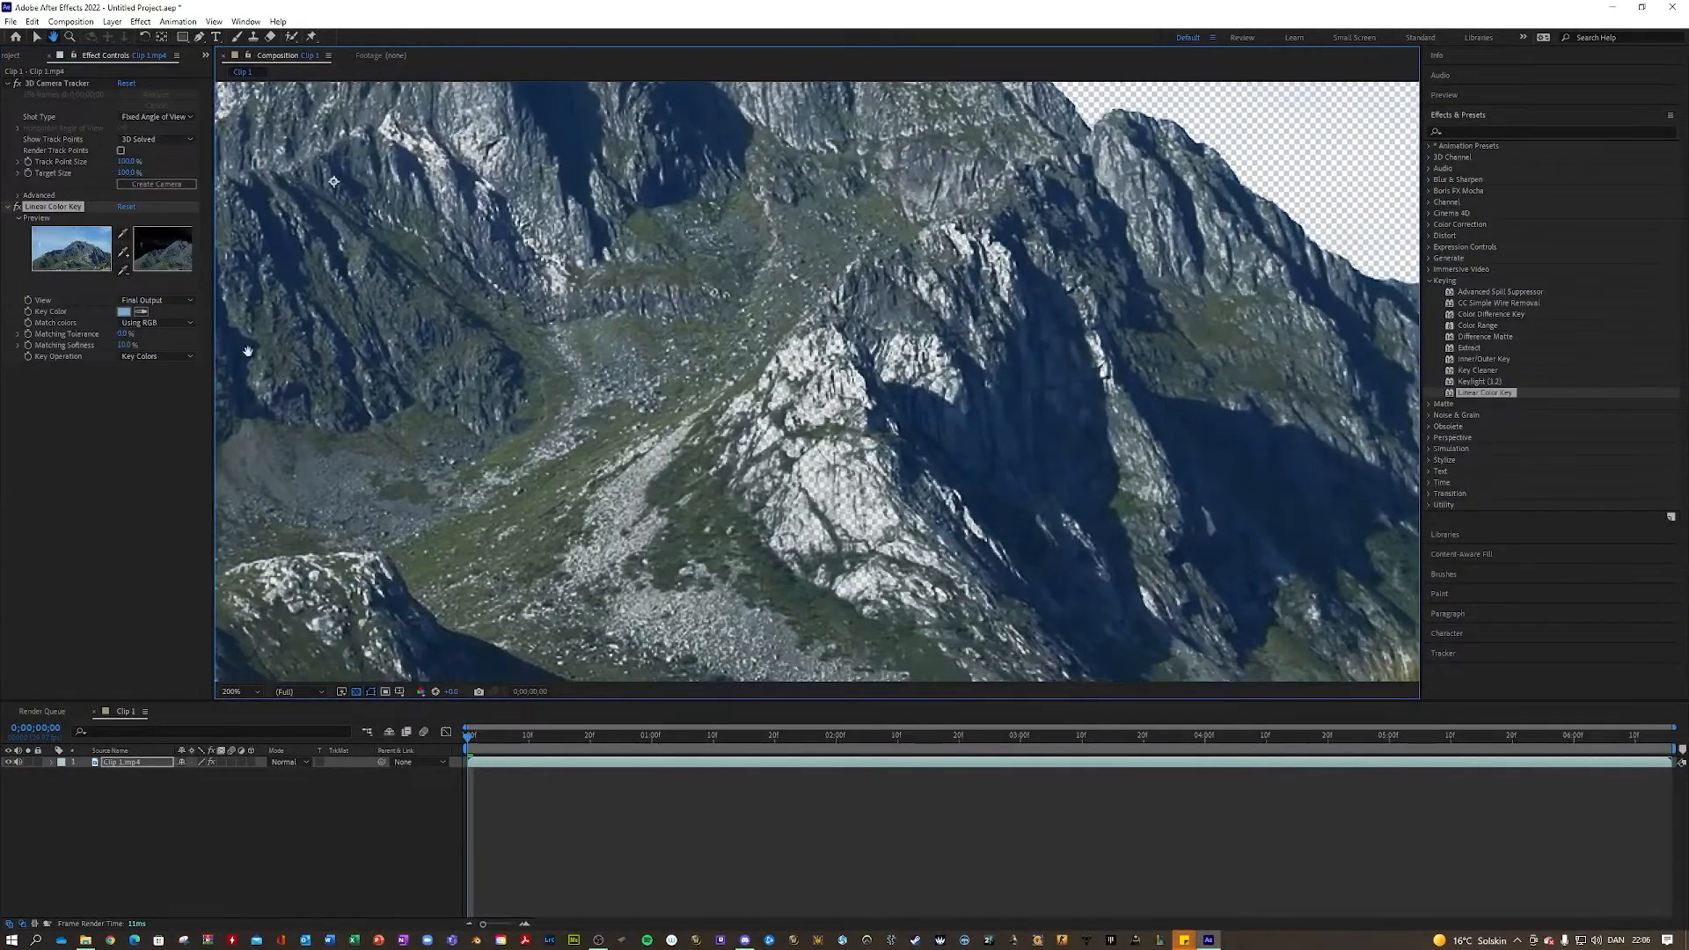
right_click(99, 387)
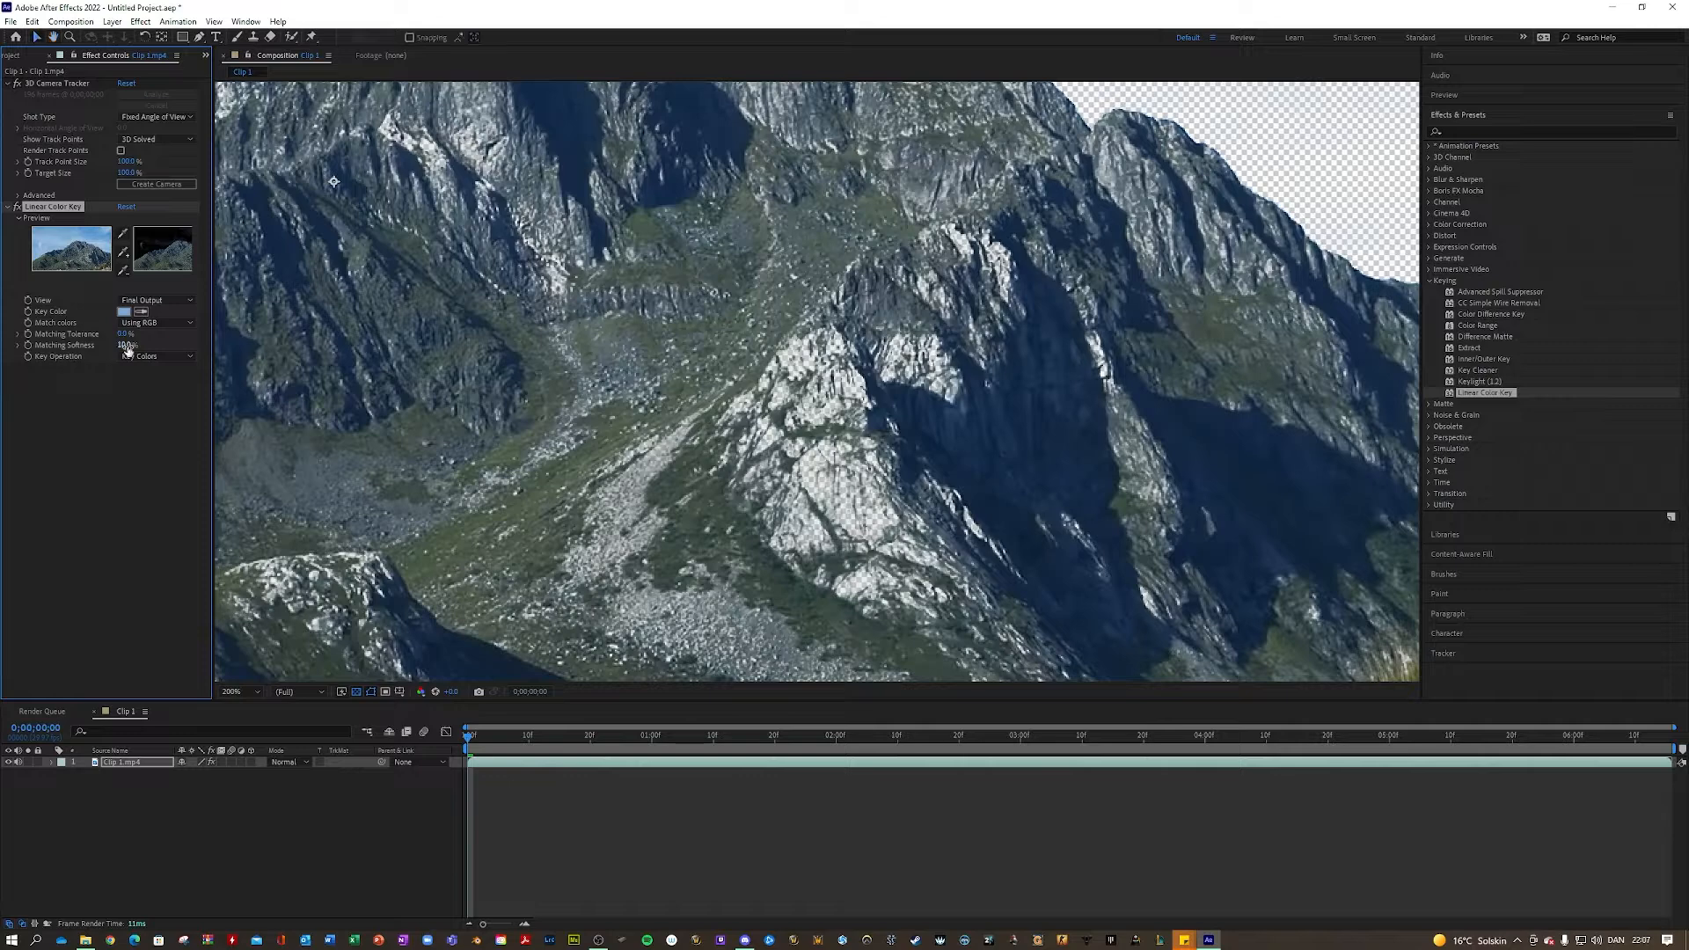
click(154, 357)
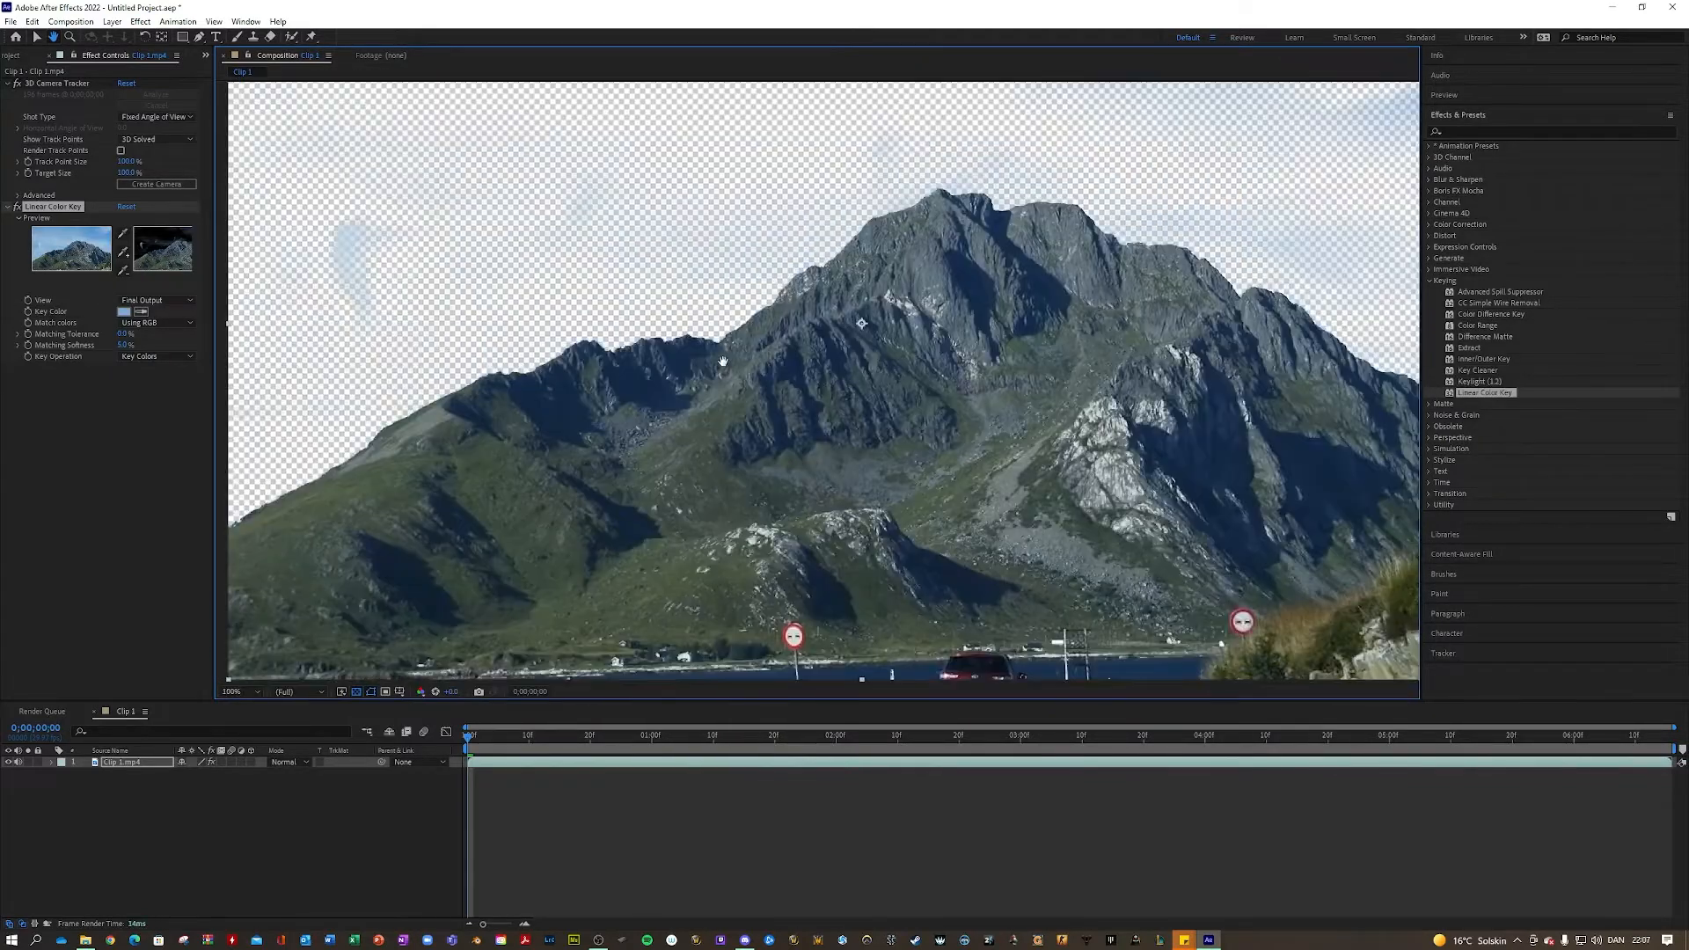
click(35, 36)
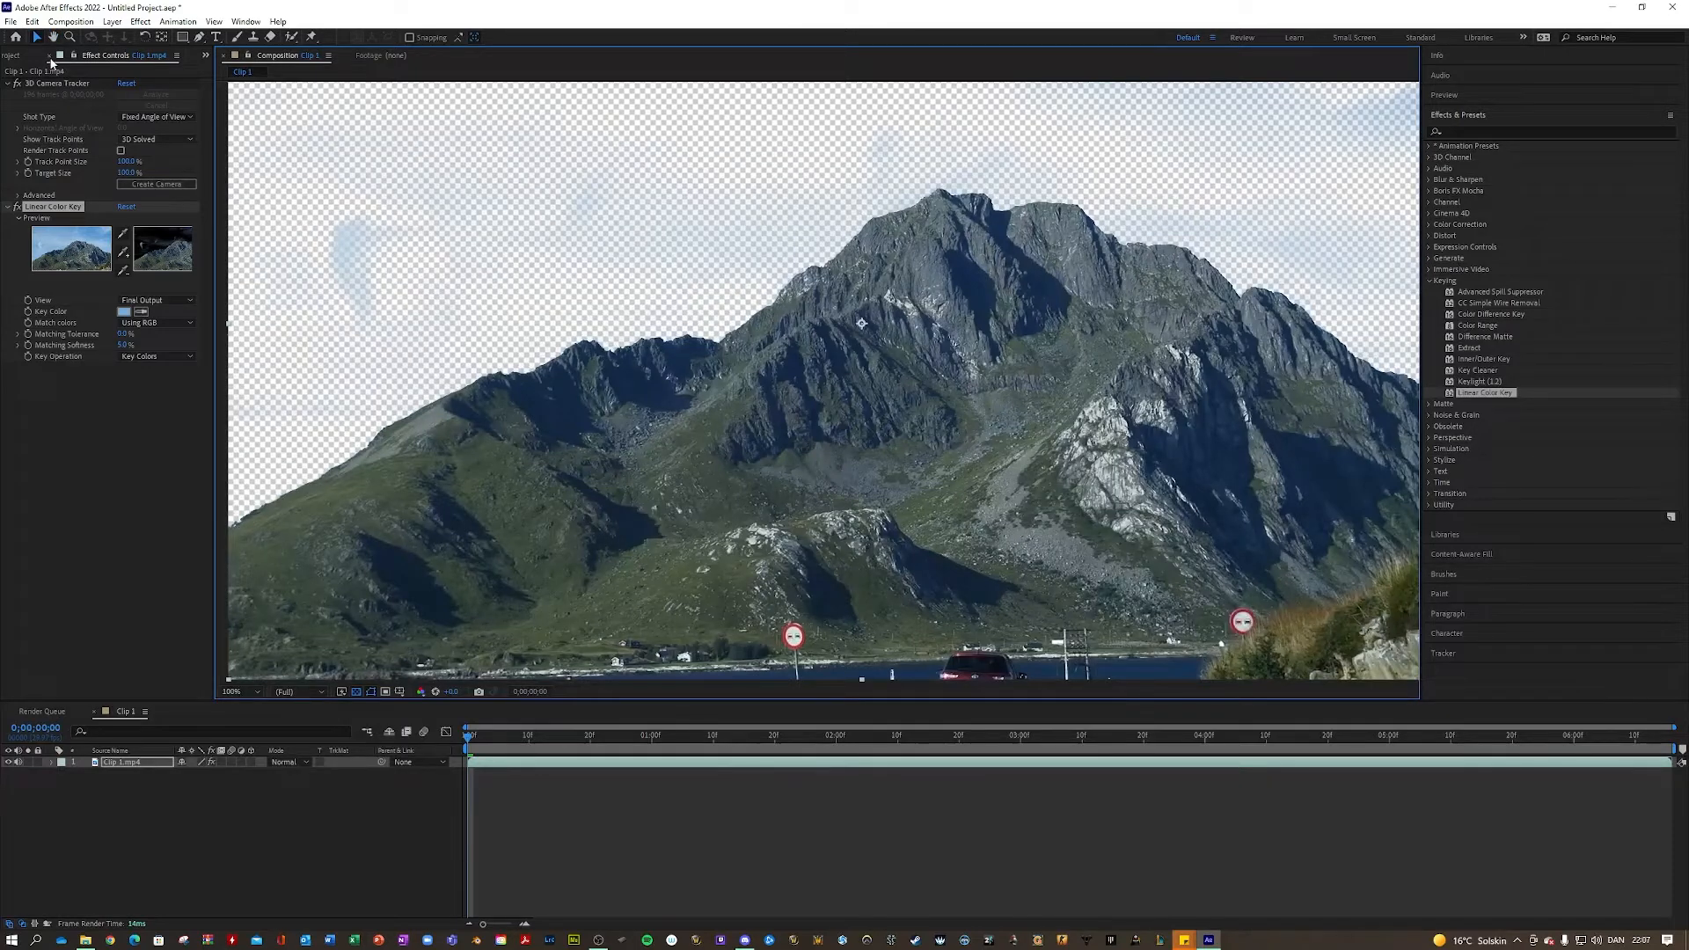
click(19, 54)
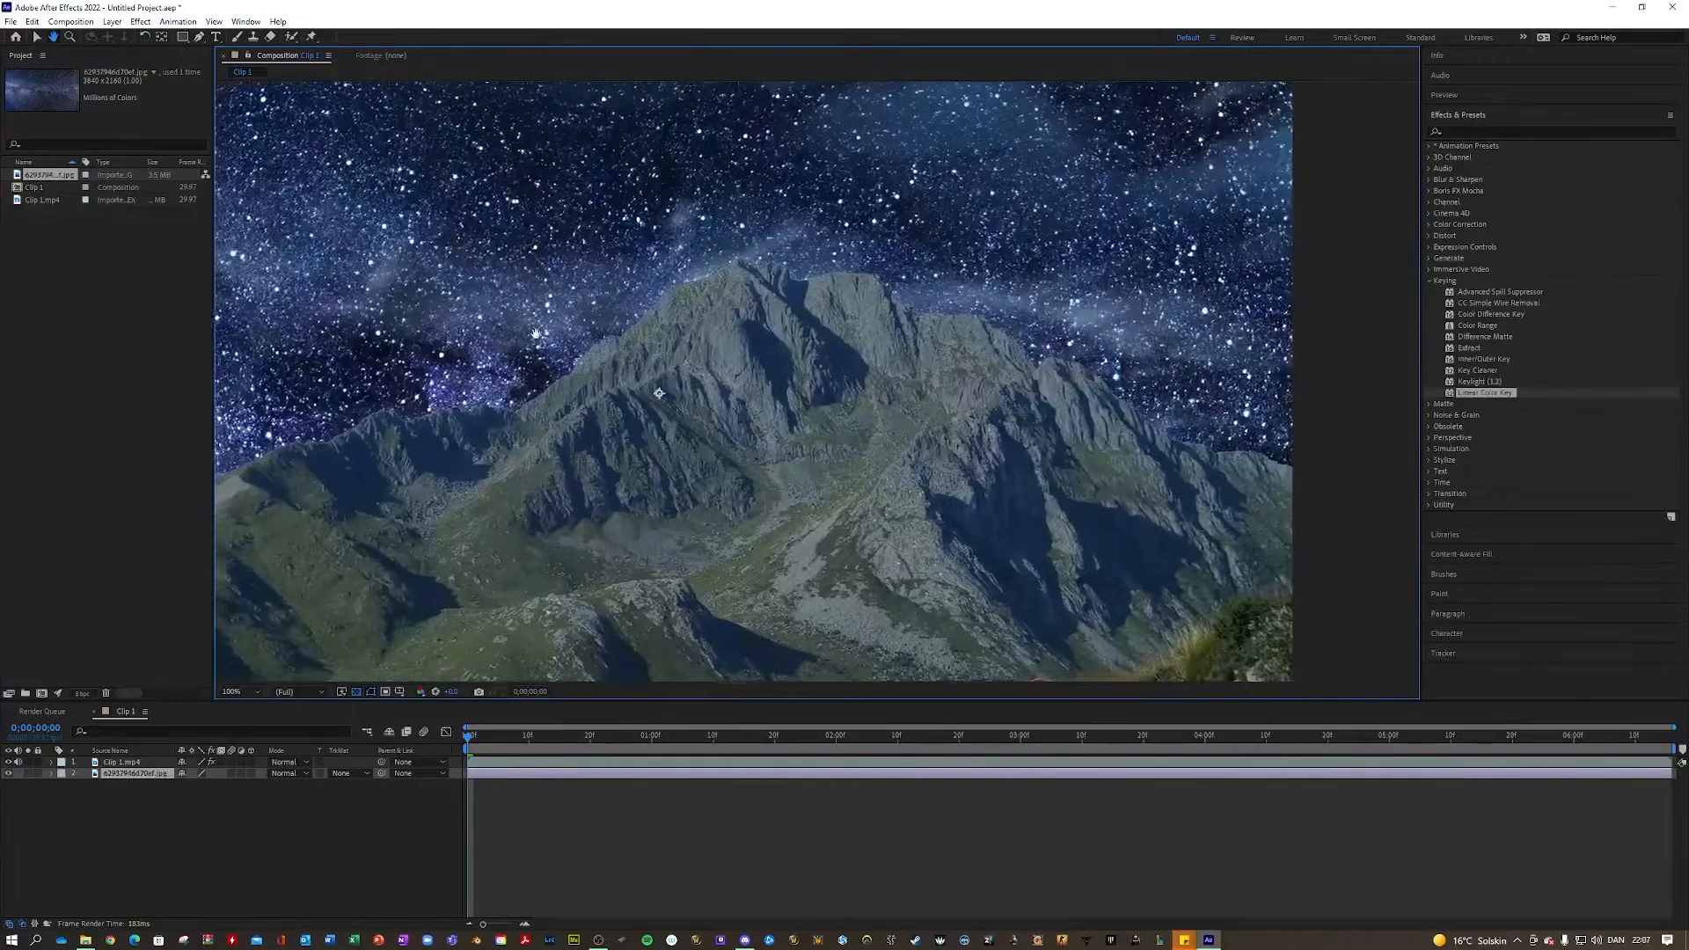
click(234, 691)
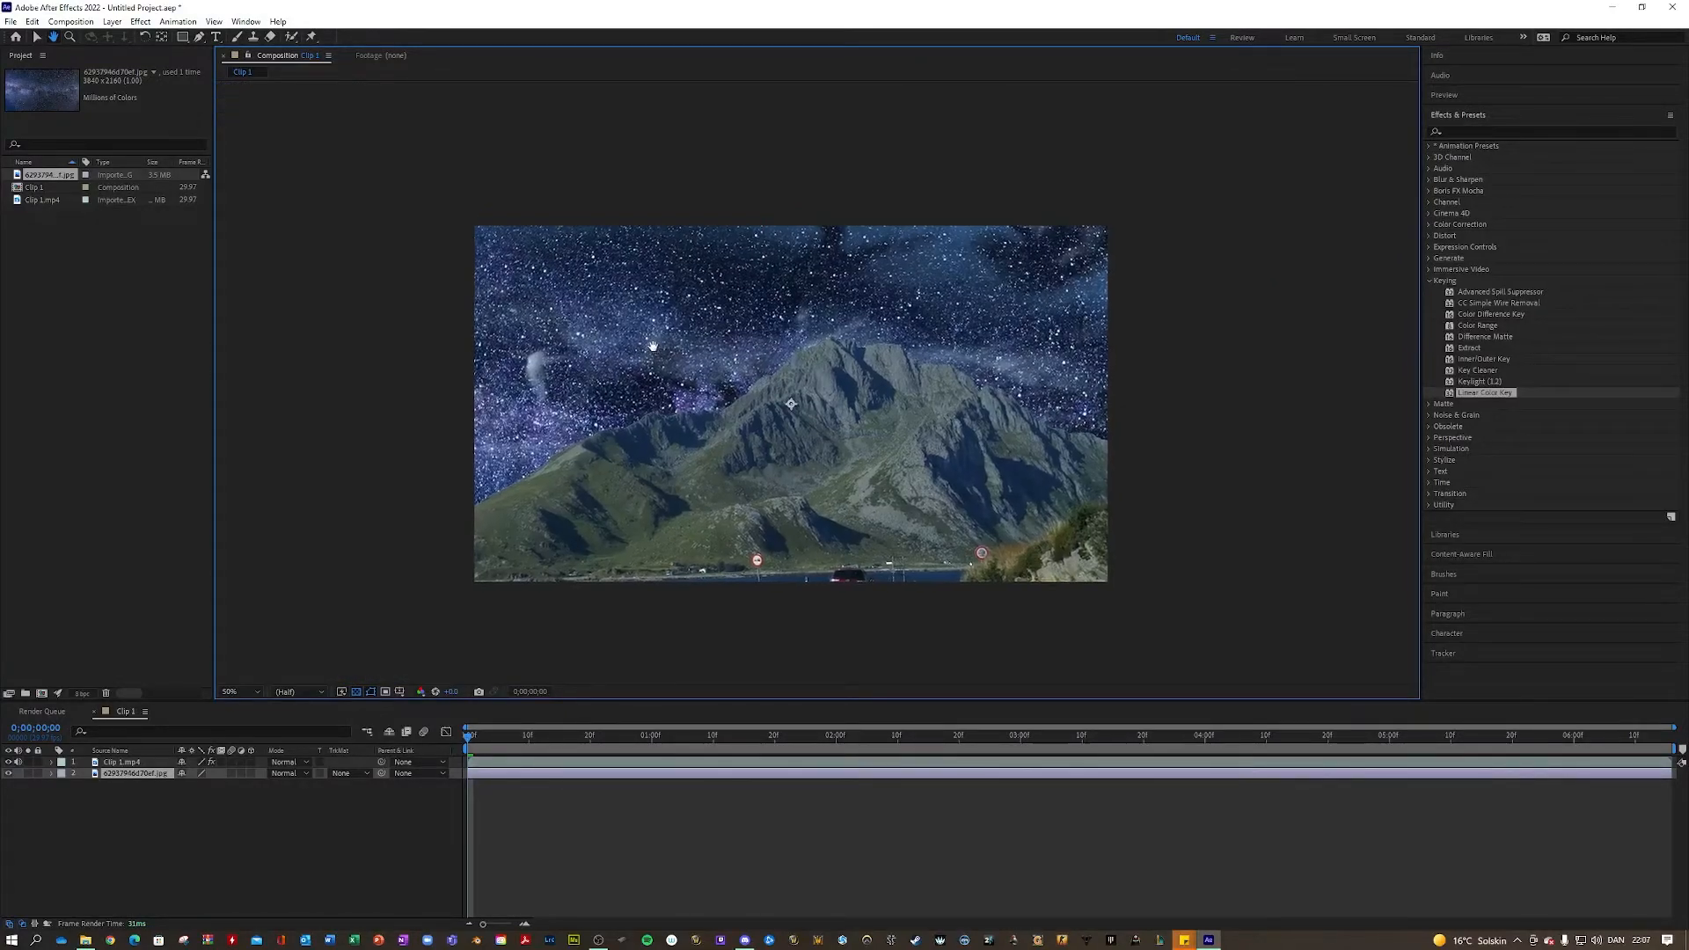
click(229, 692)
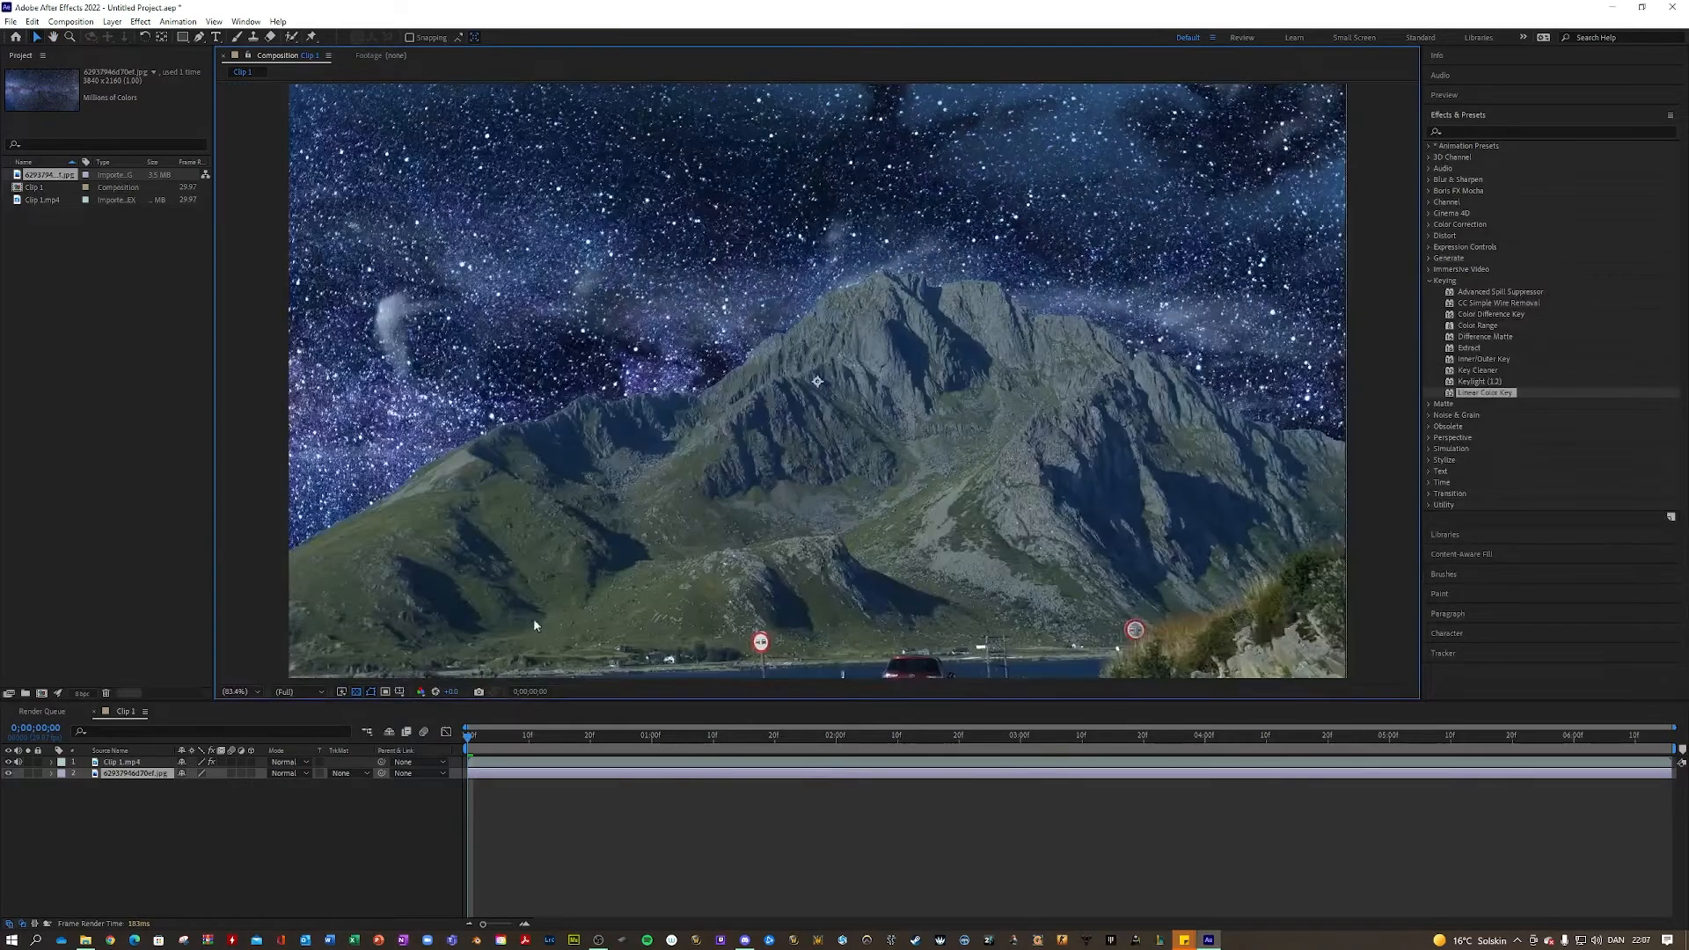
mouse_move(472, 737)
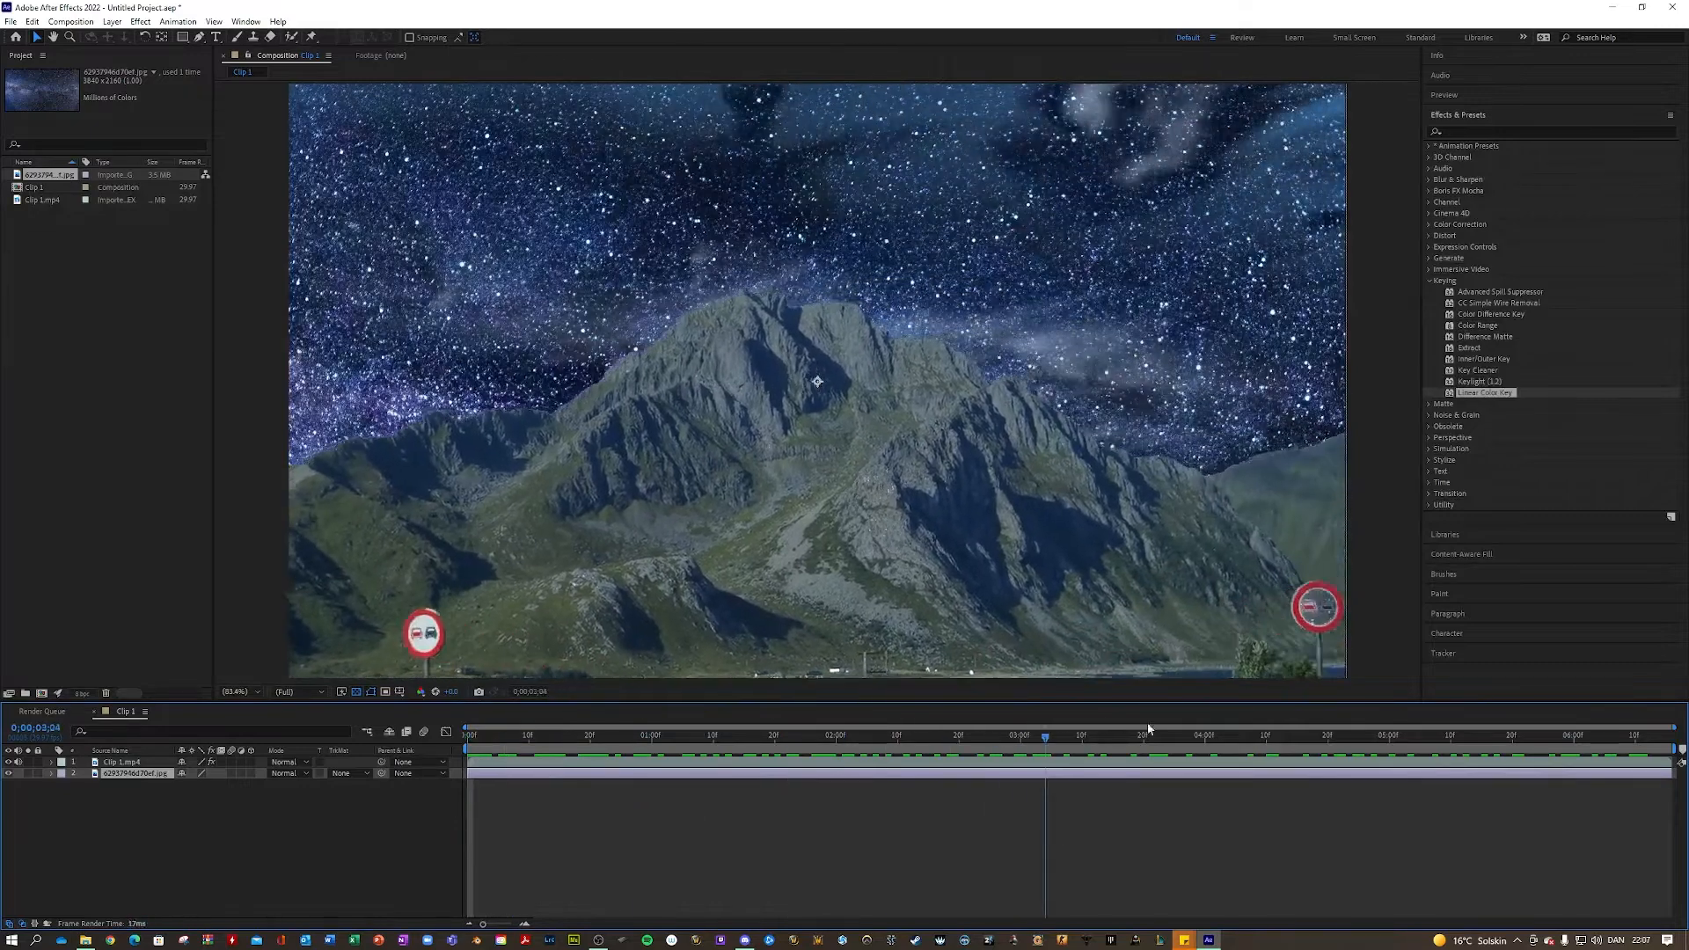
click(583, 735)
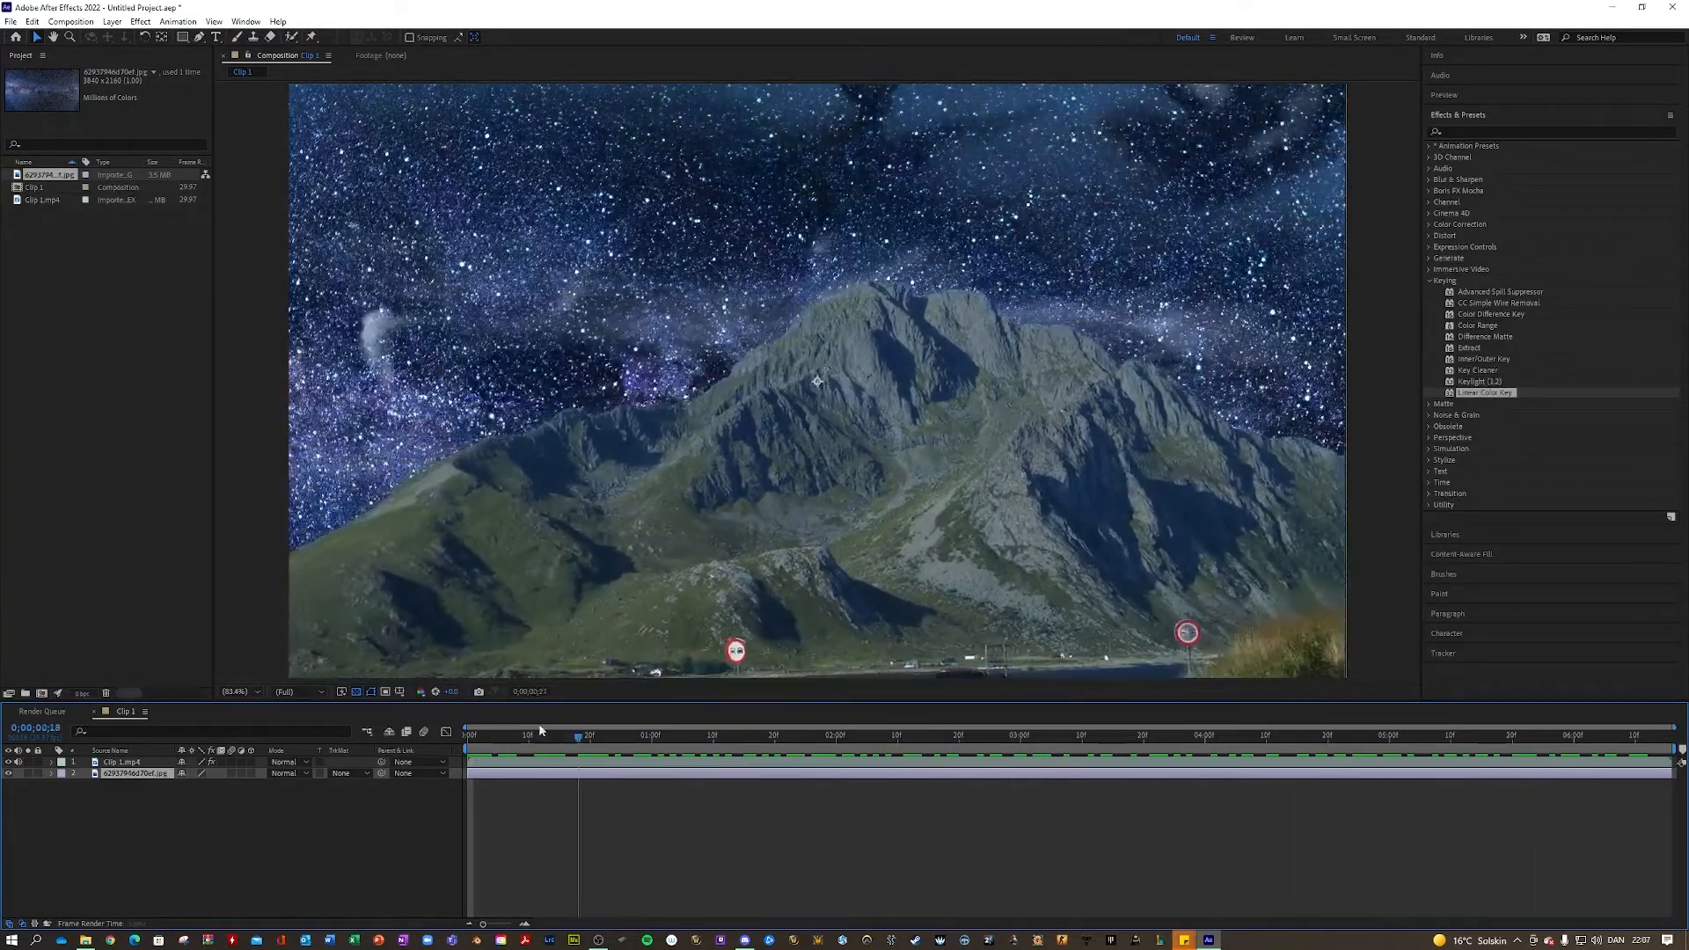
click(466, 736)
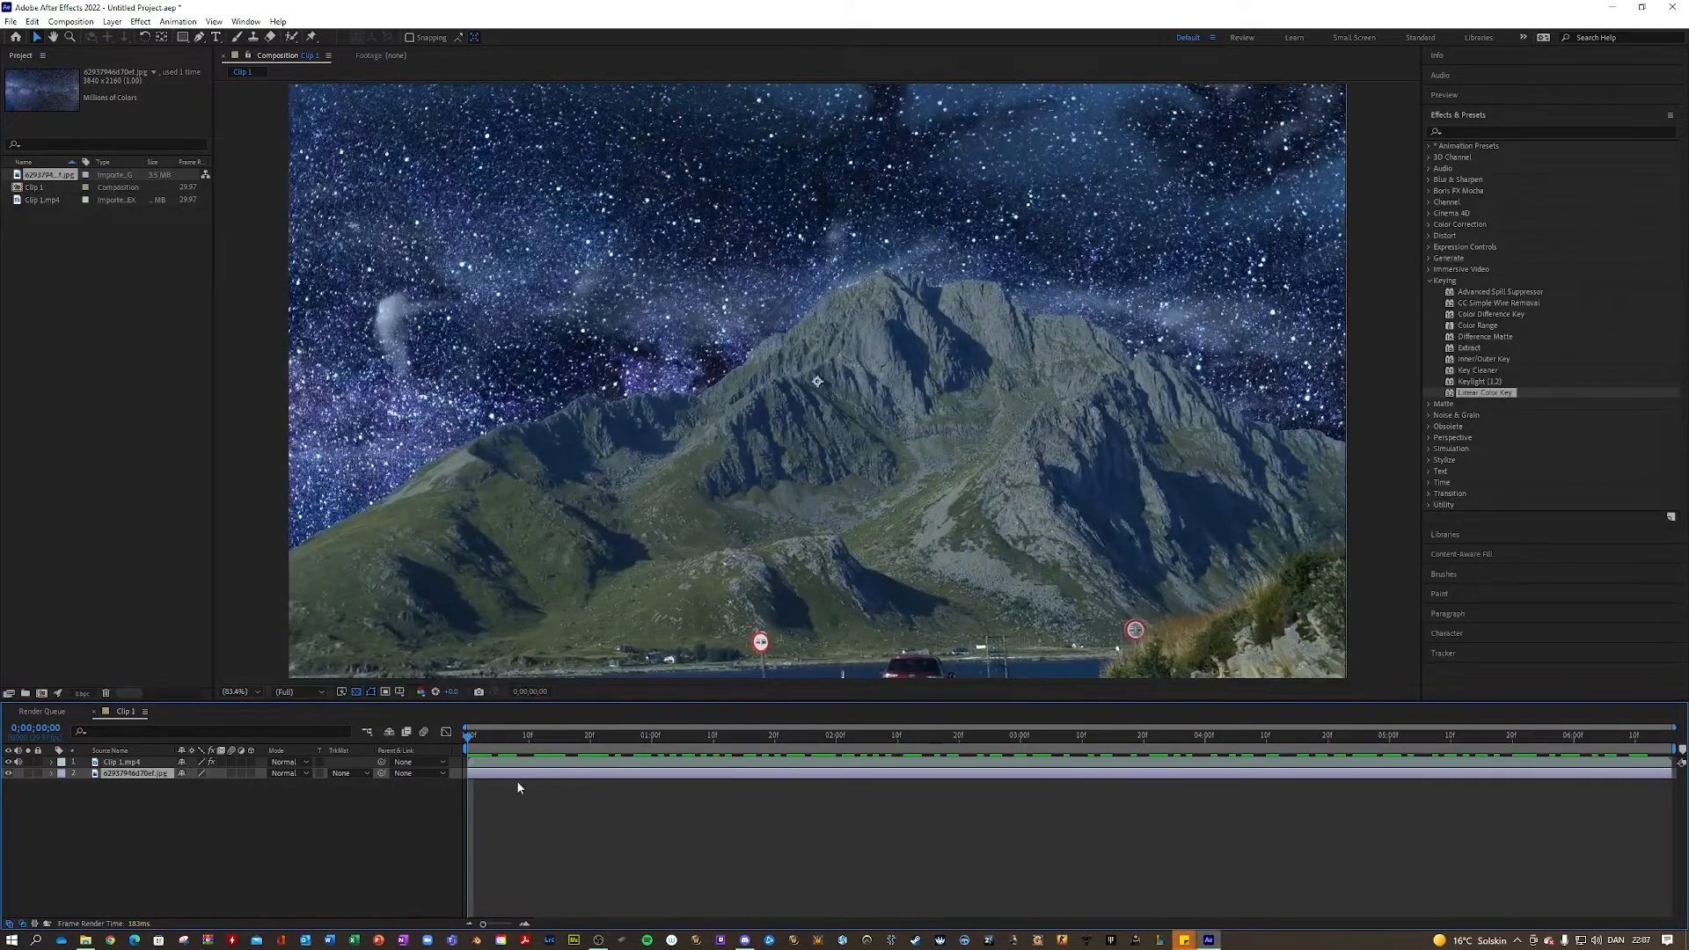
Create a tracked null and 3D camera from the track points and make the star image a 3D layer.
click(123, 762)
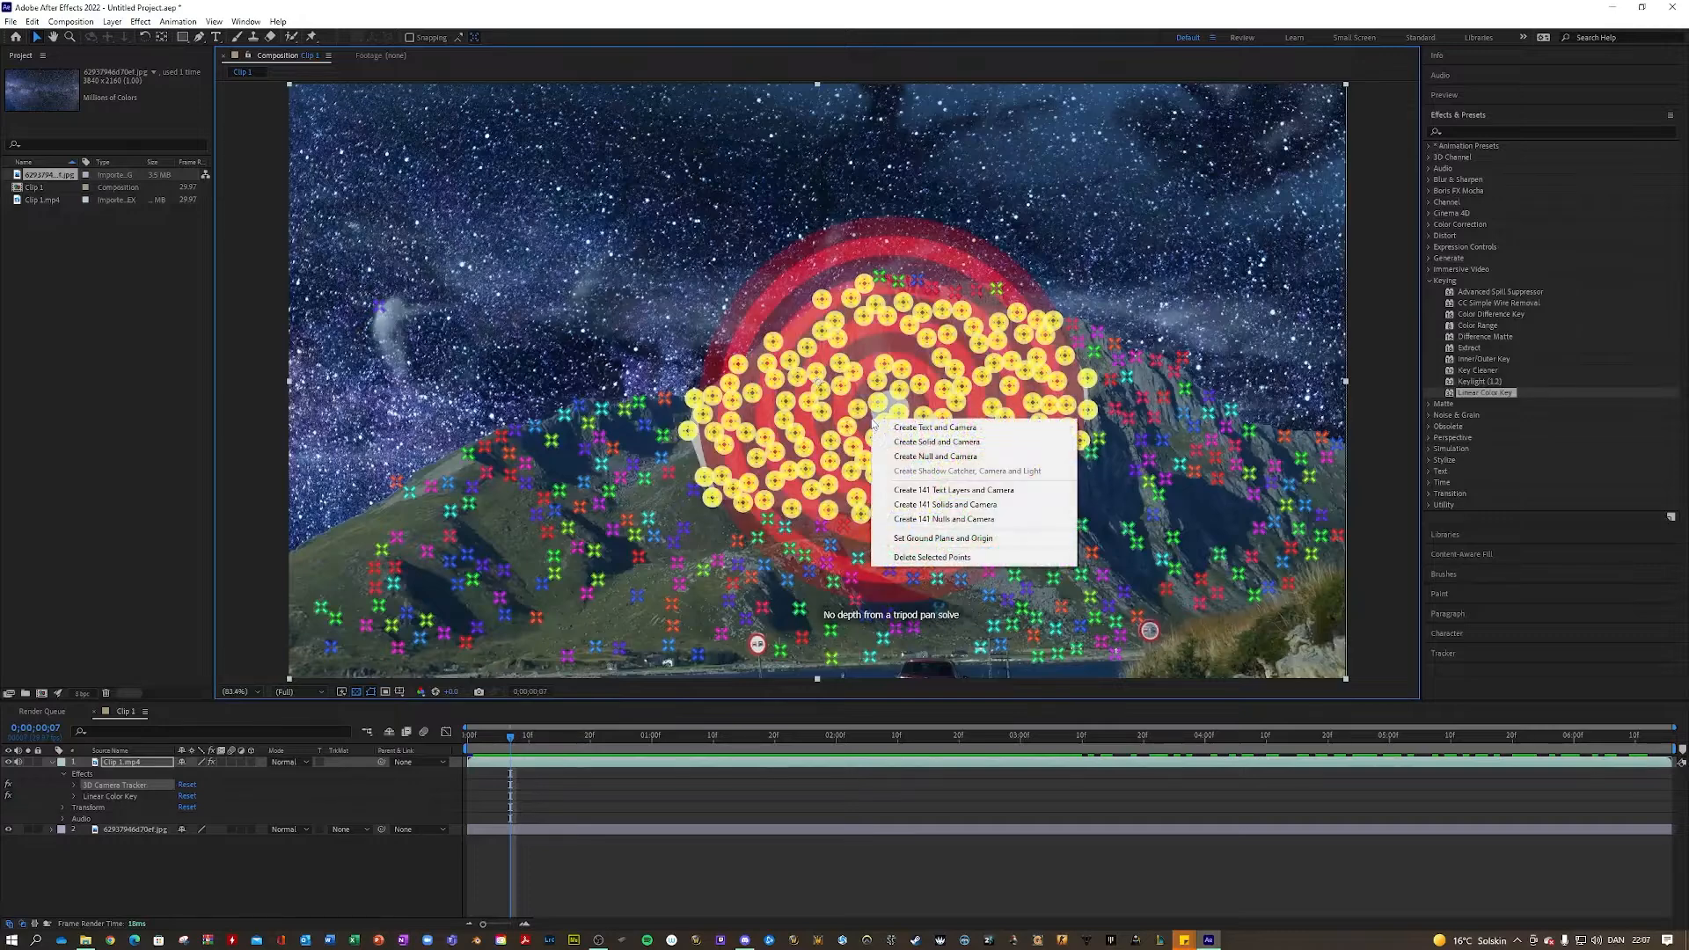
click(935, 458)
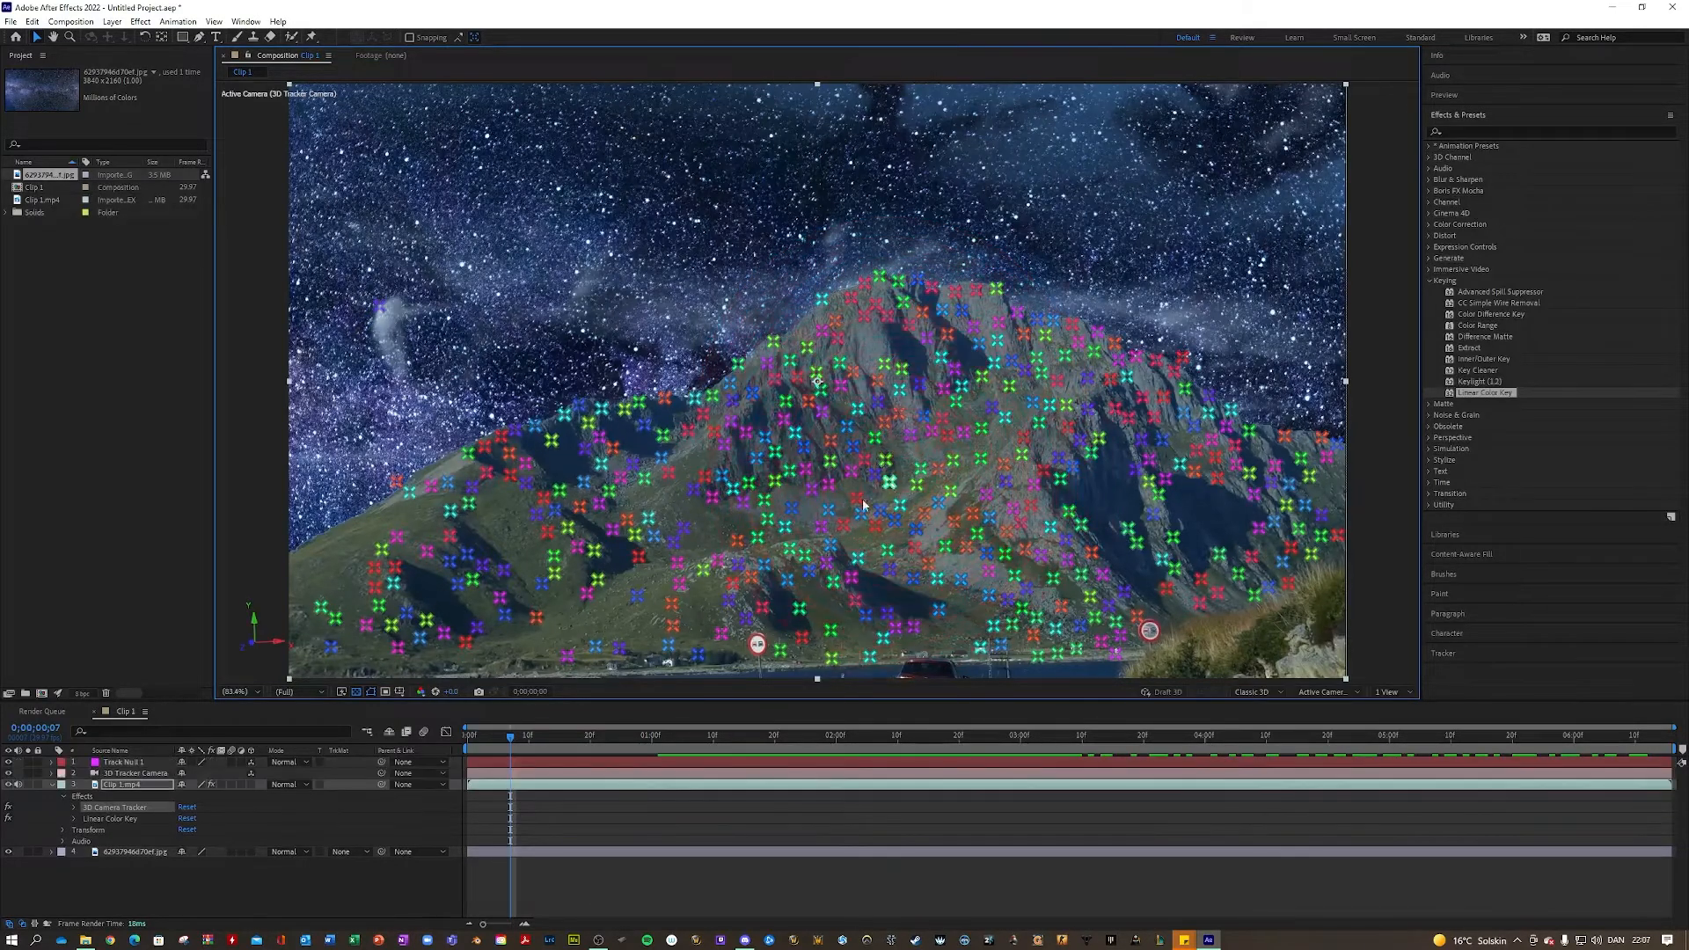
click(514, 735)
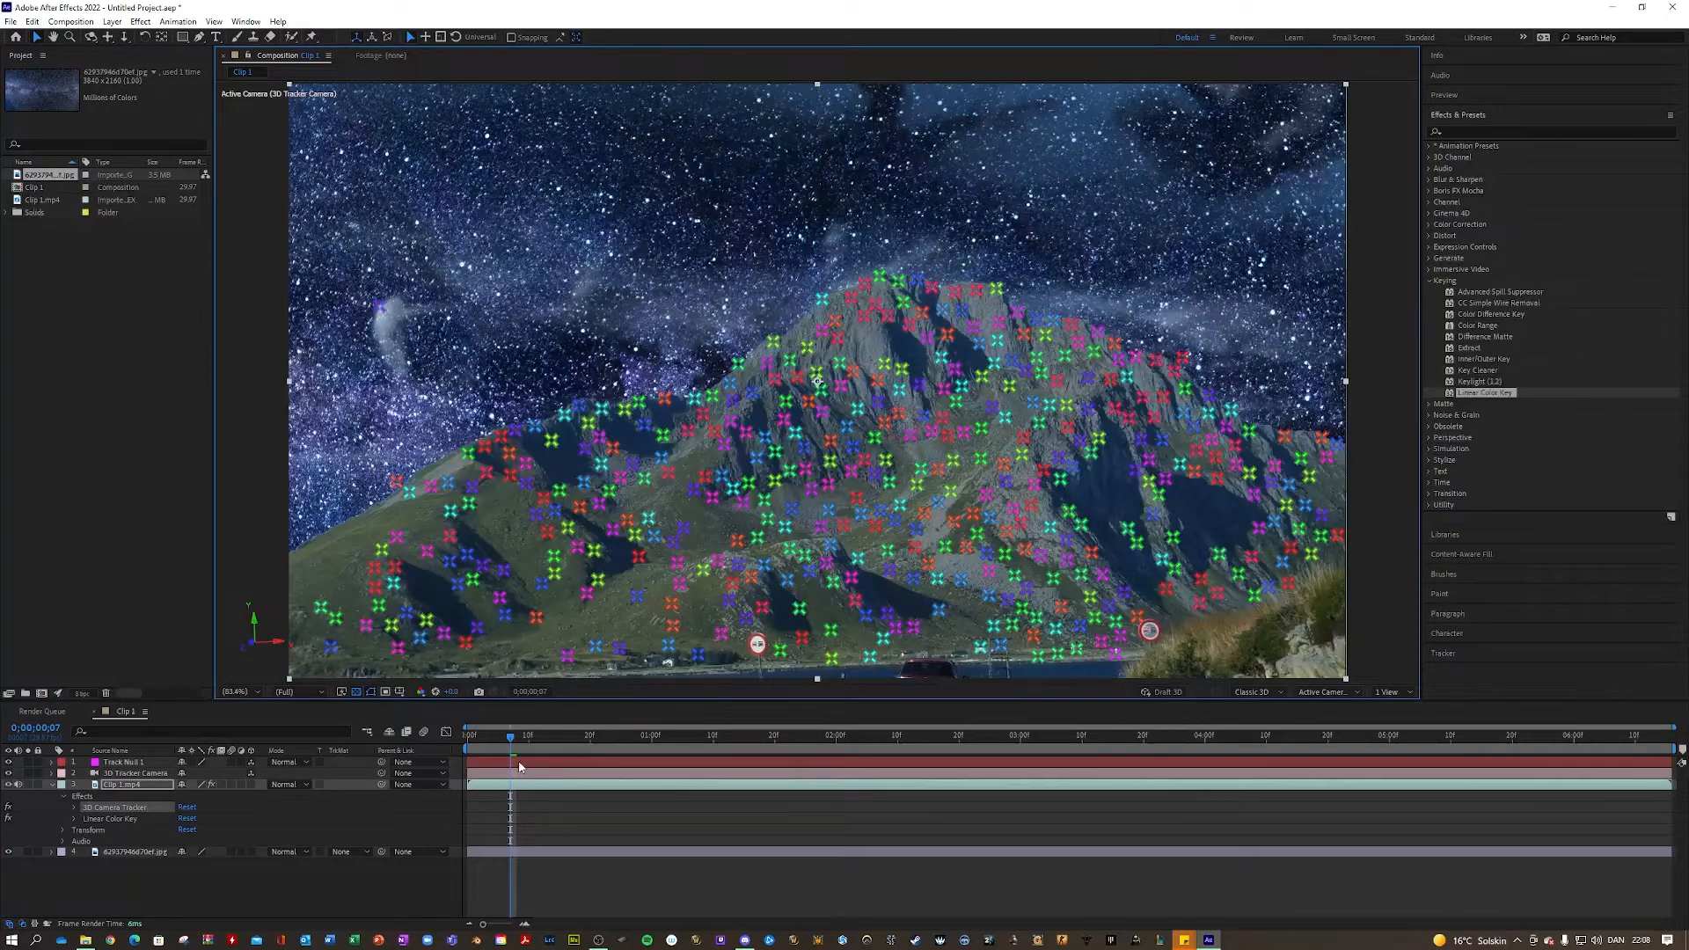
click(123, 762)
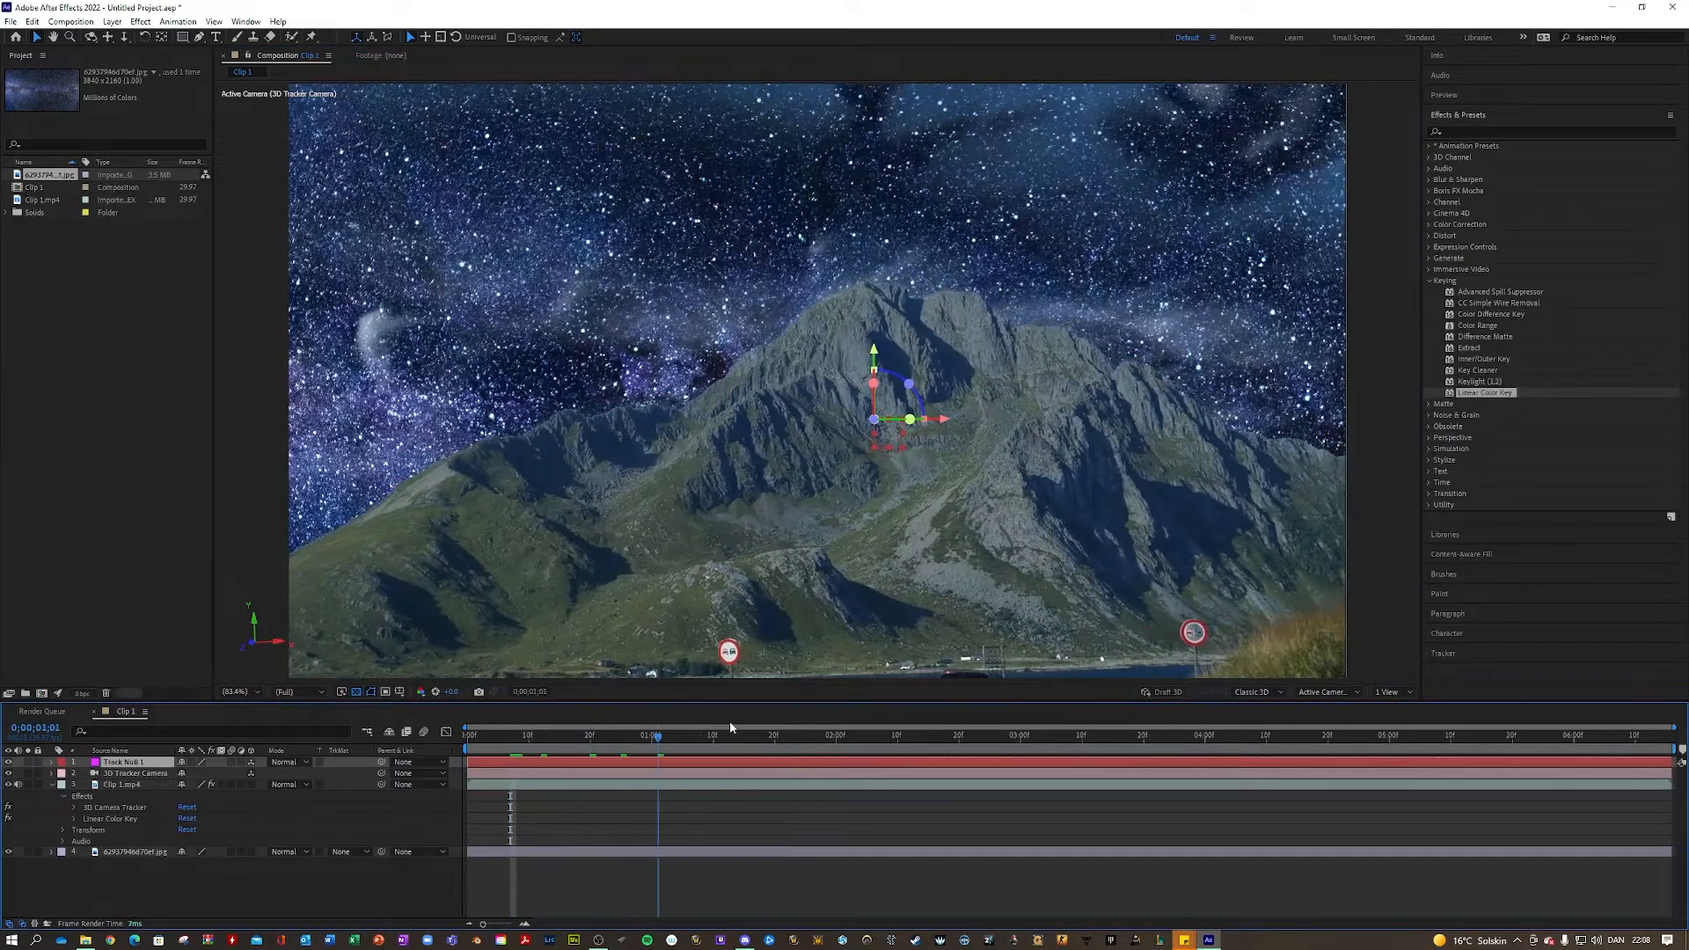
click(515, 736)
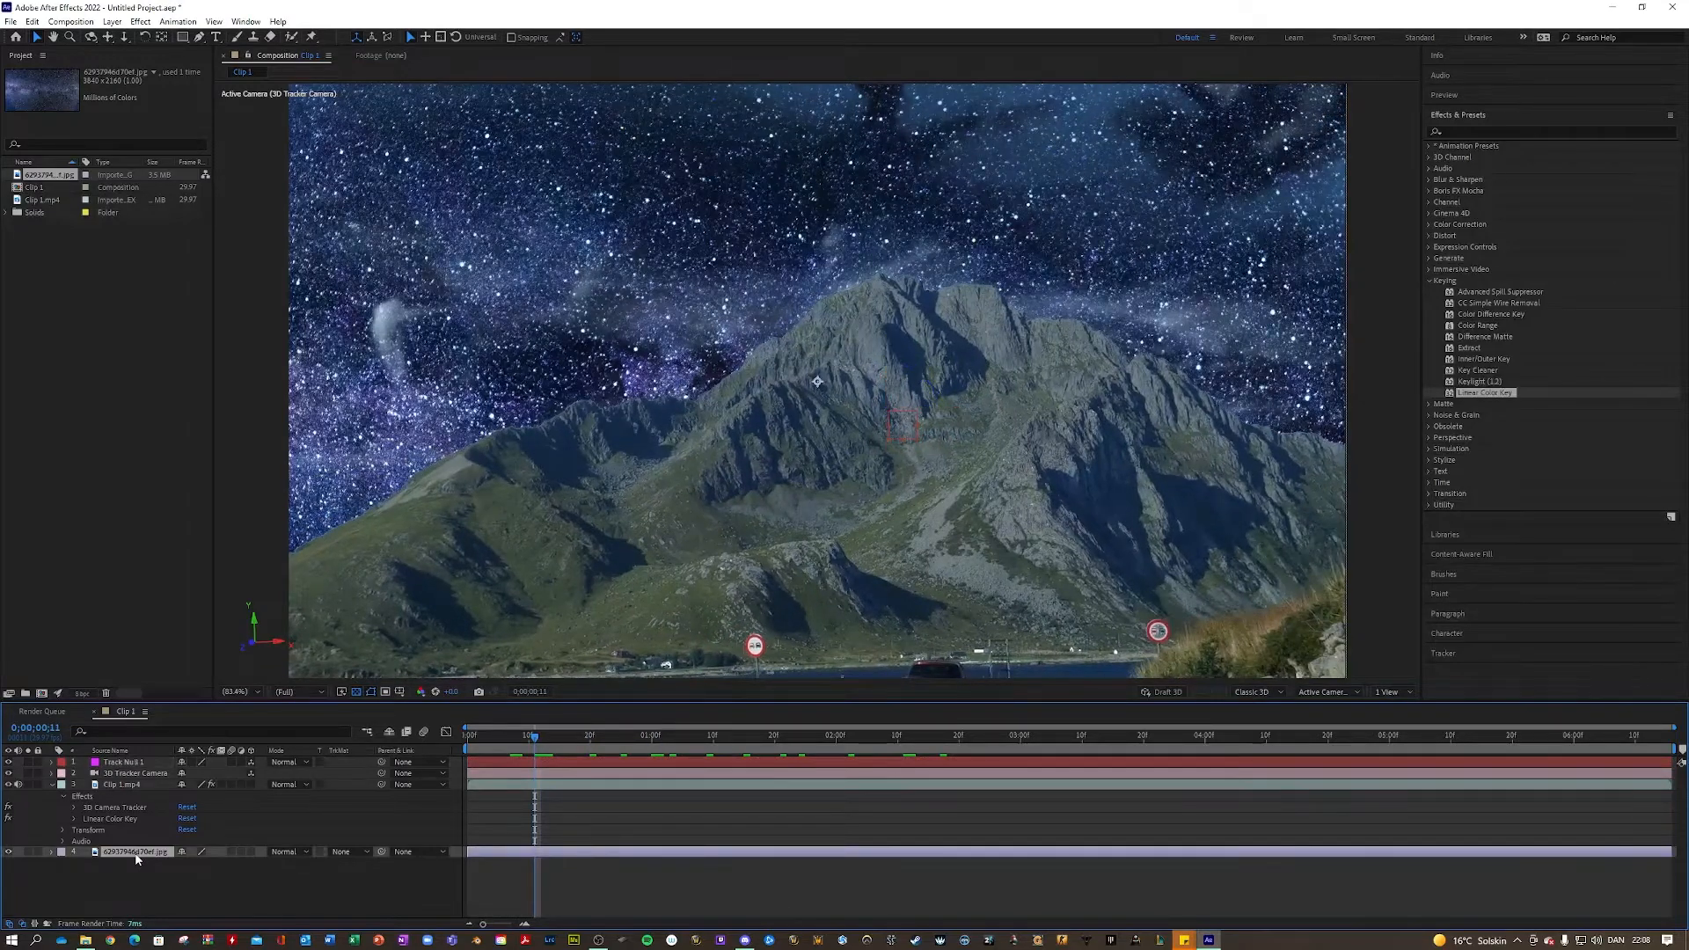
mouse_move(257, 859)
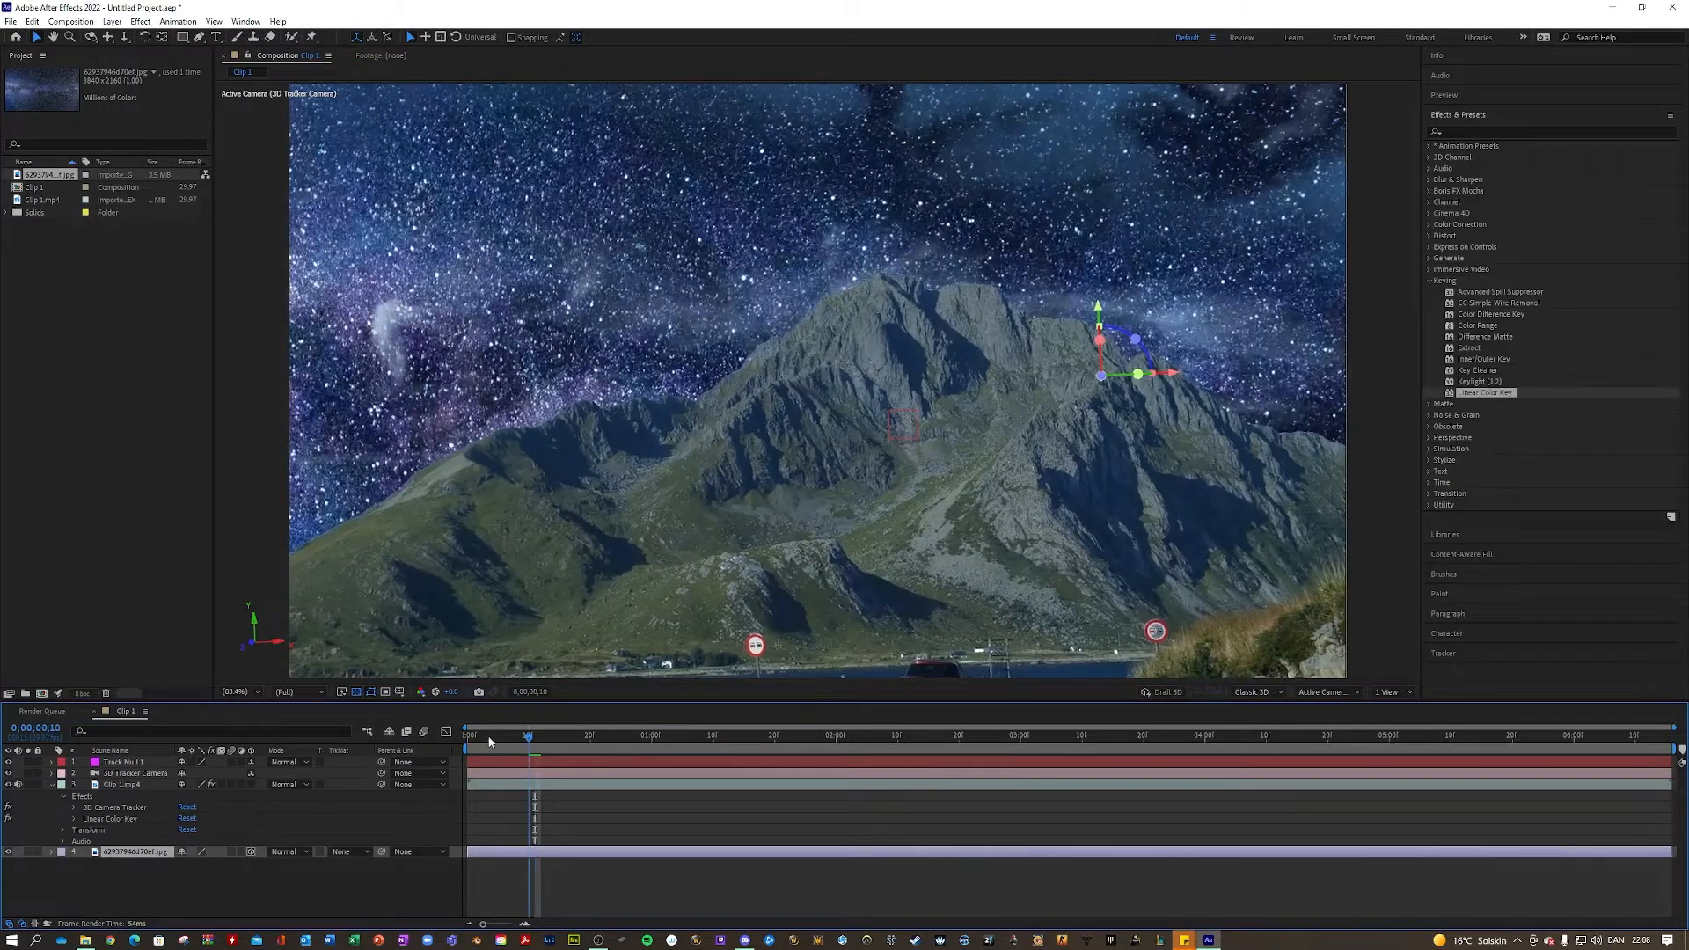
Scrub through the clip to confirm the star image follows the camera move.
click(737, 736)
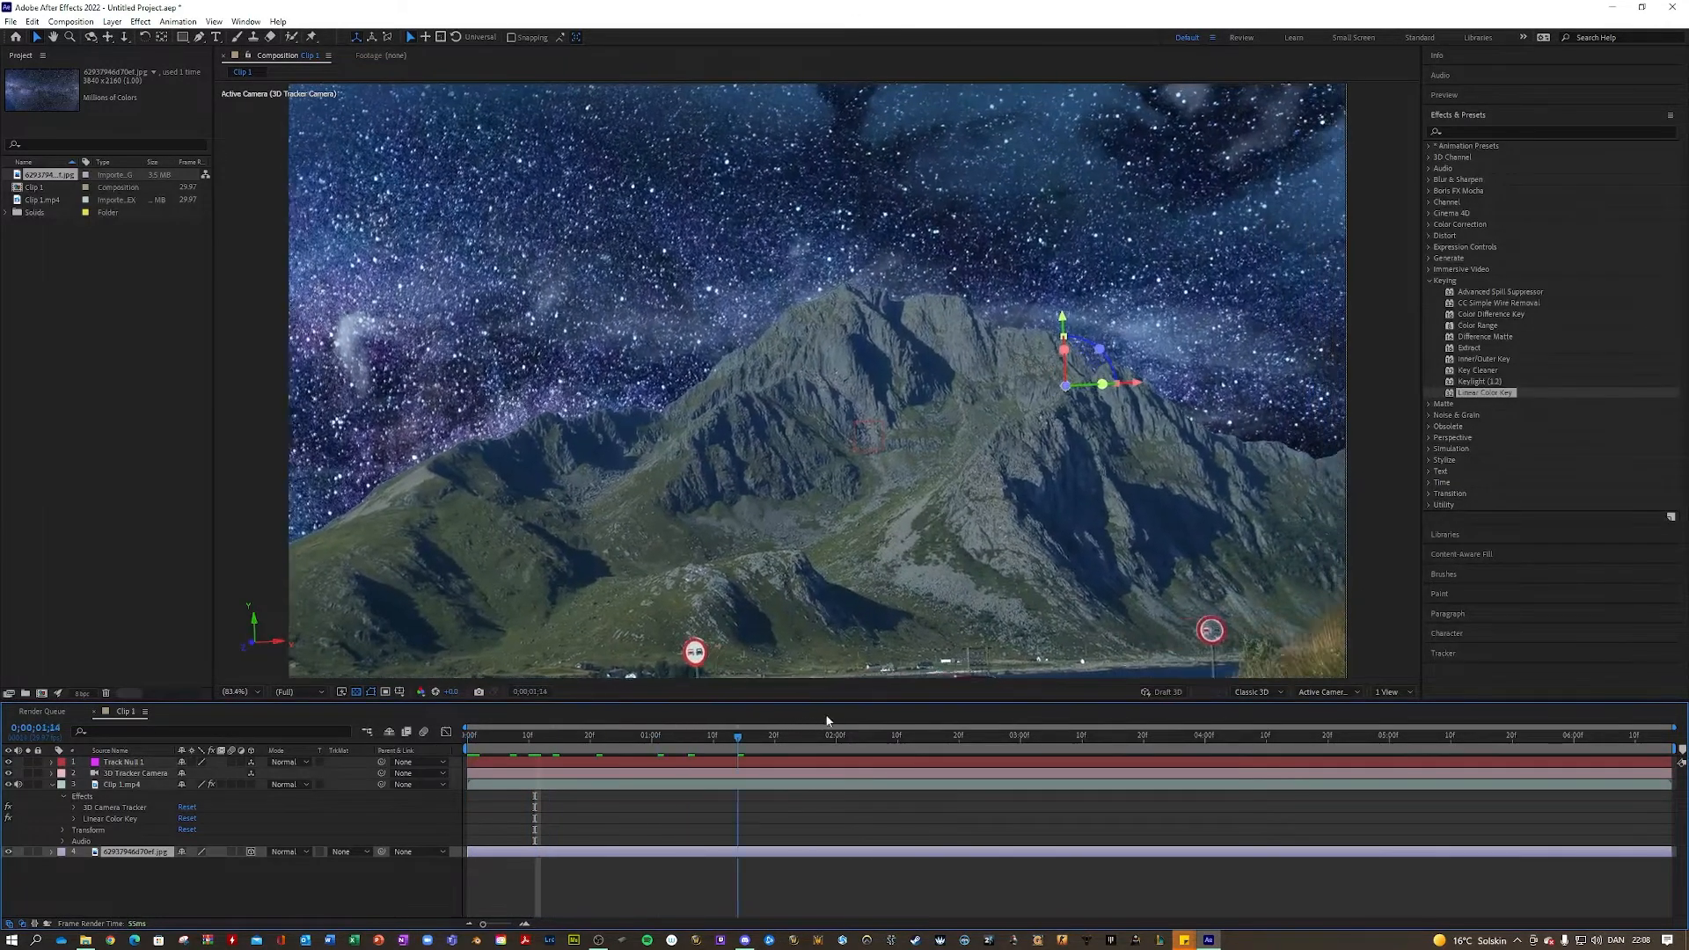
click(1193, 736)
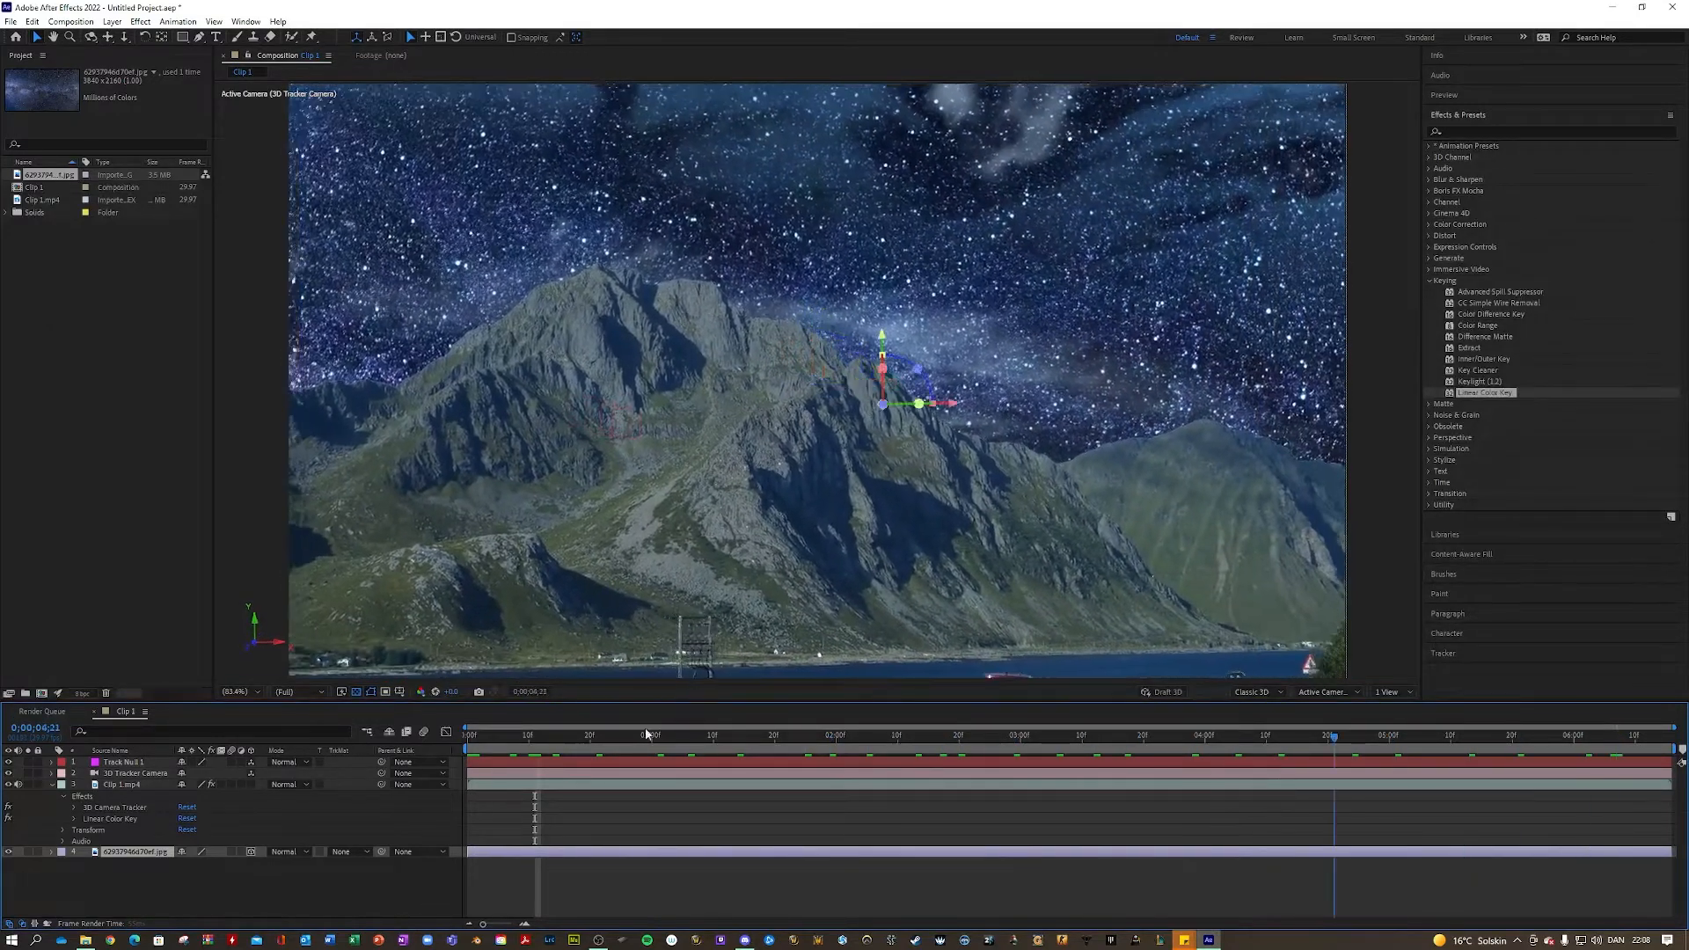
click(515, 736)
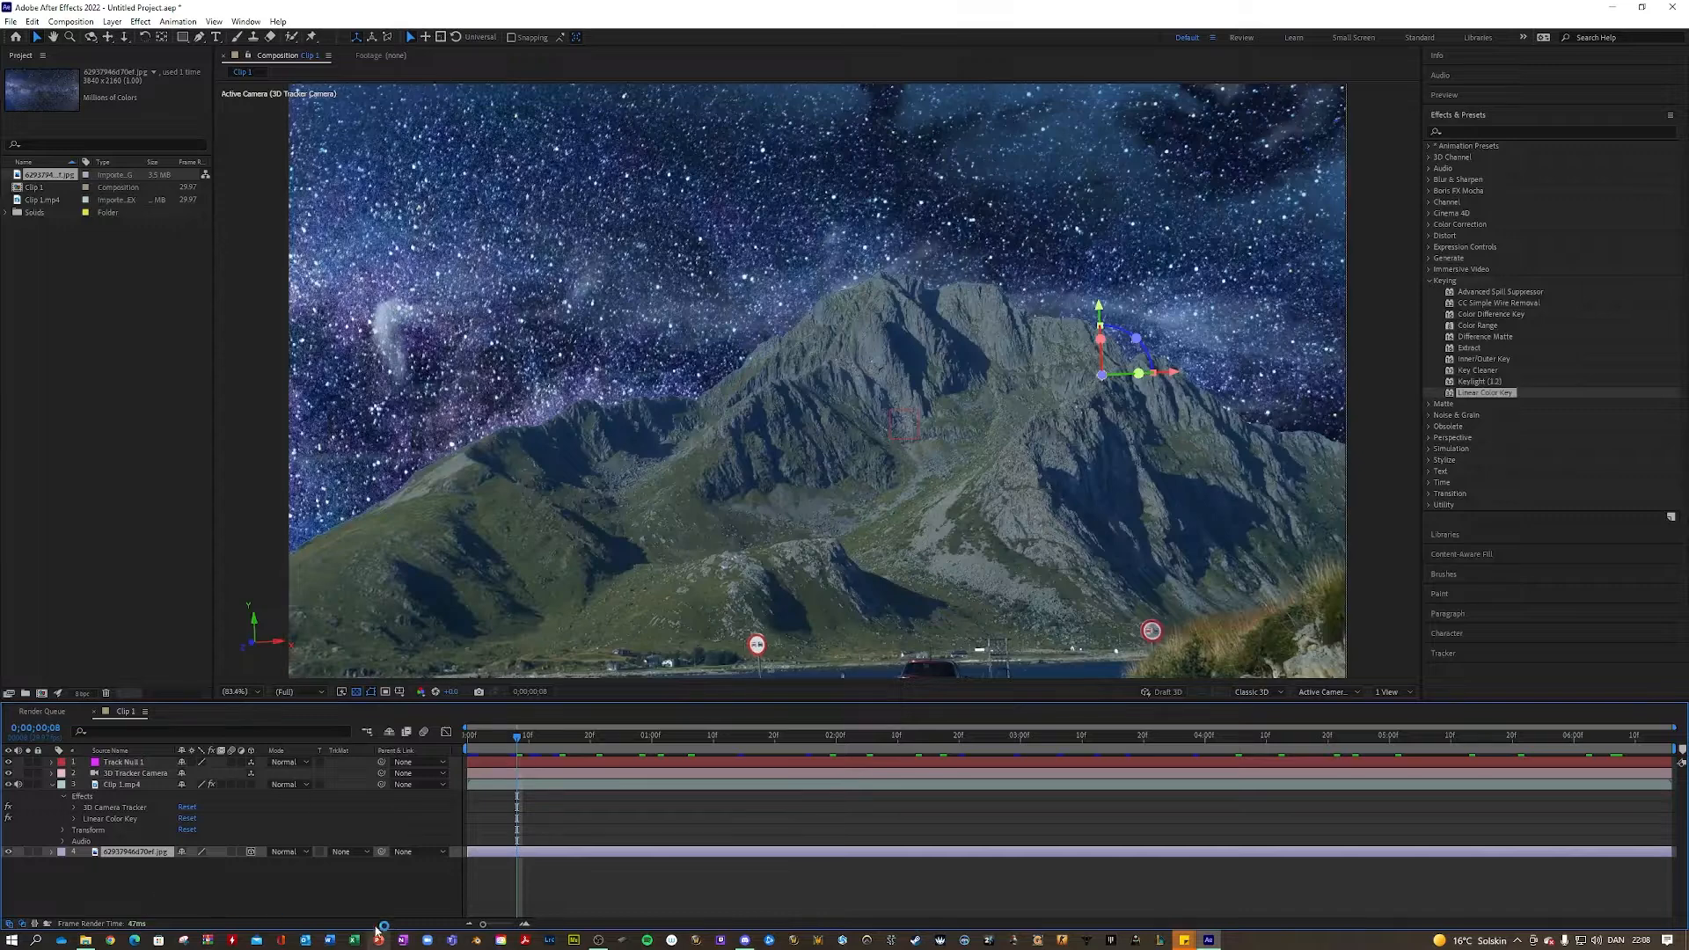
click(468, 735)
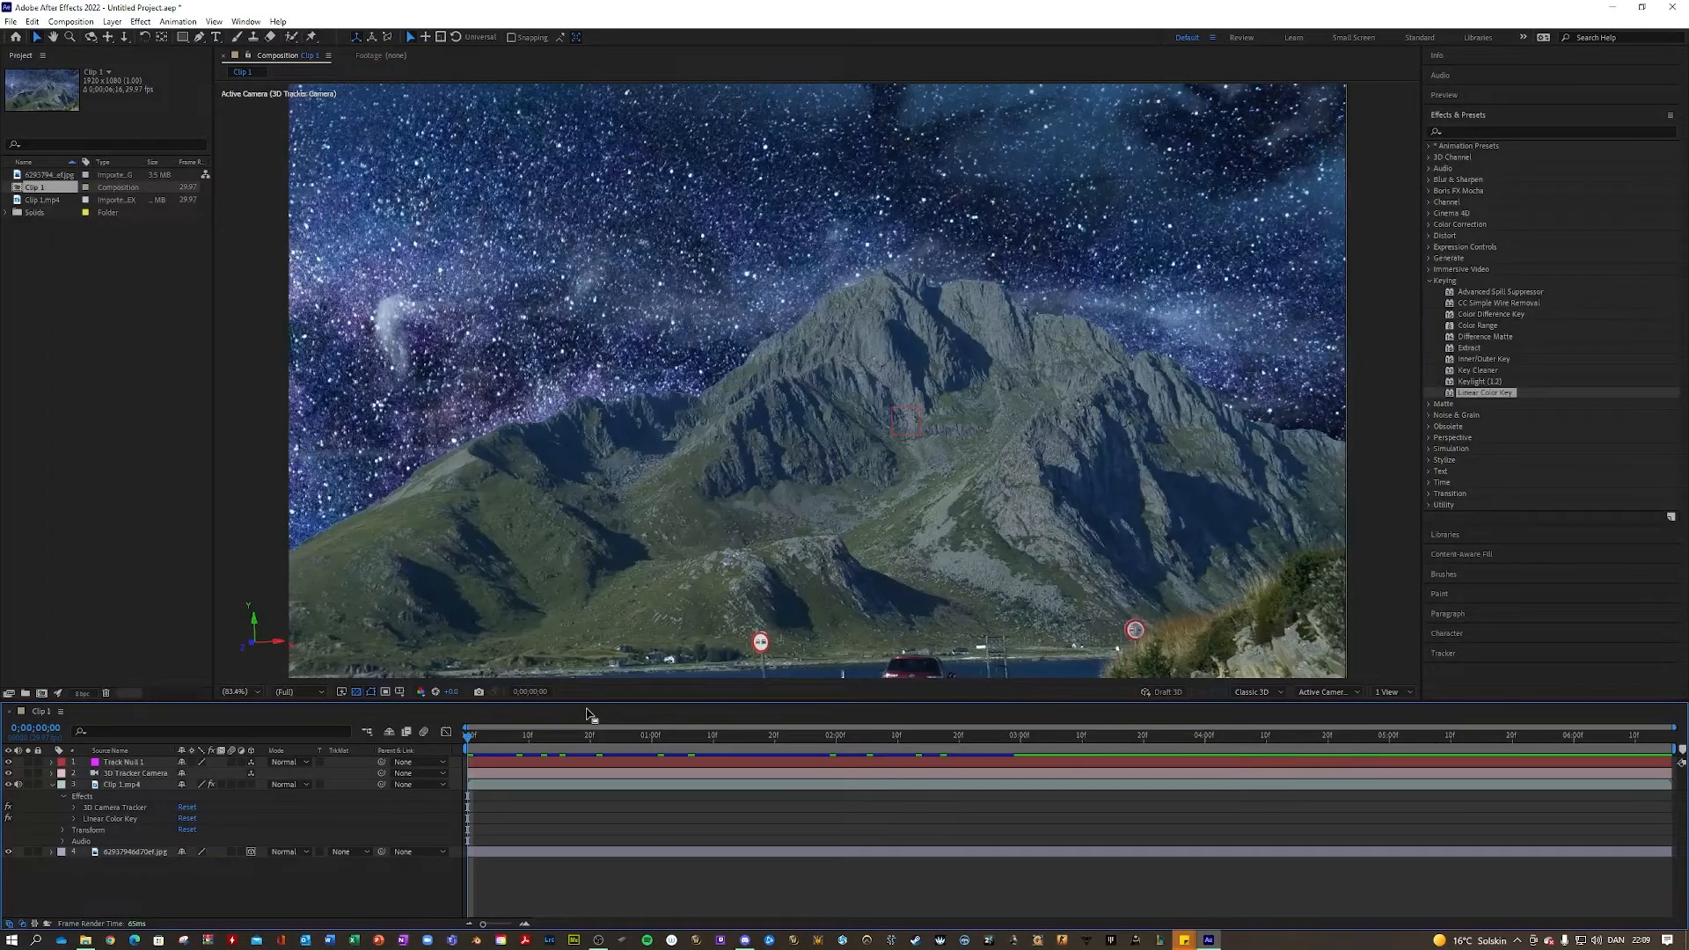
mouse_move(512, 737)
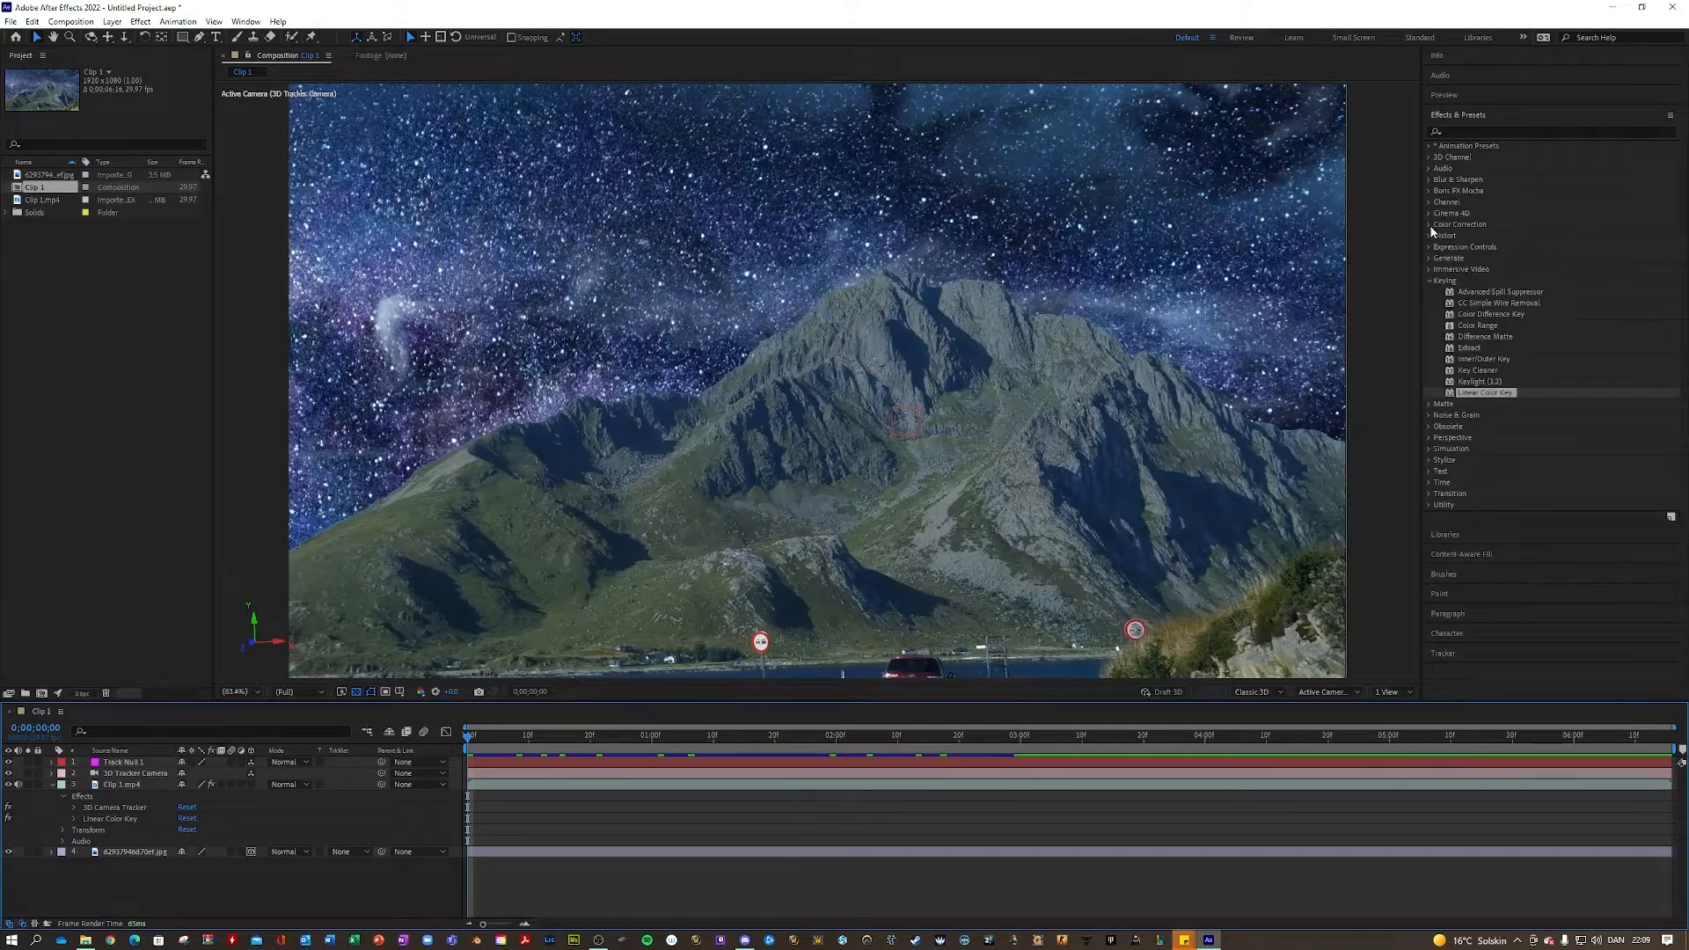
Apply Lumetri Color to Clip 1.mp4, adjust Creative and pull the RGB curve down to darken it.
click(1429, 223)
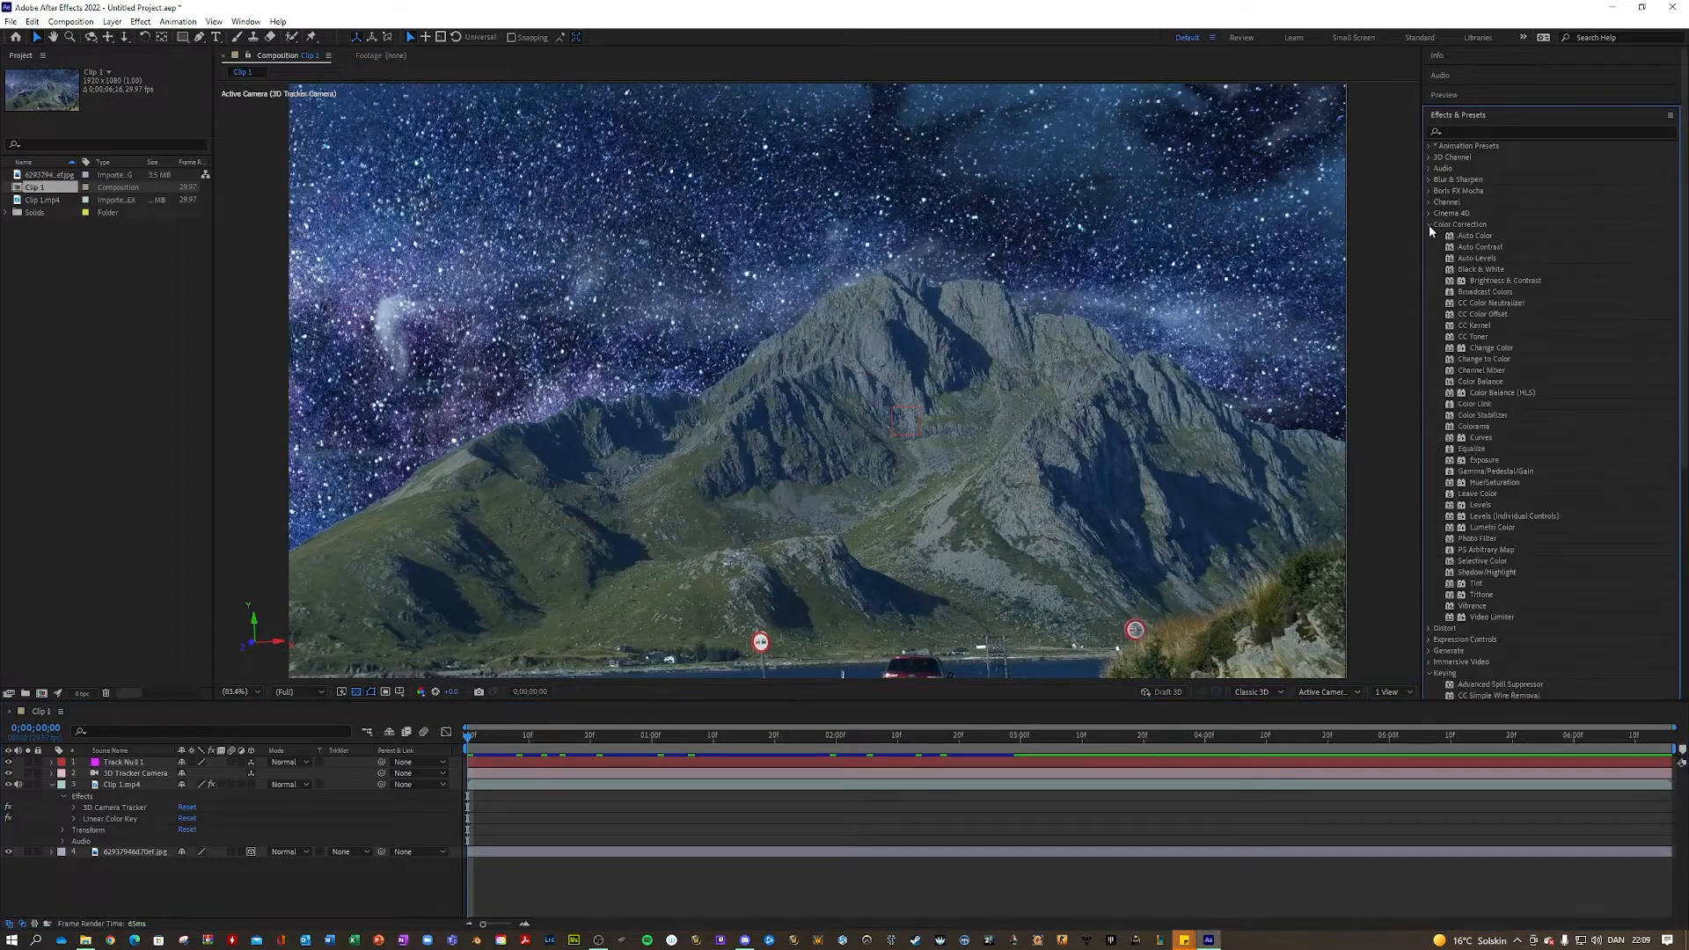
mouse_move(1492, 440)
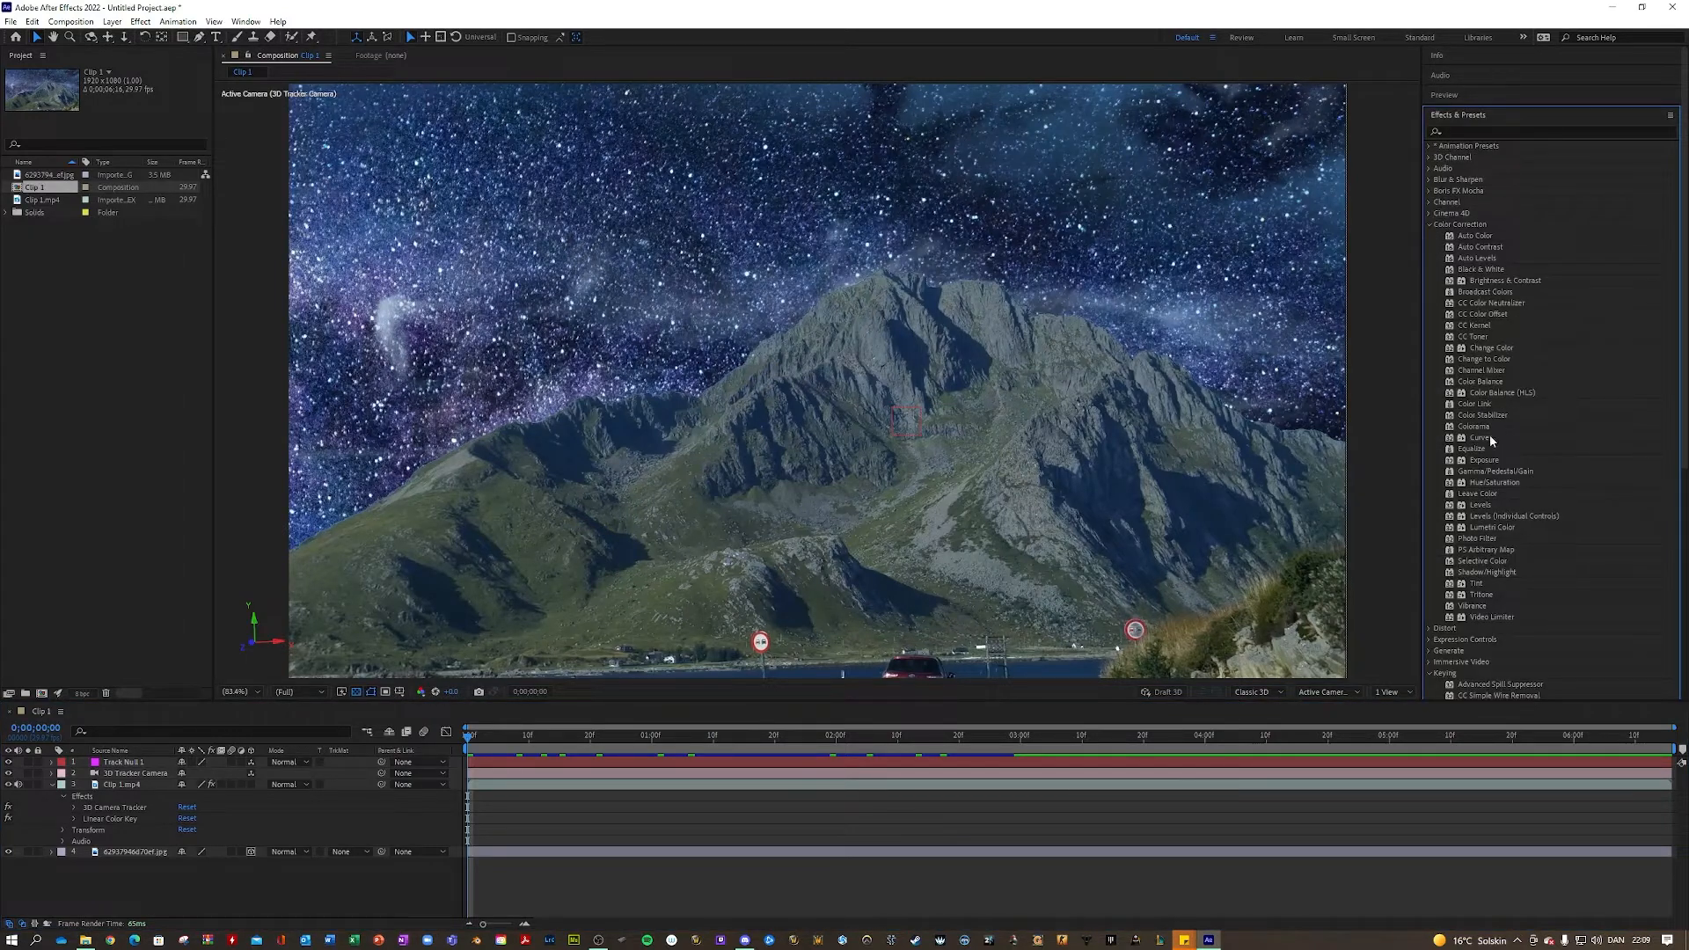
mouse_move(1490, 530)
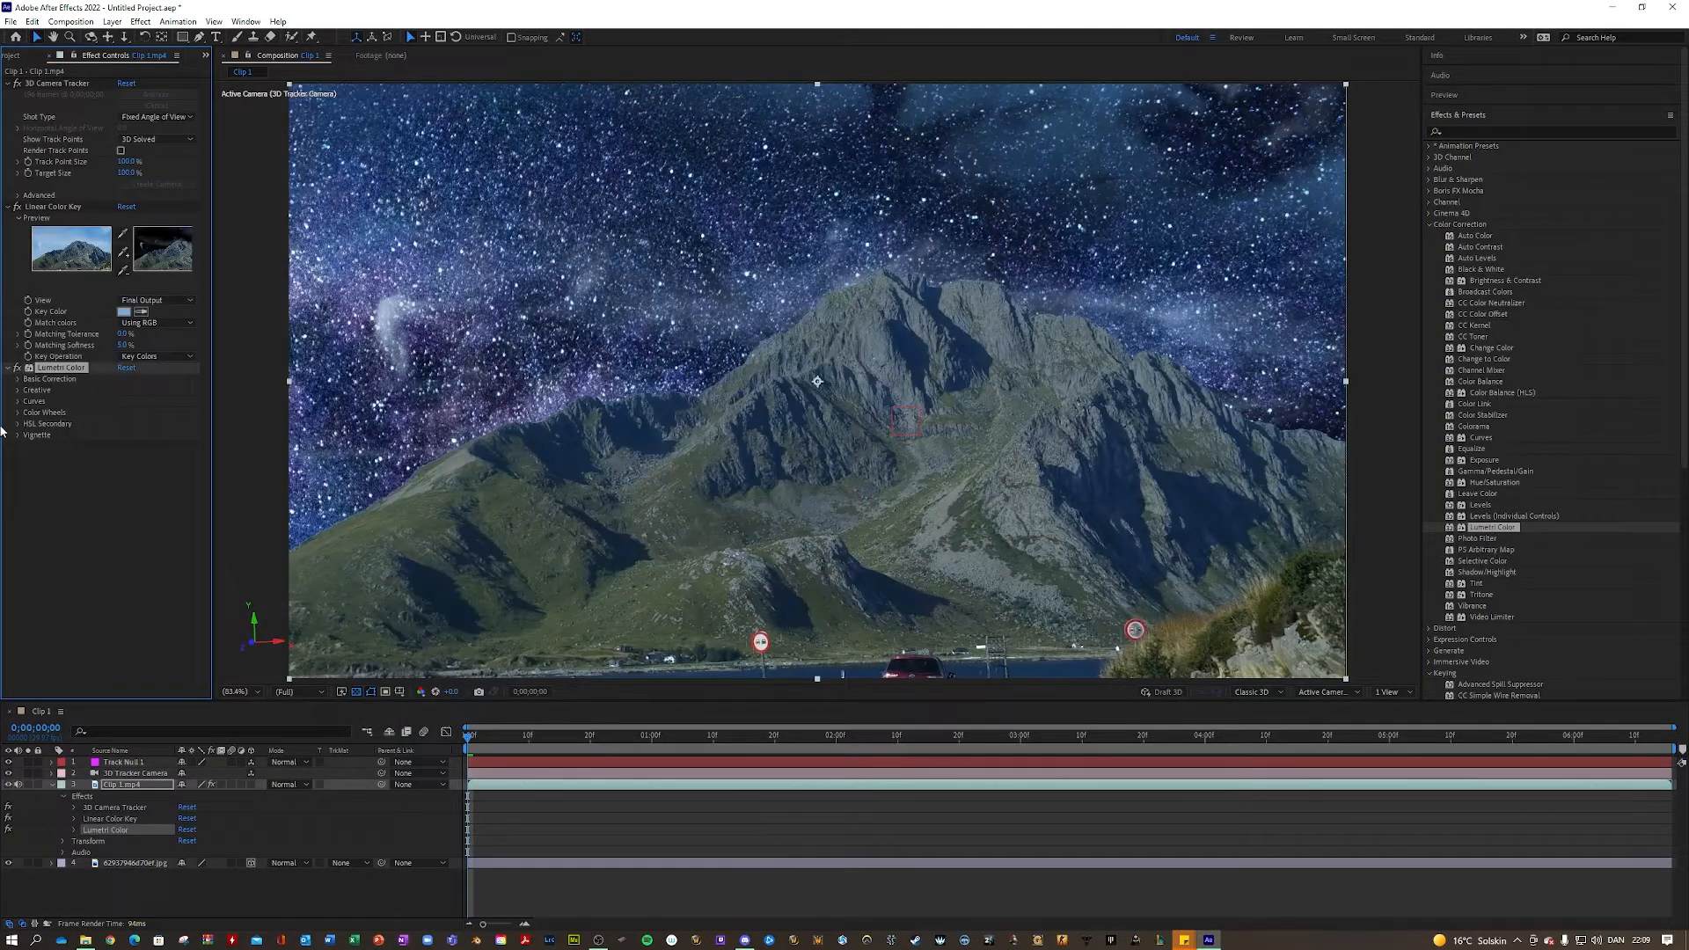
click(35, 391)
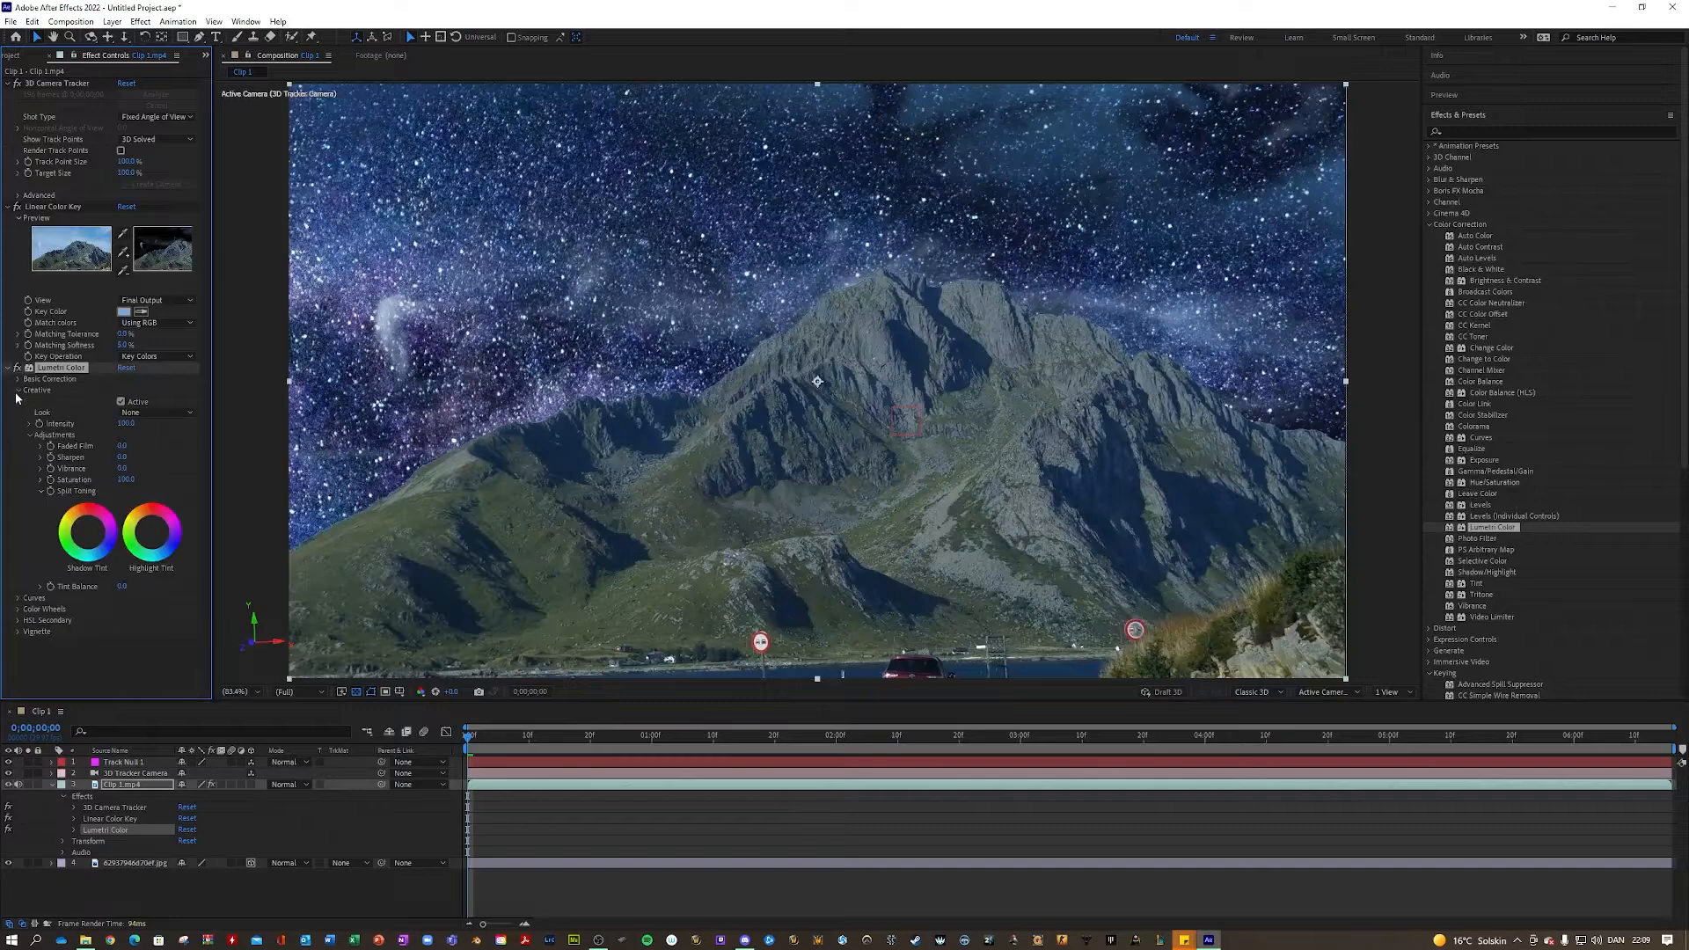
click(51, 378)
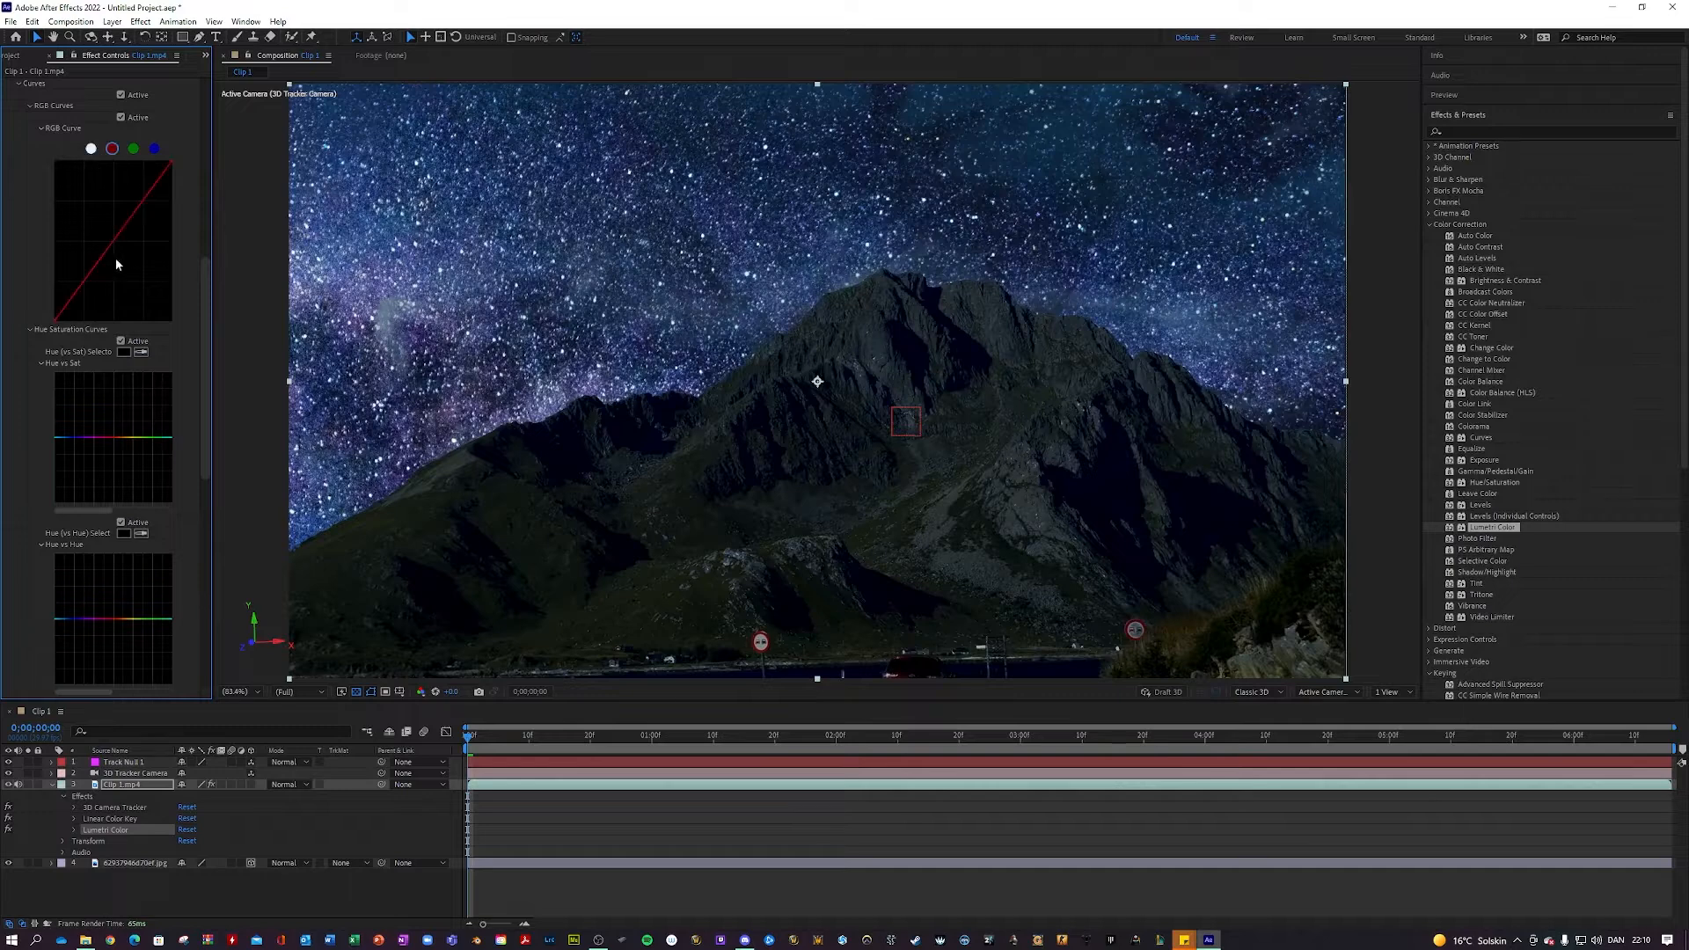
click(132, 148)
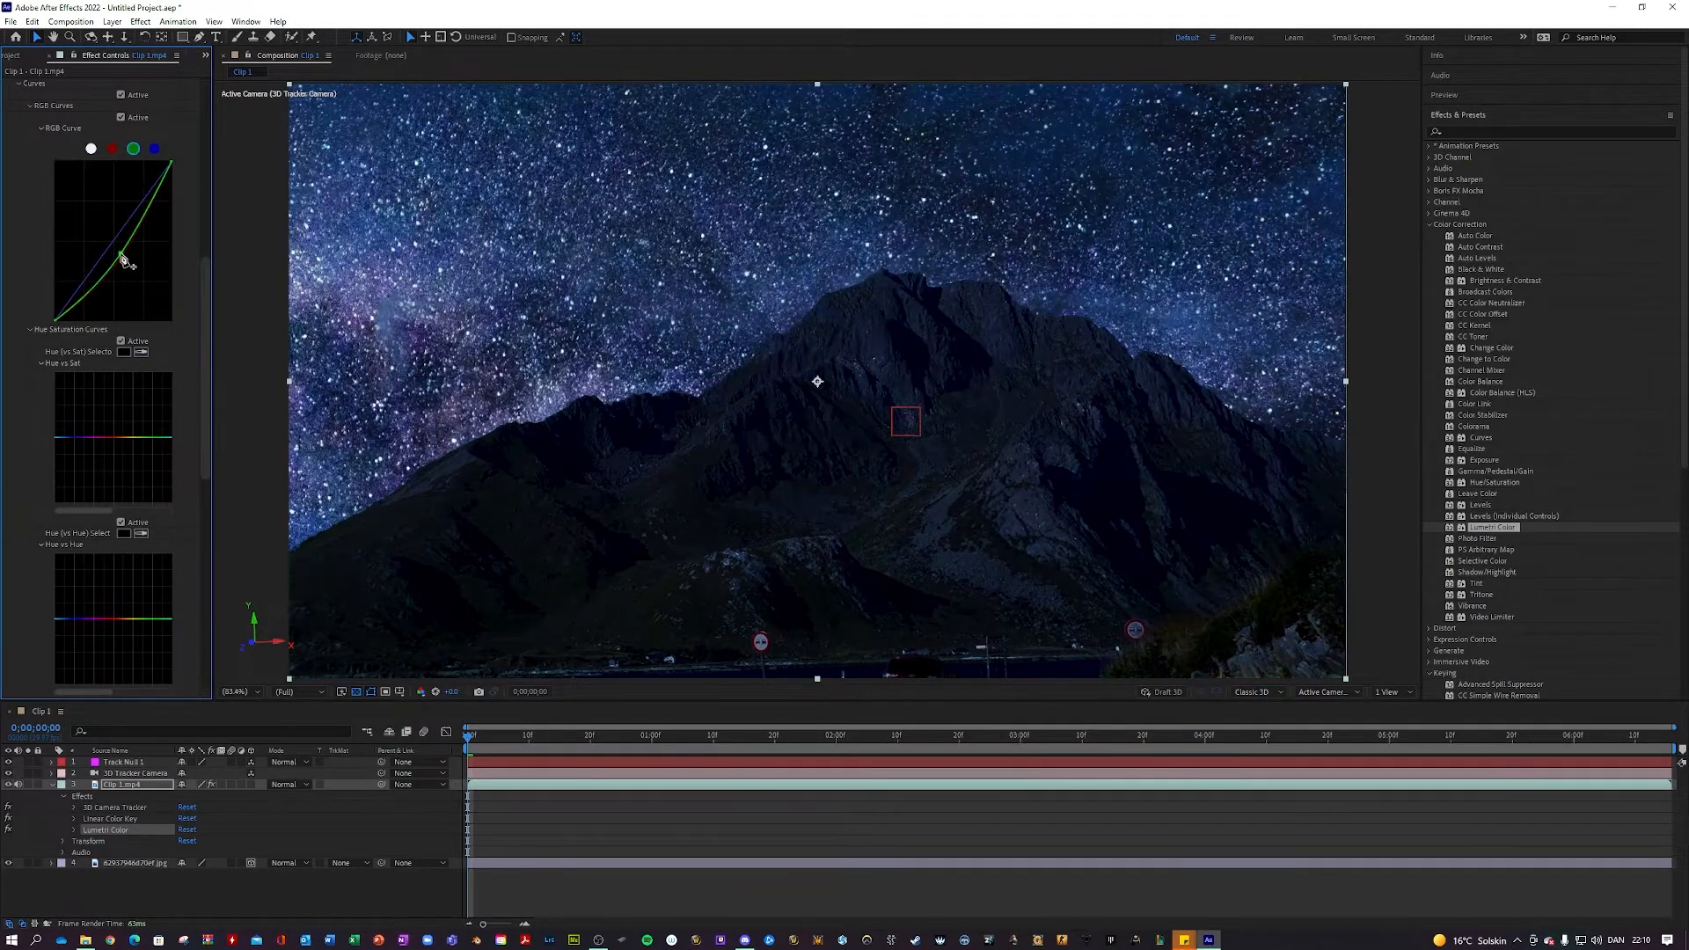
click(49, 785)
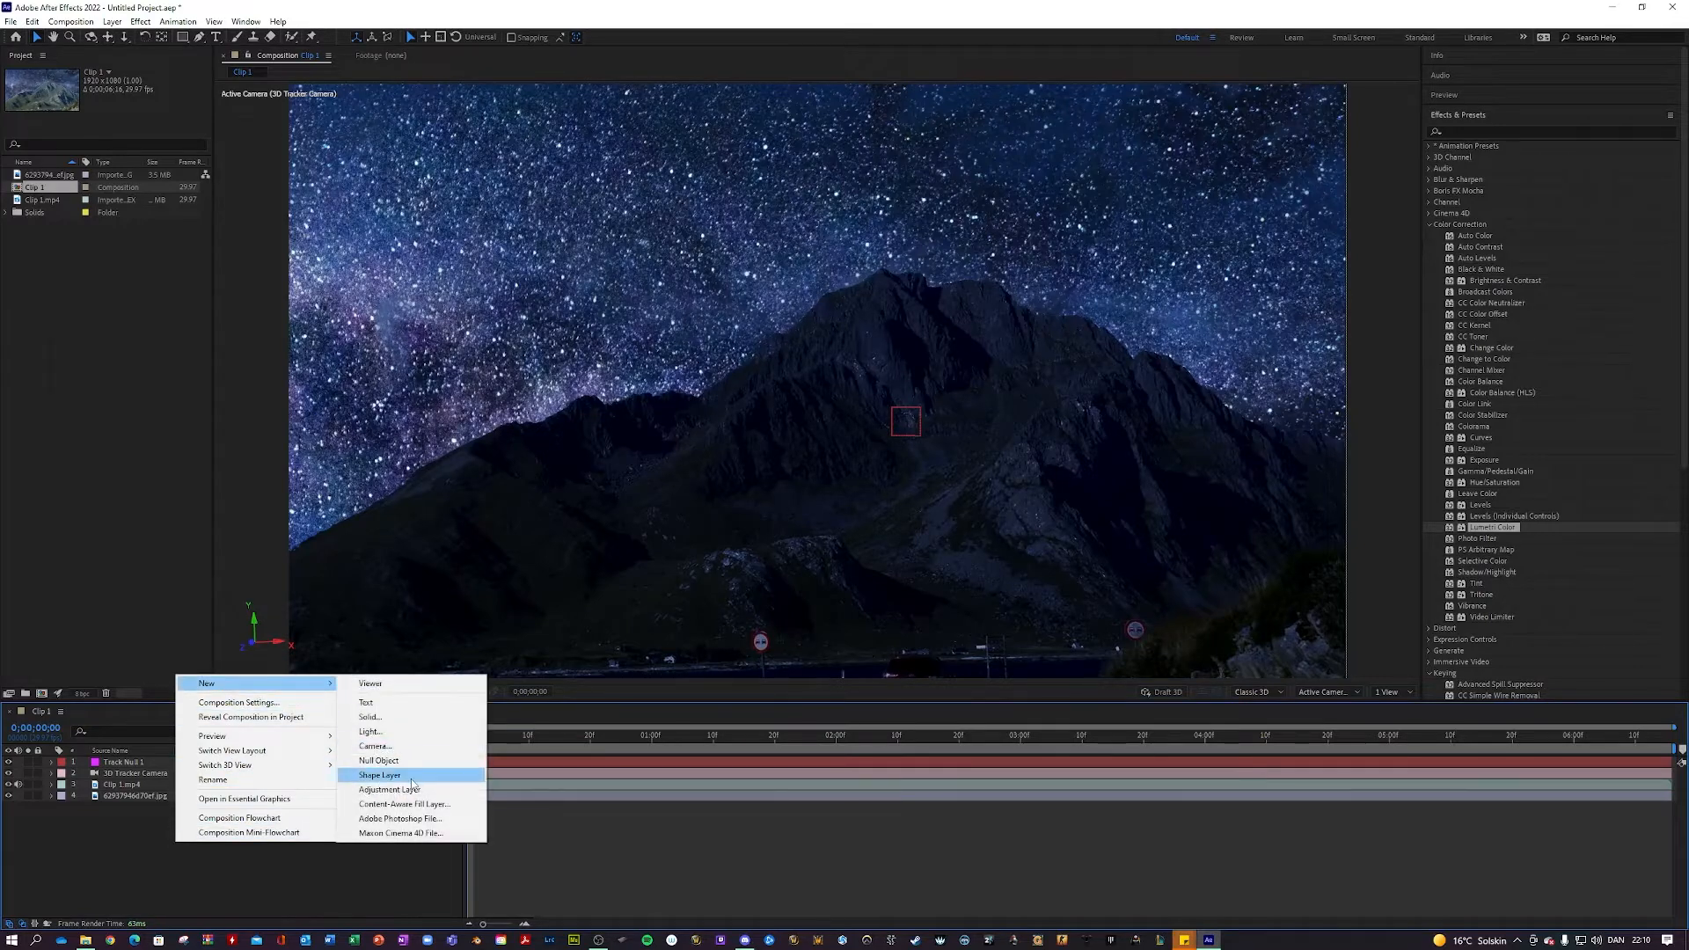
Add an adjustment layer with a Lumetri grade and drag its master curve down for a moodier look.
click(391, 790)
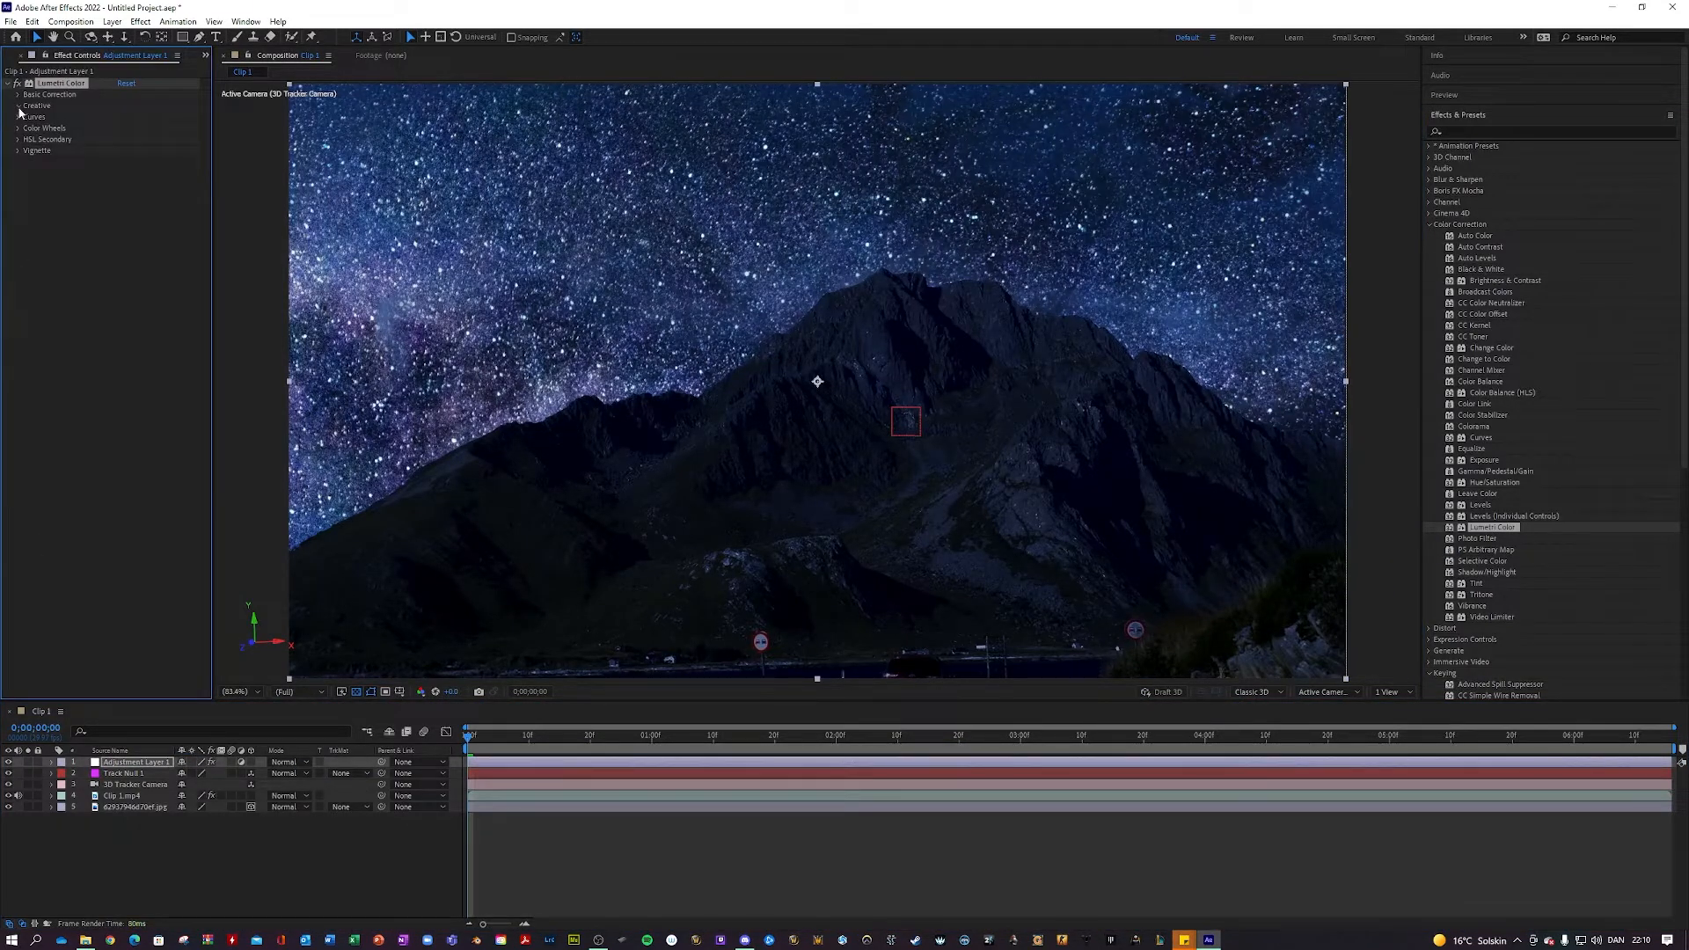
click(129, 127)
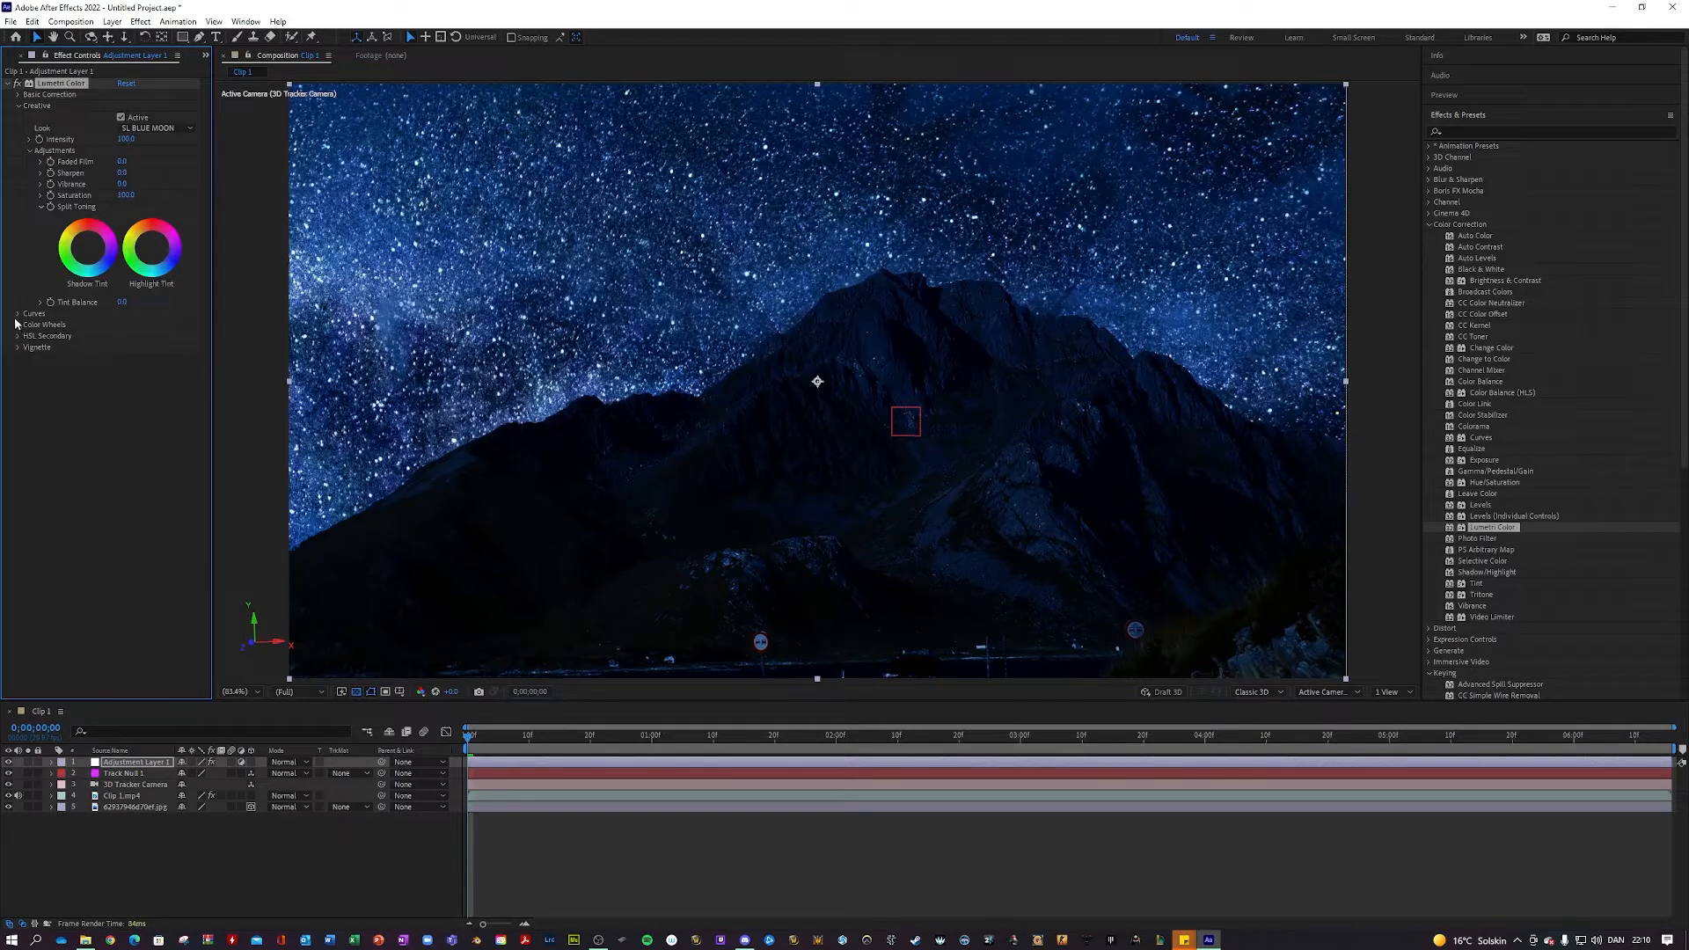
click(46, 324)
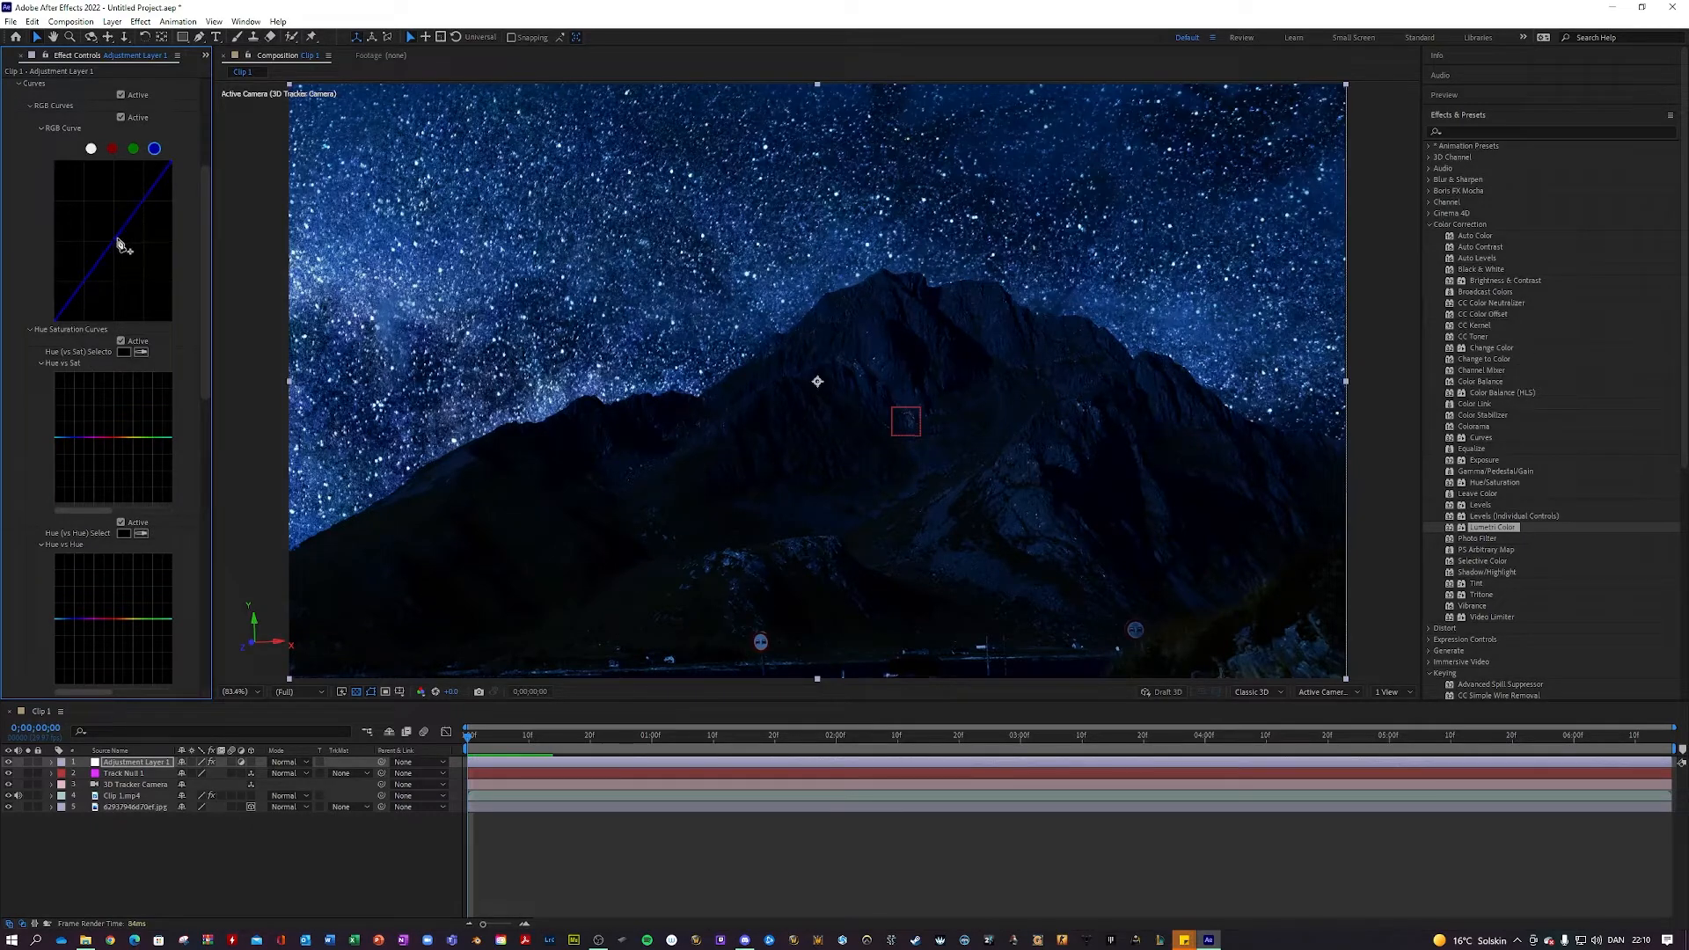
drag(135, 232, 132, 246)
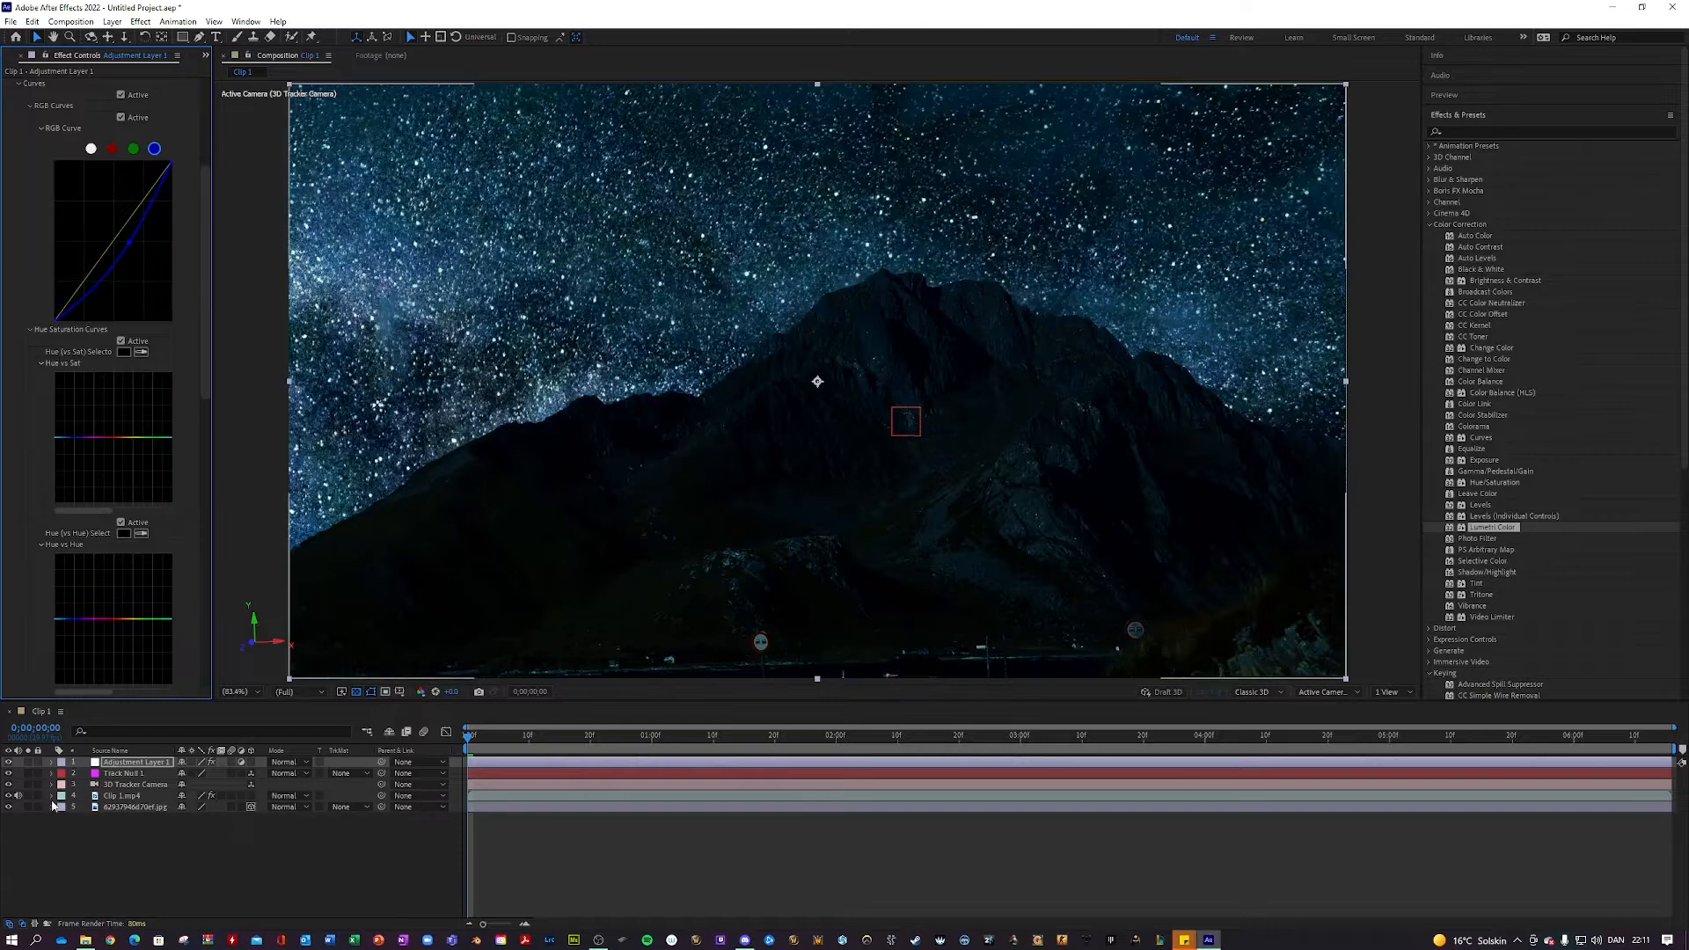
click(61, 808)
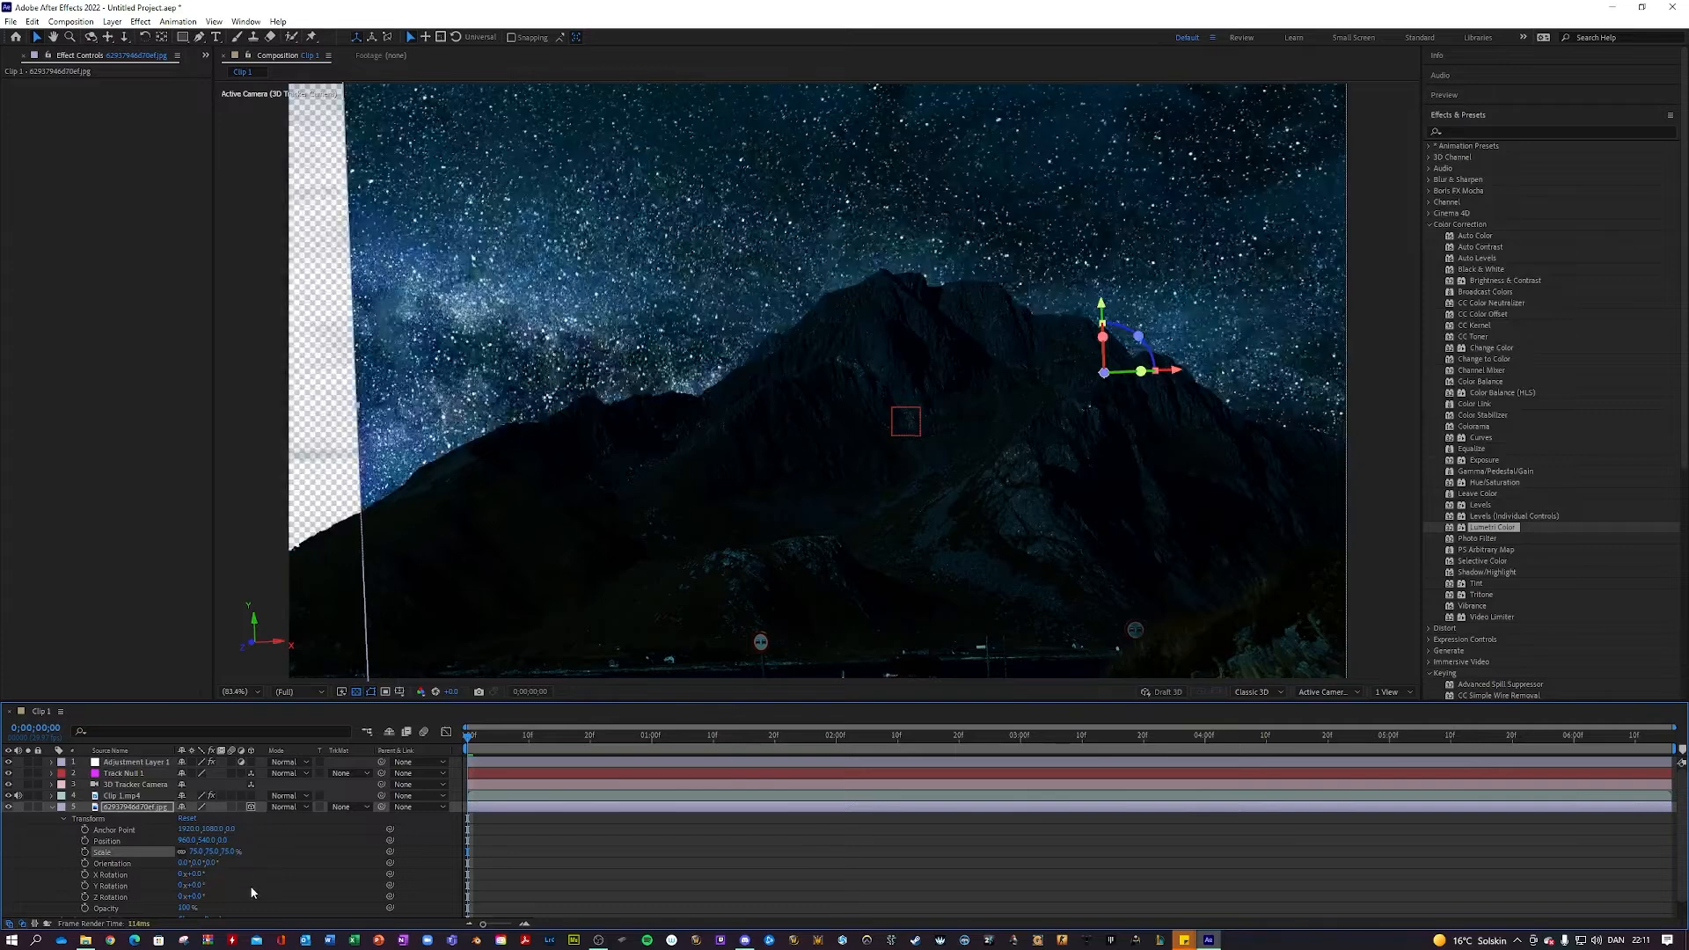
Scale up the star image to fill the frame and scrub to confirm full sky coverage.
click(135, 762)
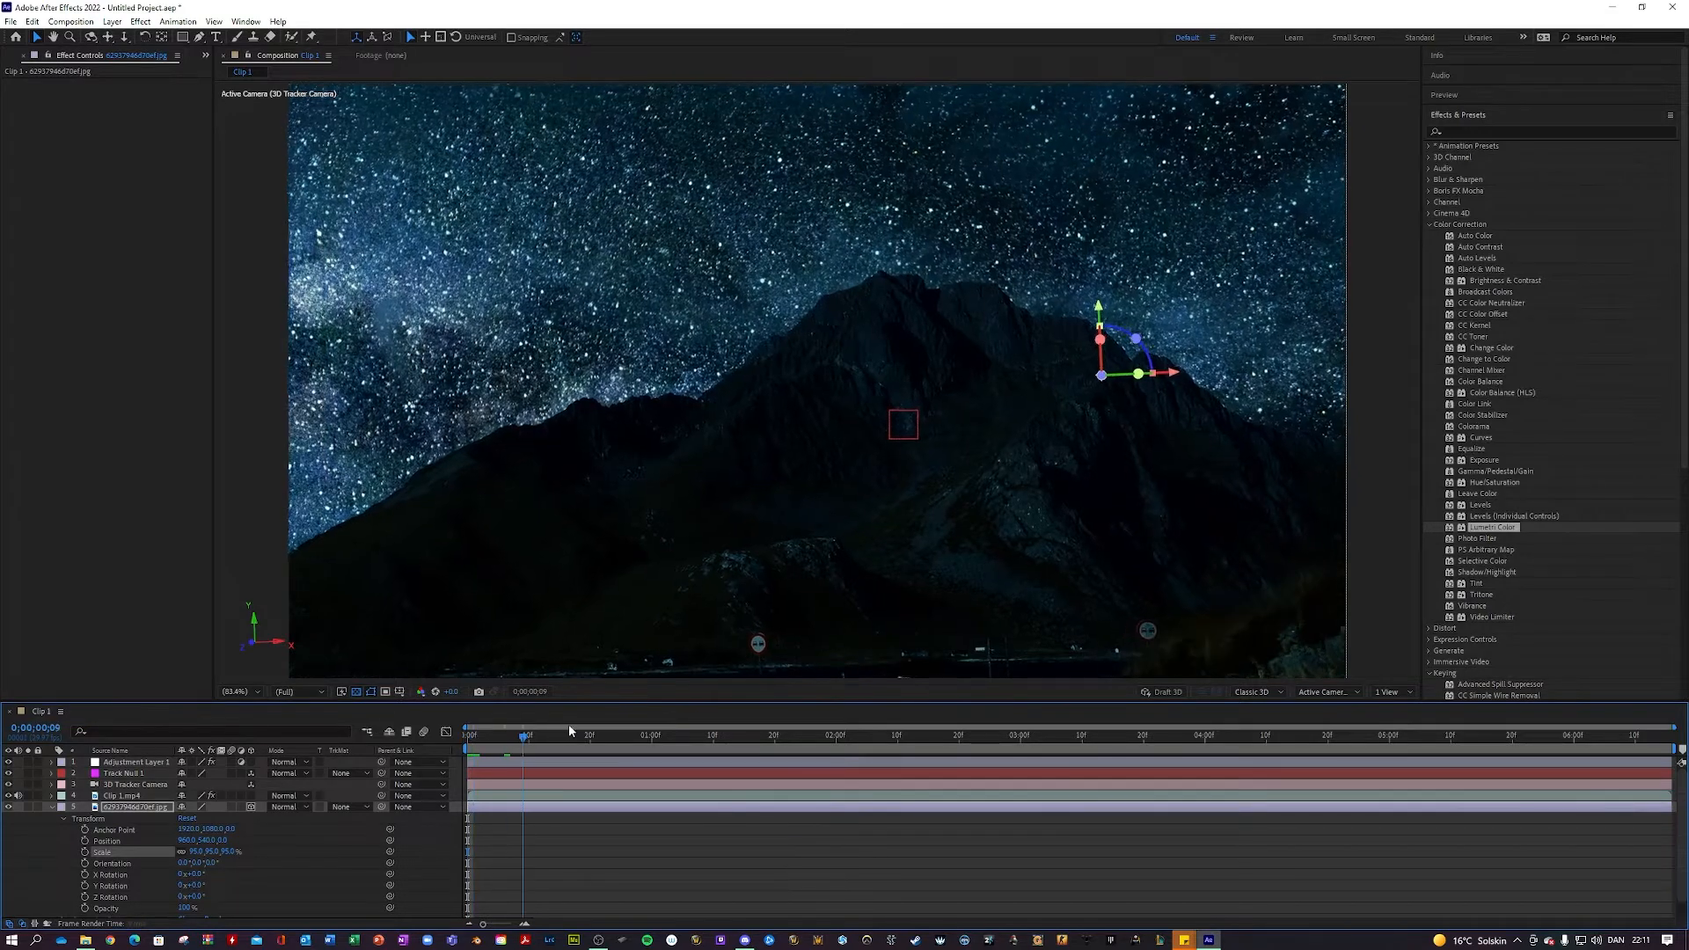
click(852, 736)
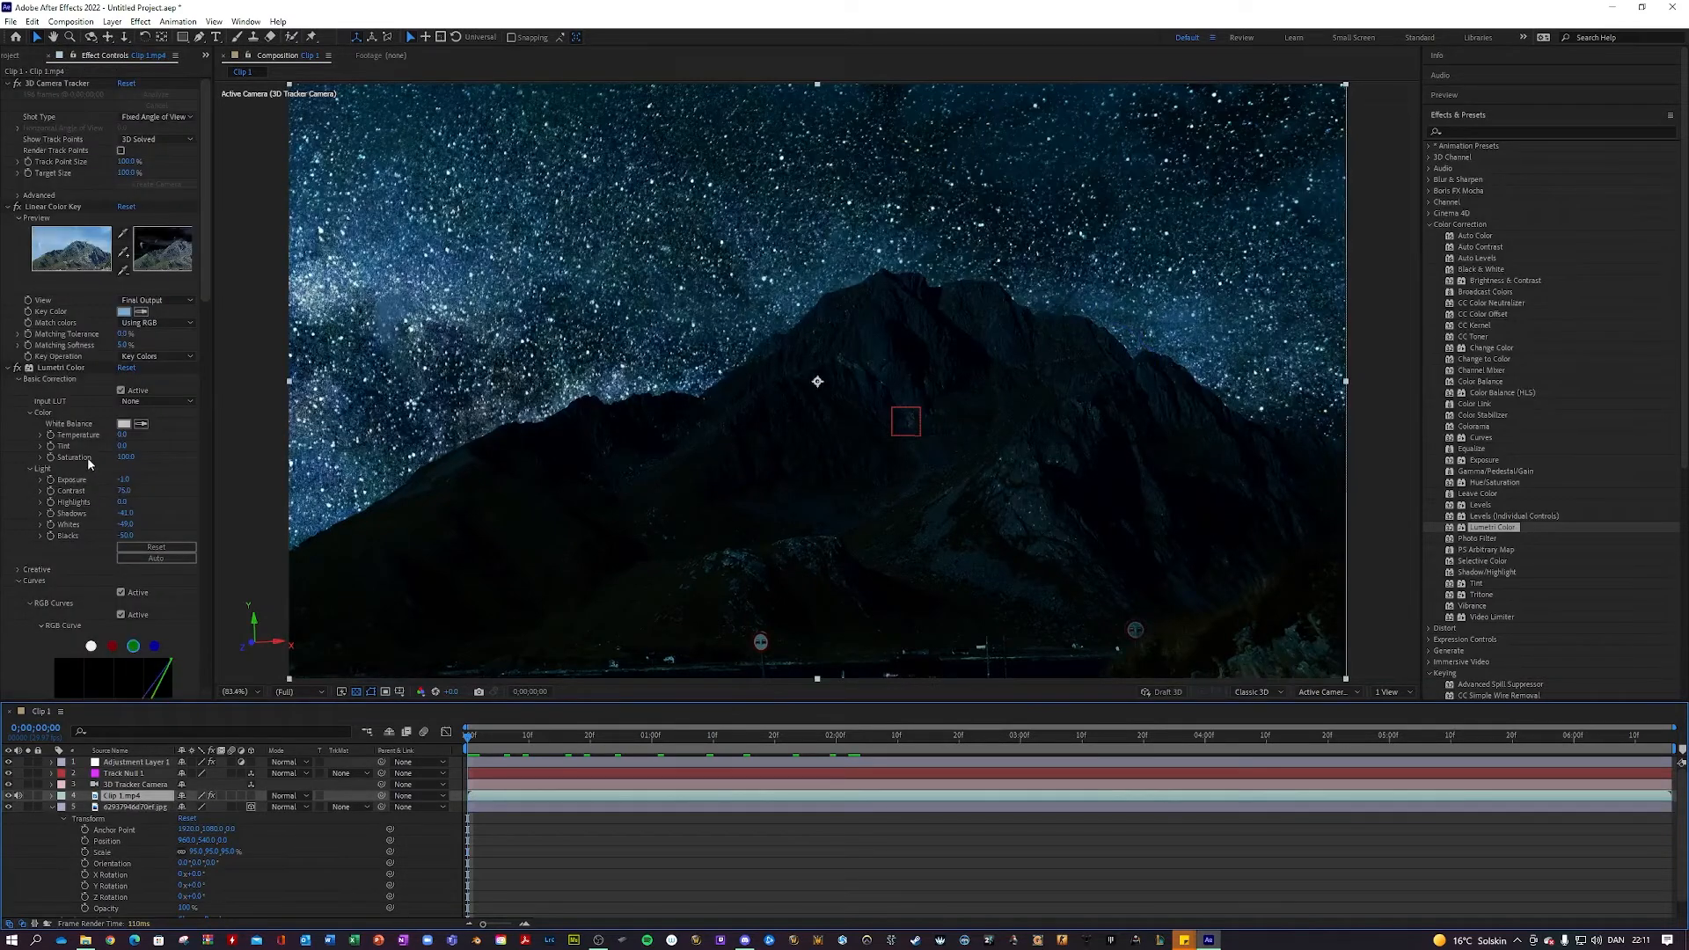
mouse_move(152, 536)
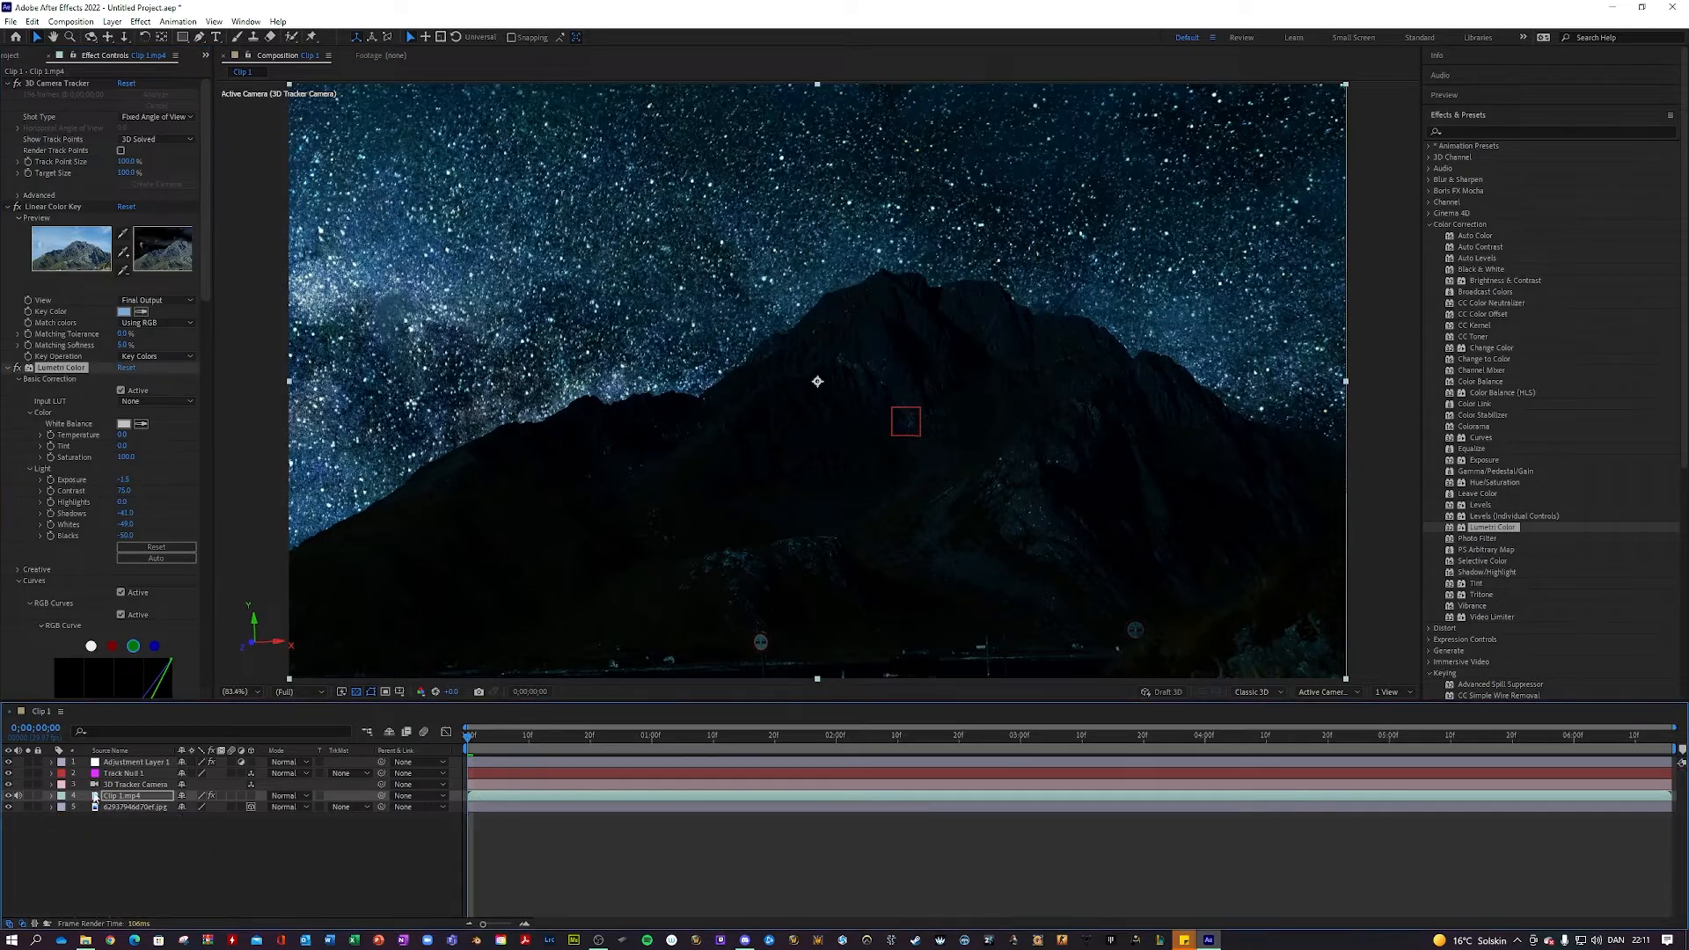
click(1552, 130)
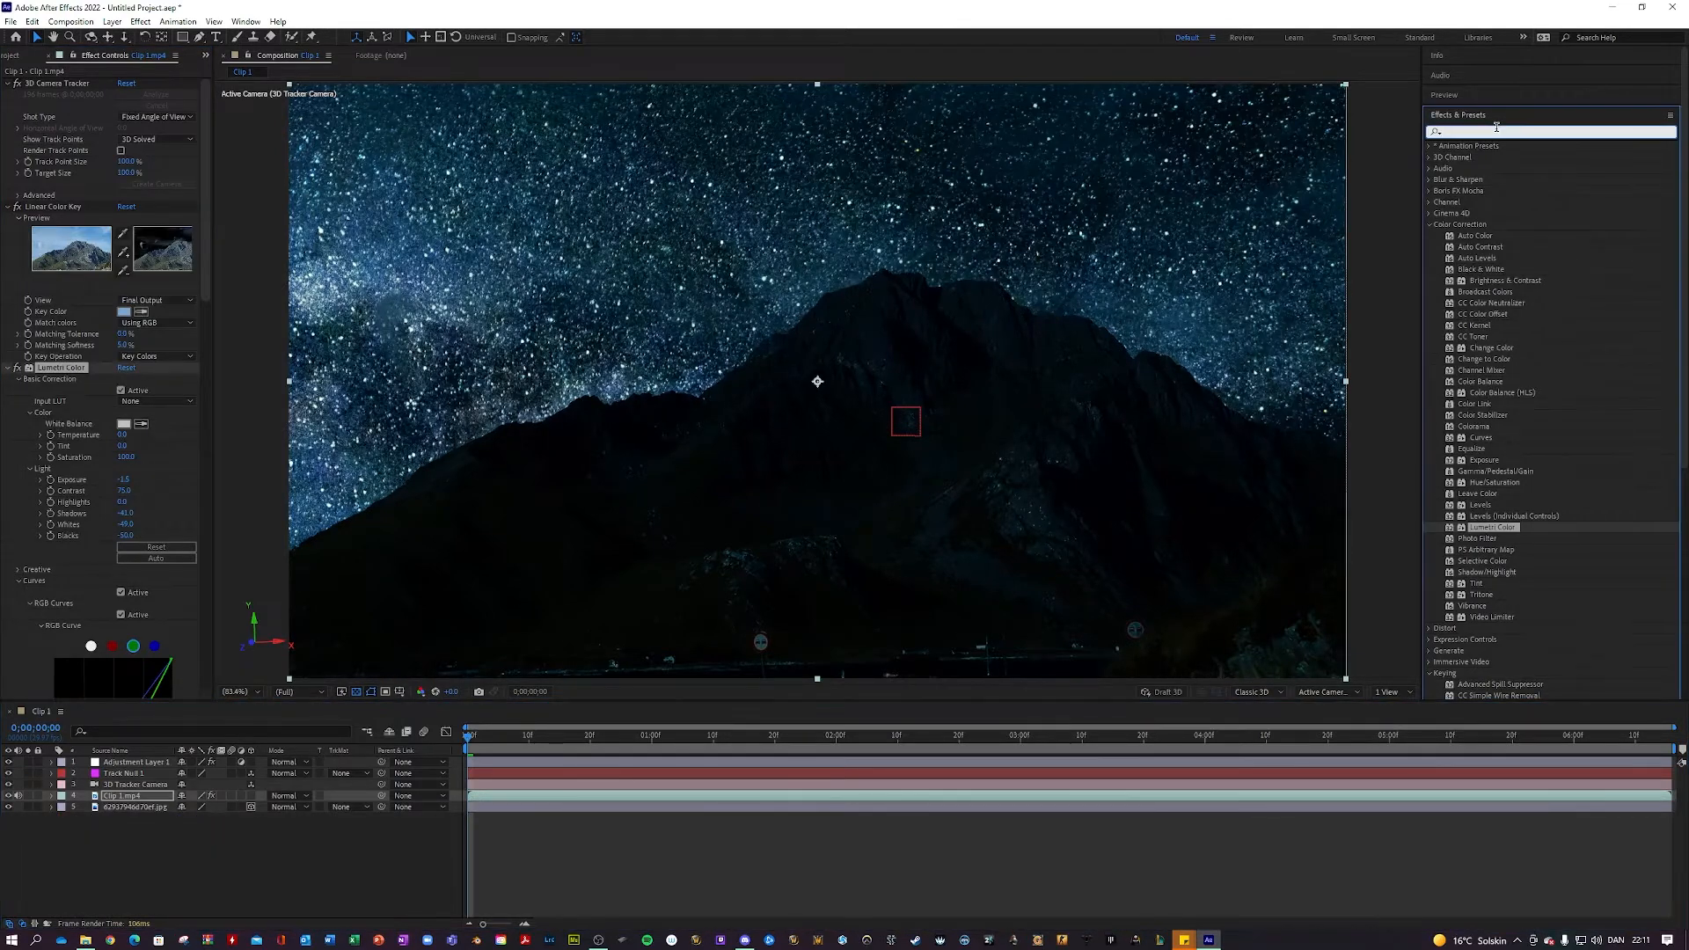
mouse_move(1432, 232)
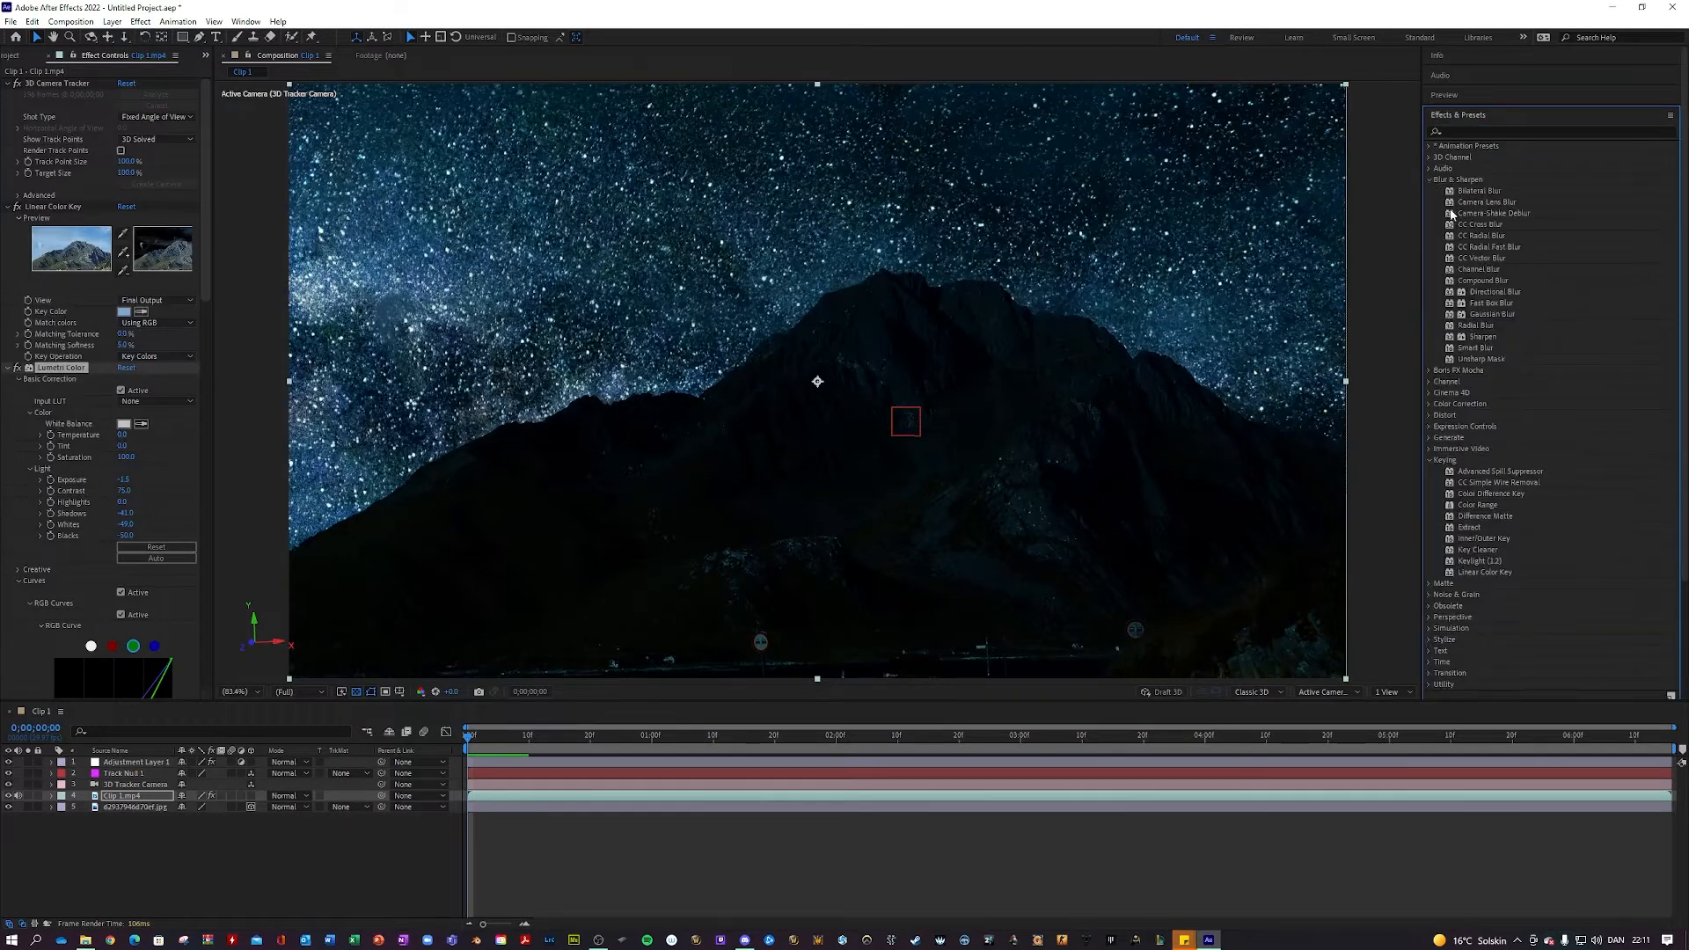
mouse_move(1487, 255)
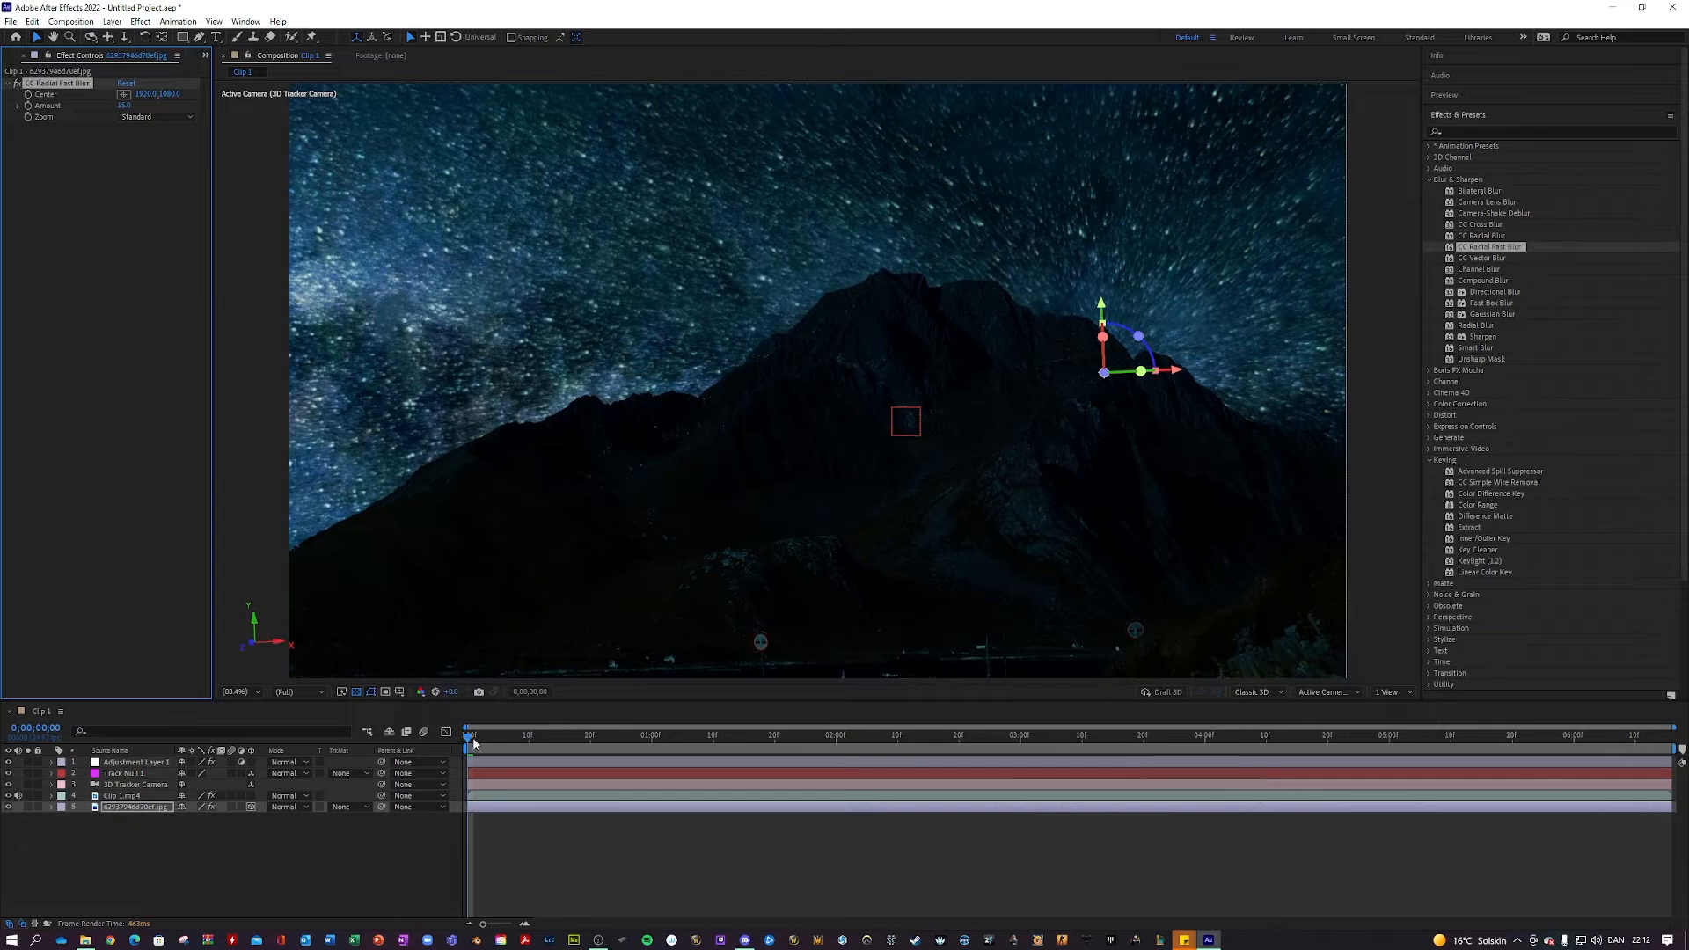
click(725, 735)
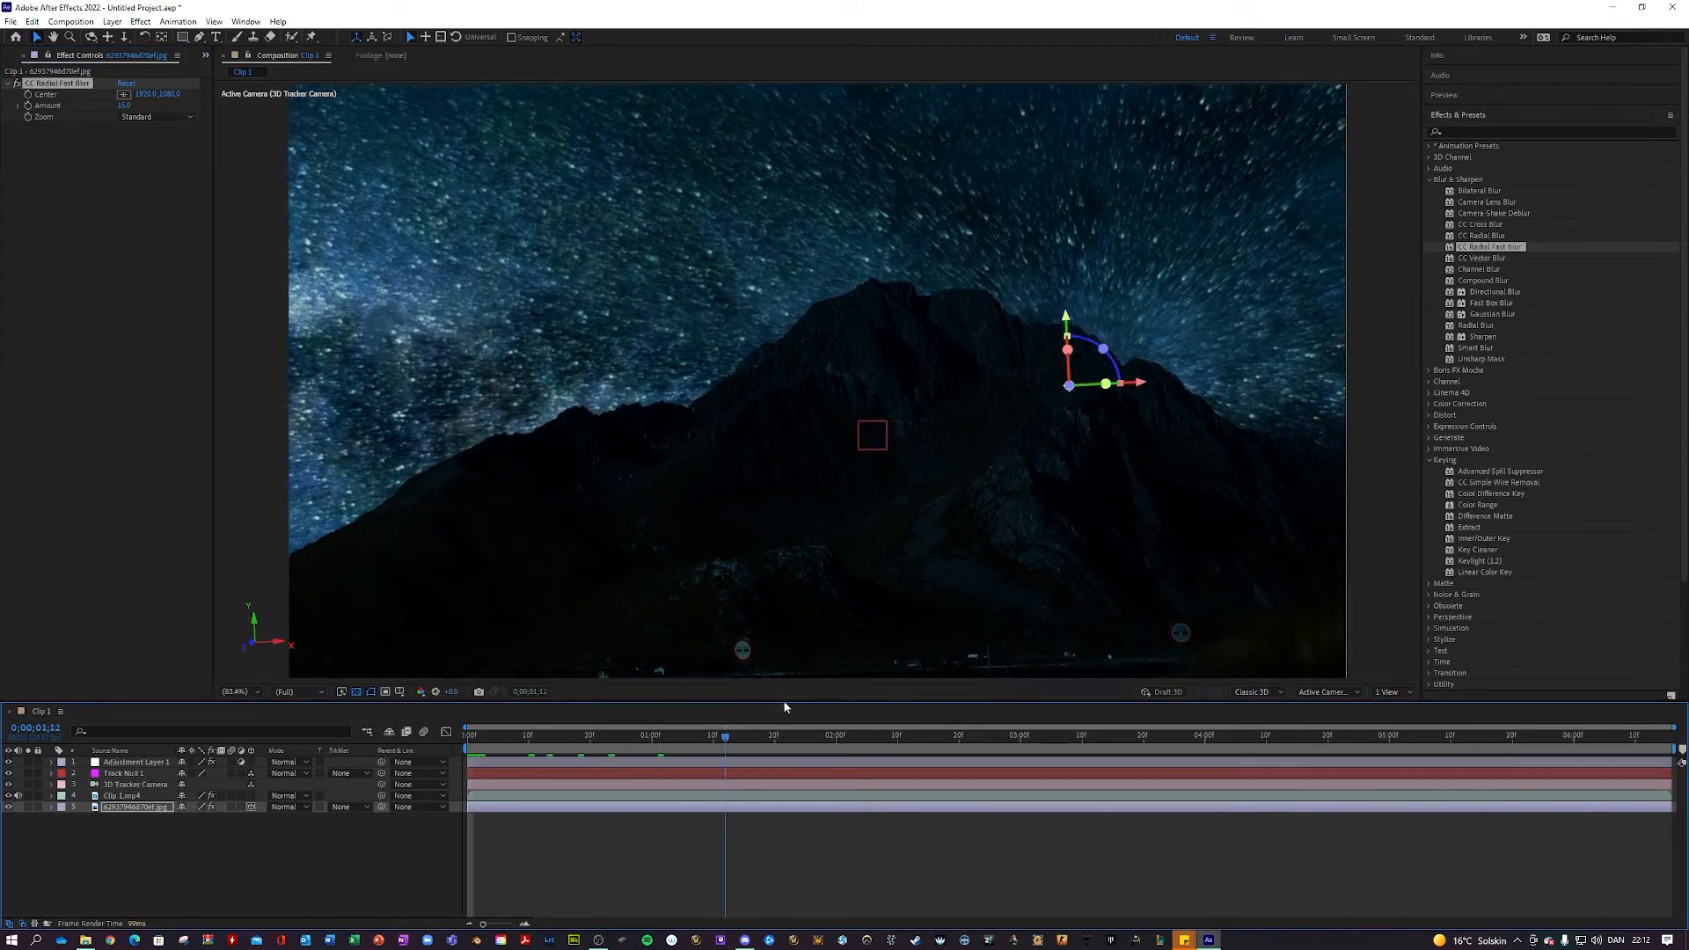
click(1154, 735)
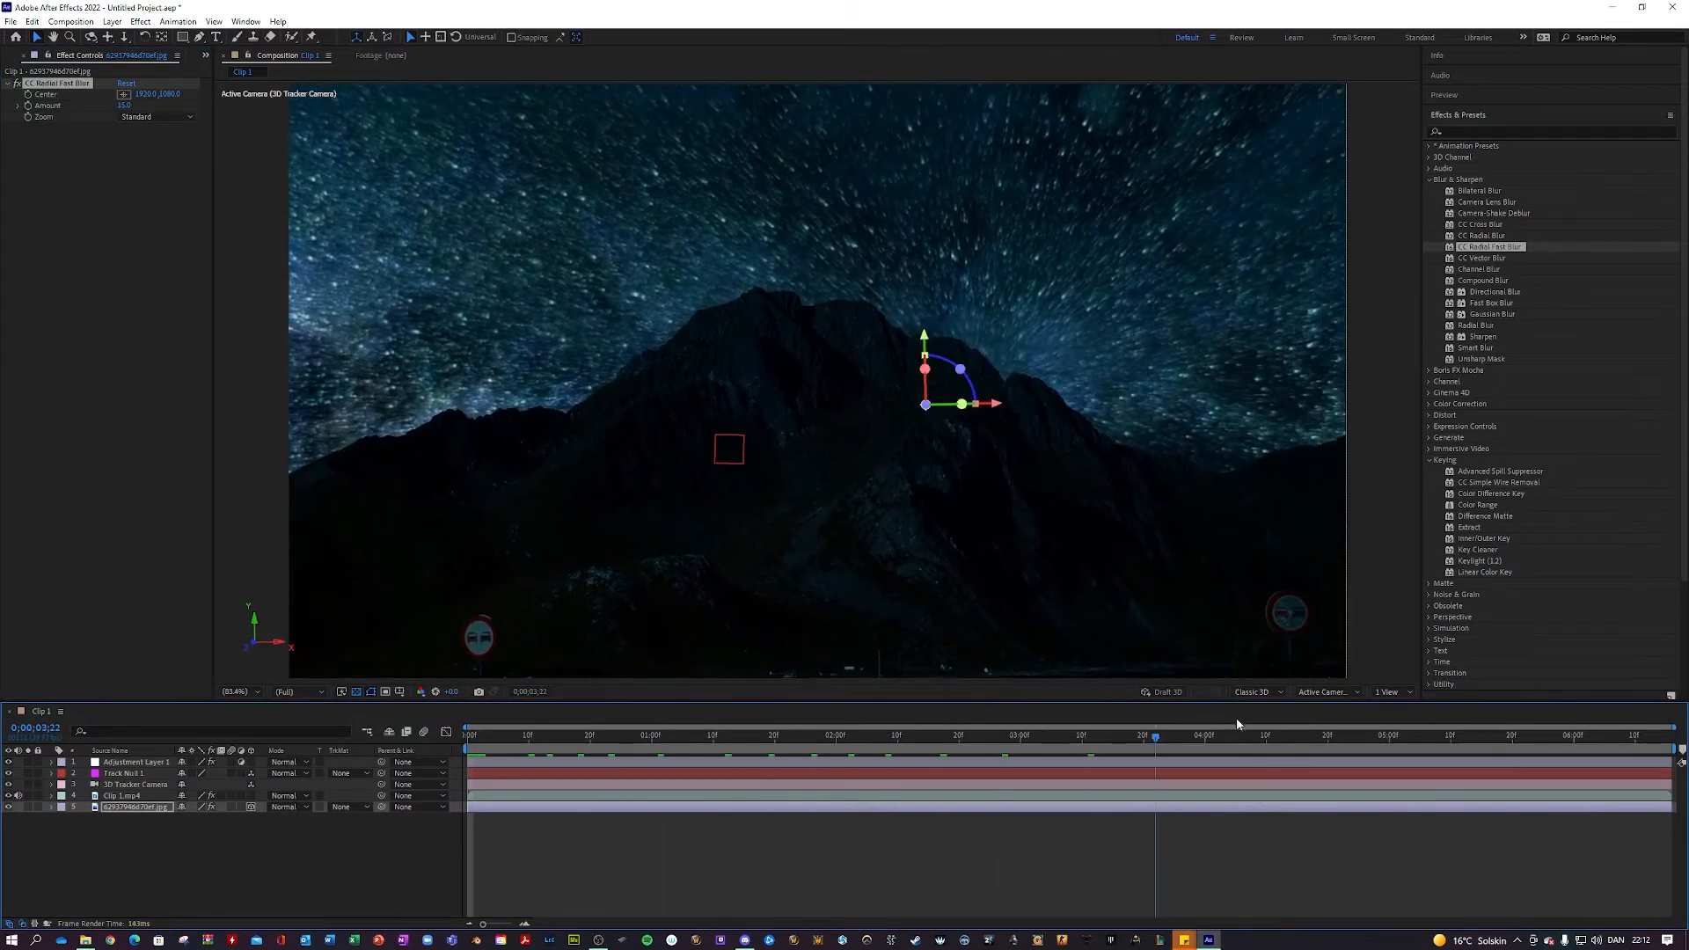
click(1406, 736)
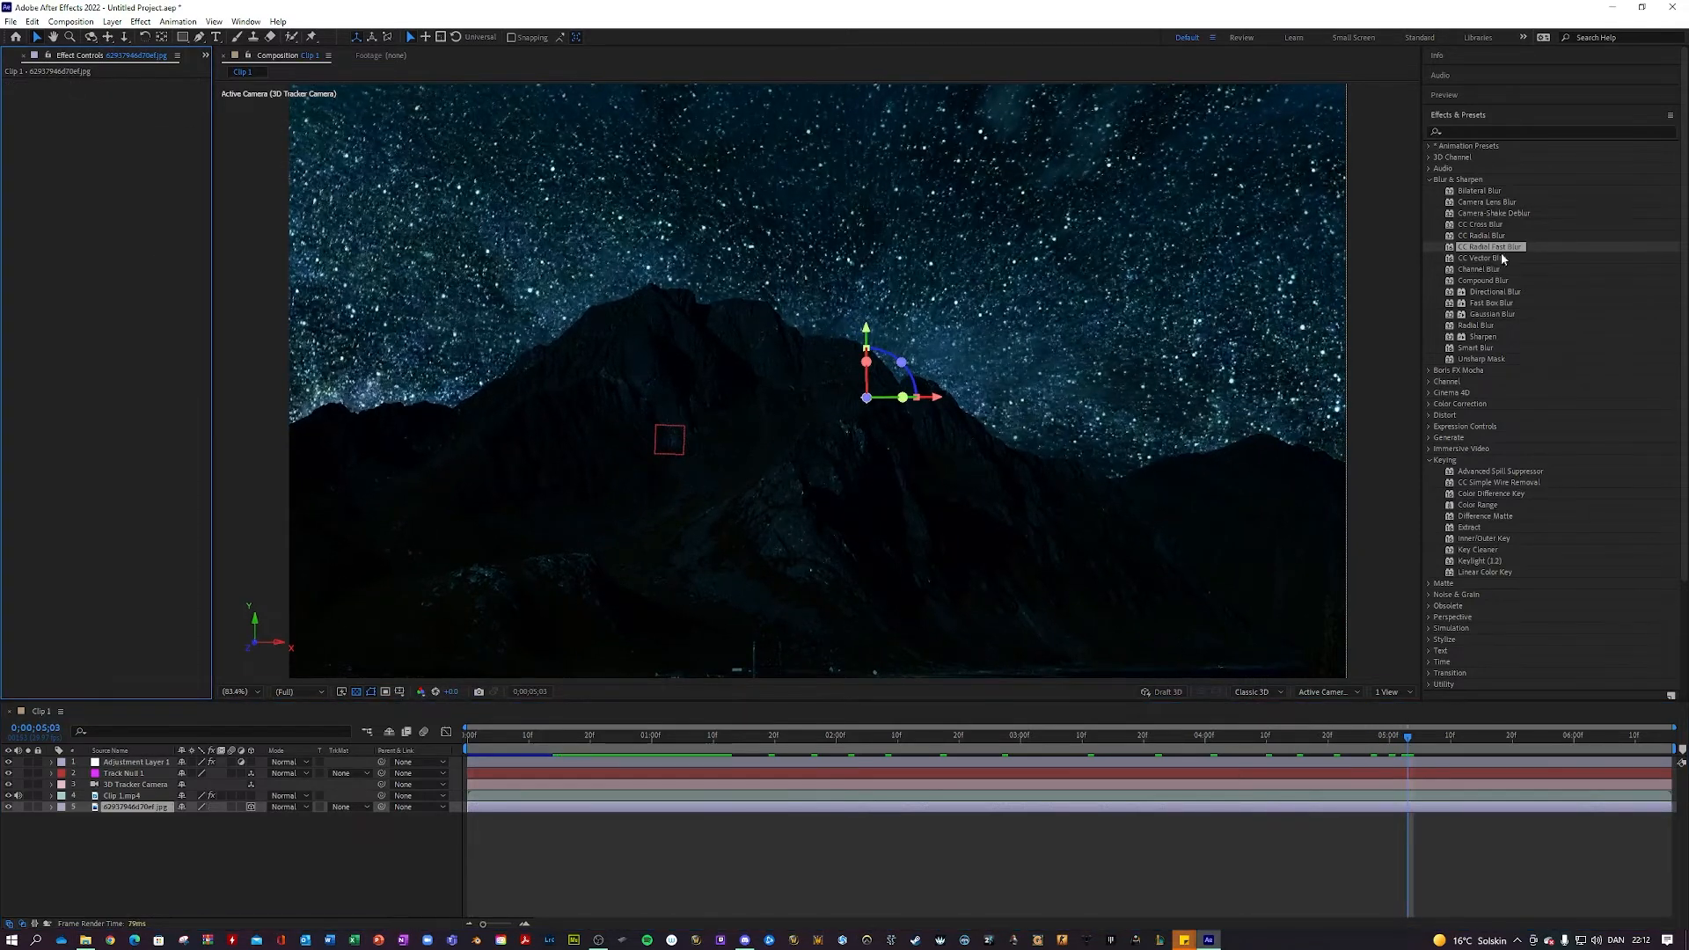
mouse_move(1480, 228)
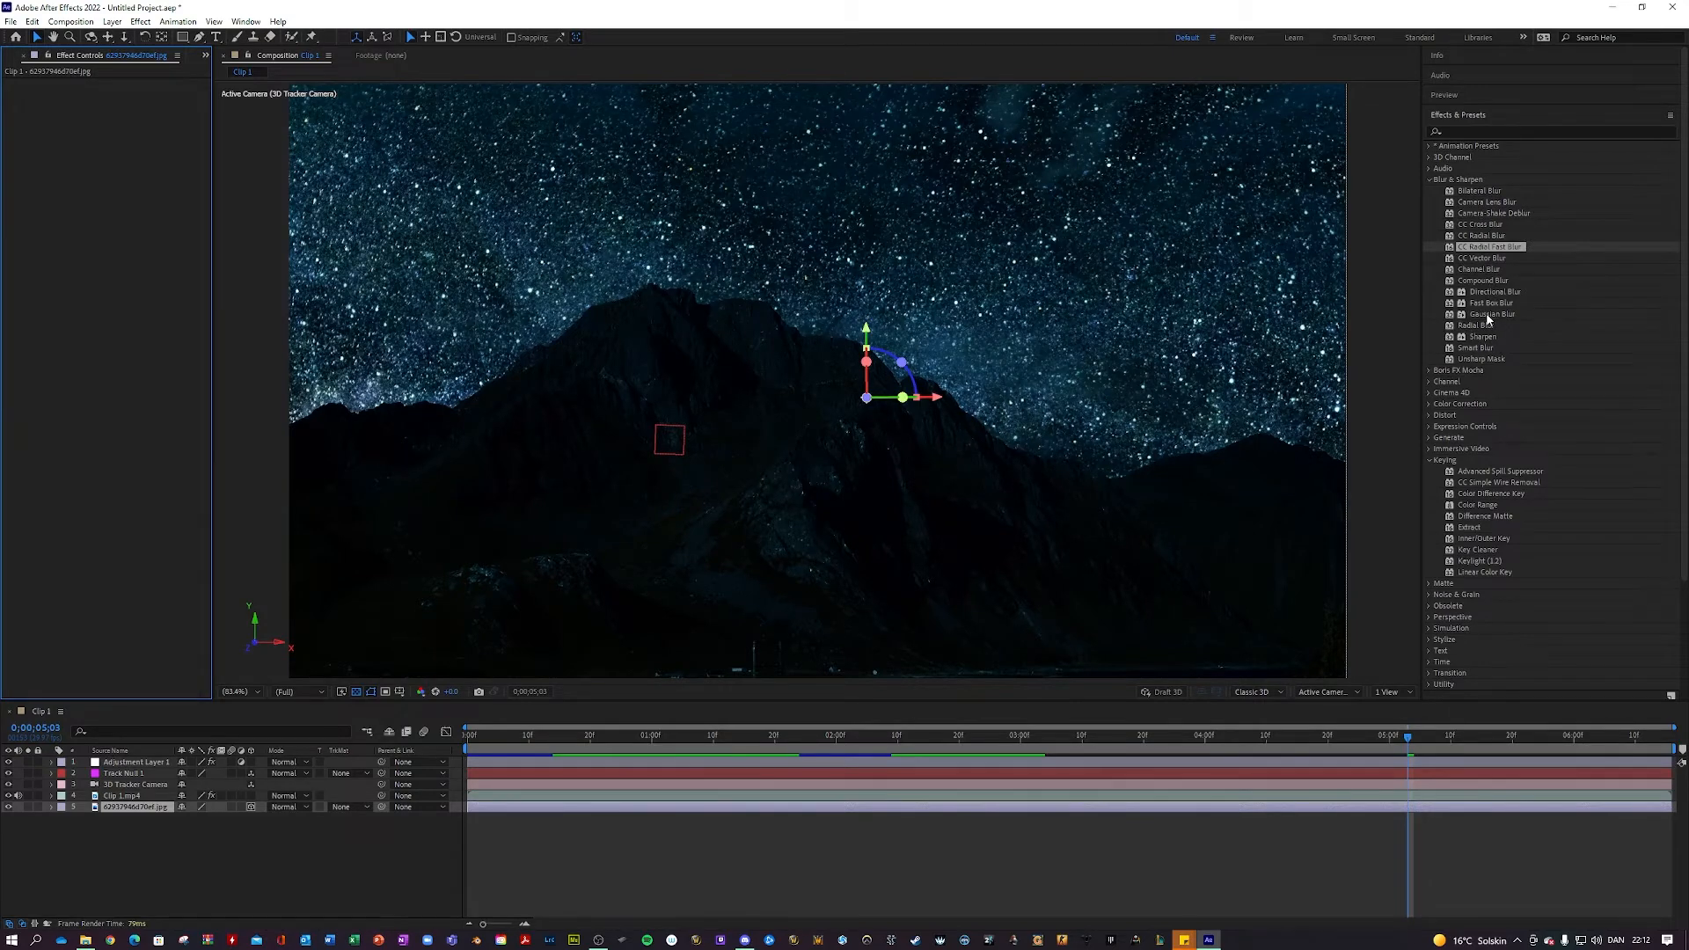
Apply a slight Gaussian Blur to the star image and return to the first frame.
double_click(1490, 314)
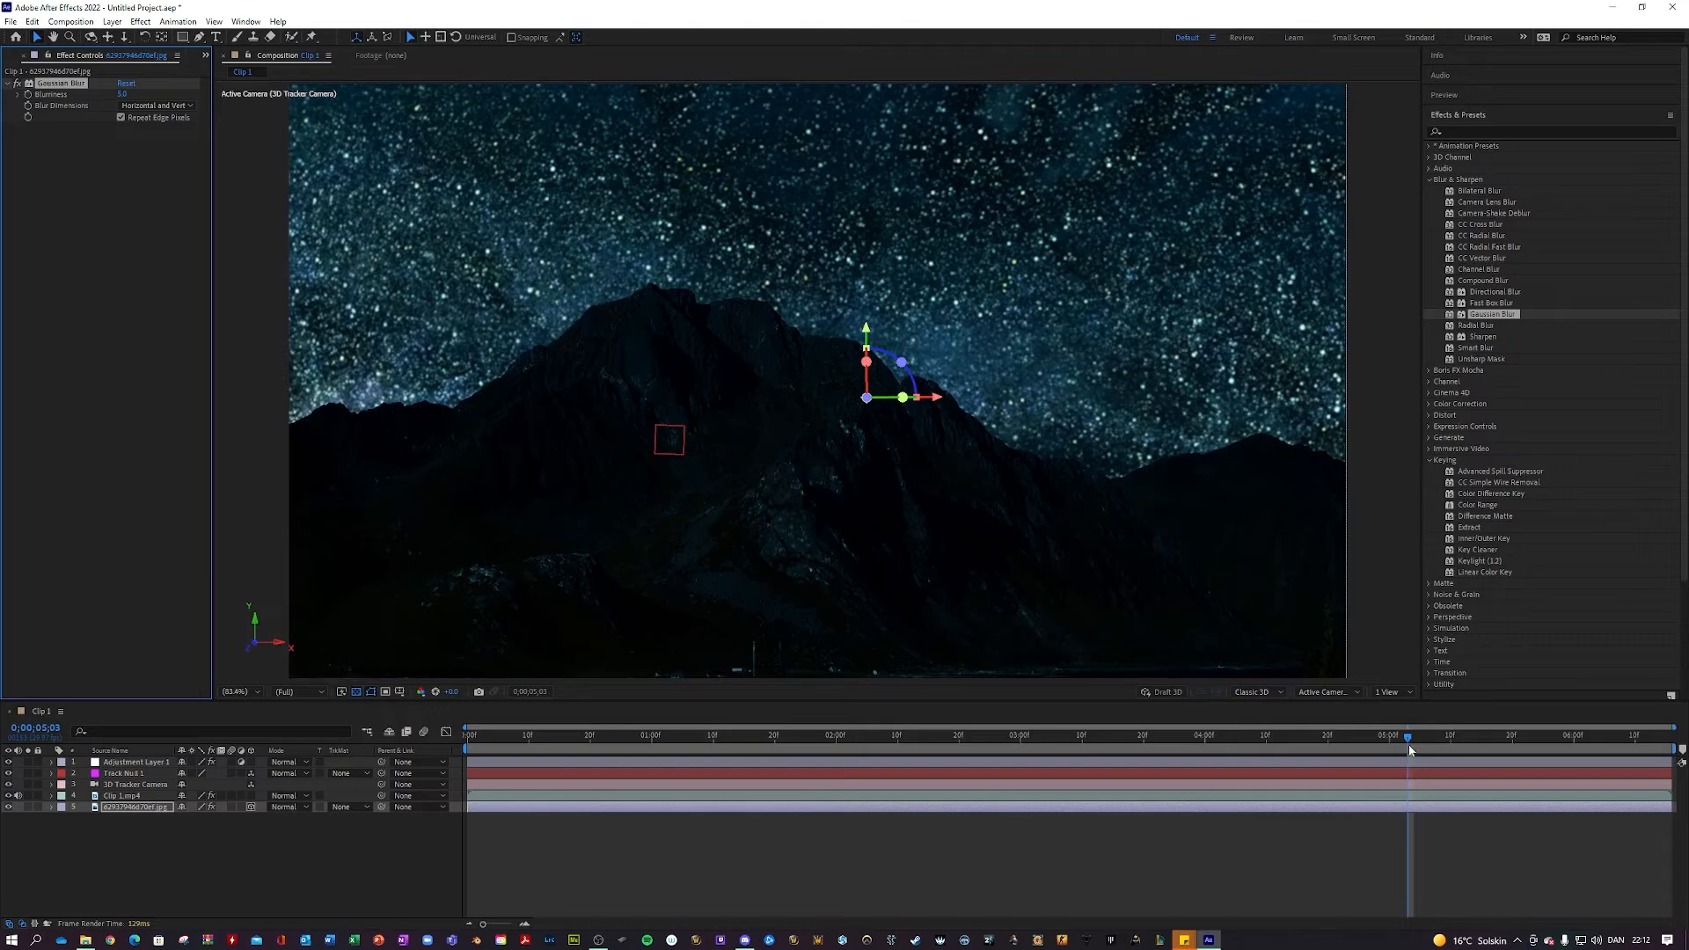
click(467, 748)
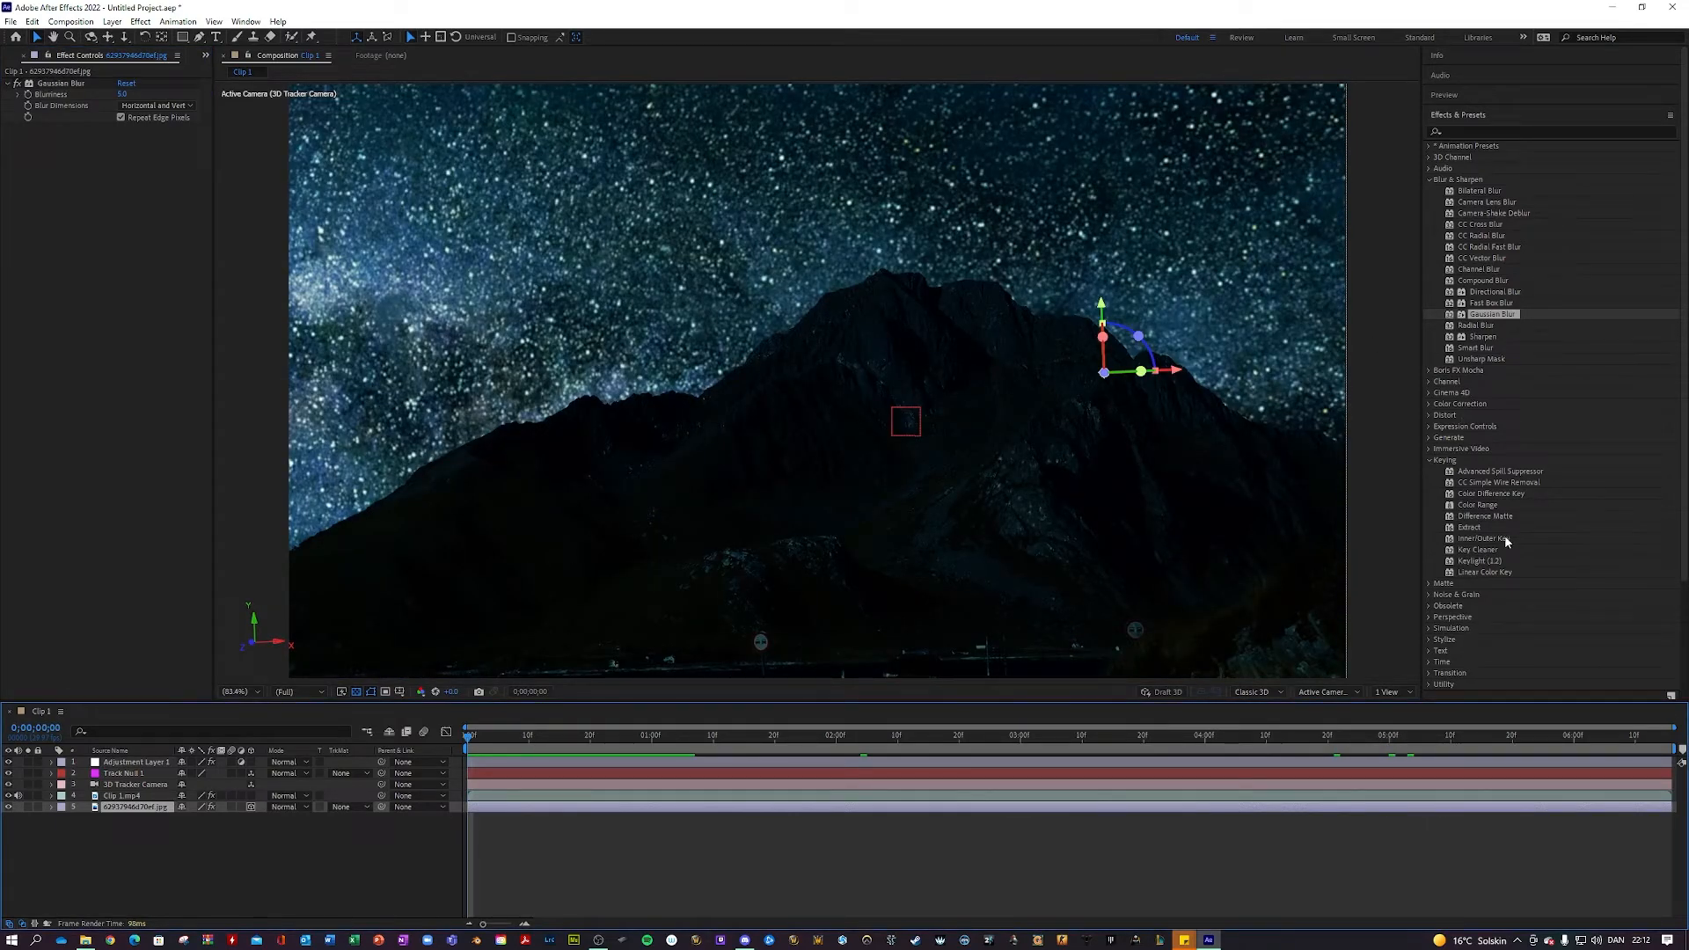
mouse_move(1508, 544)
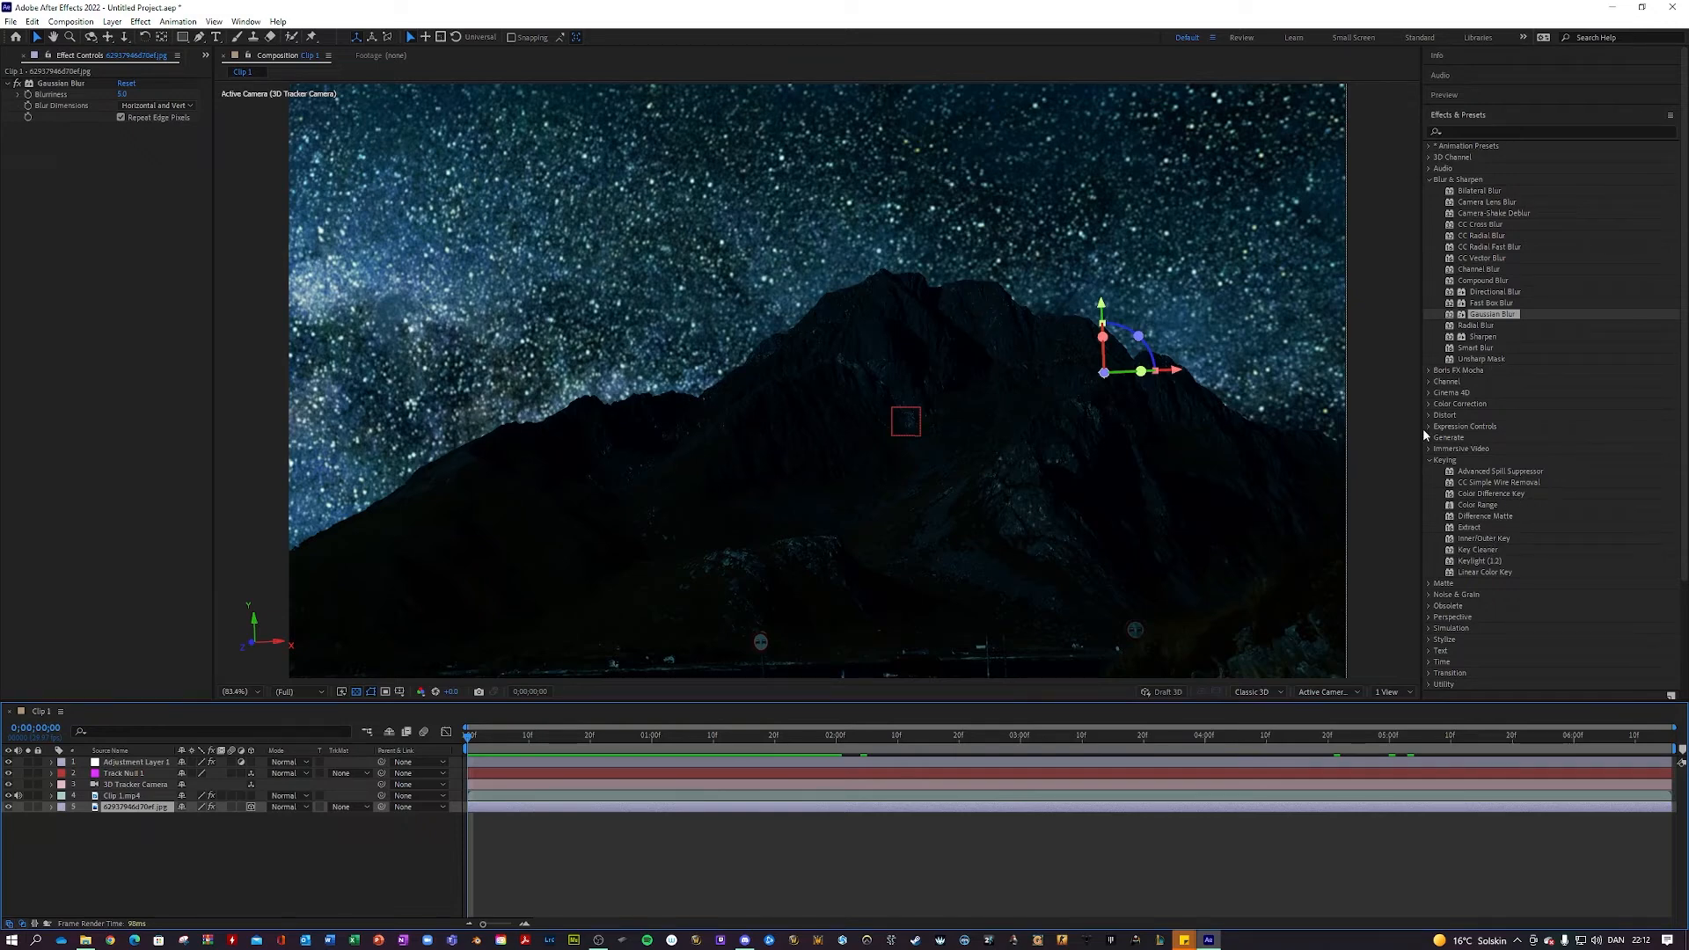
click(1461, 405)
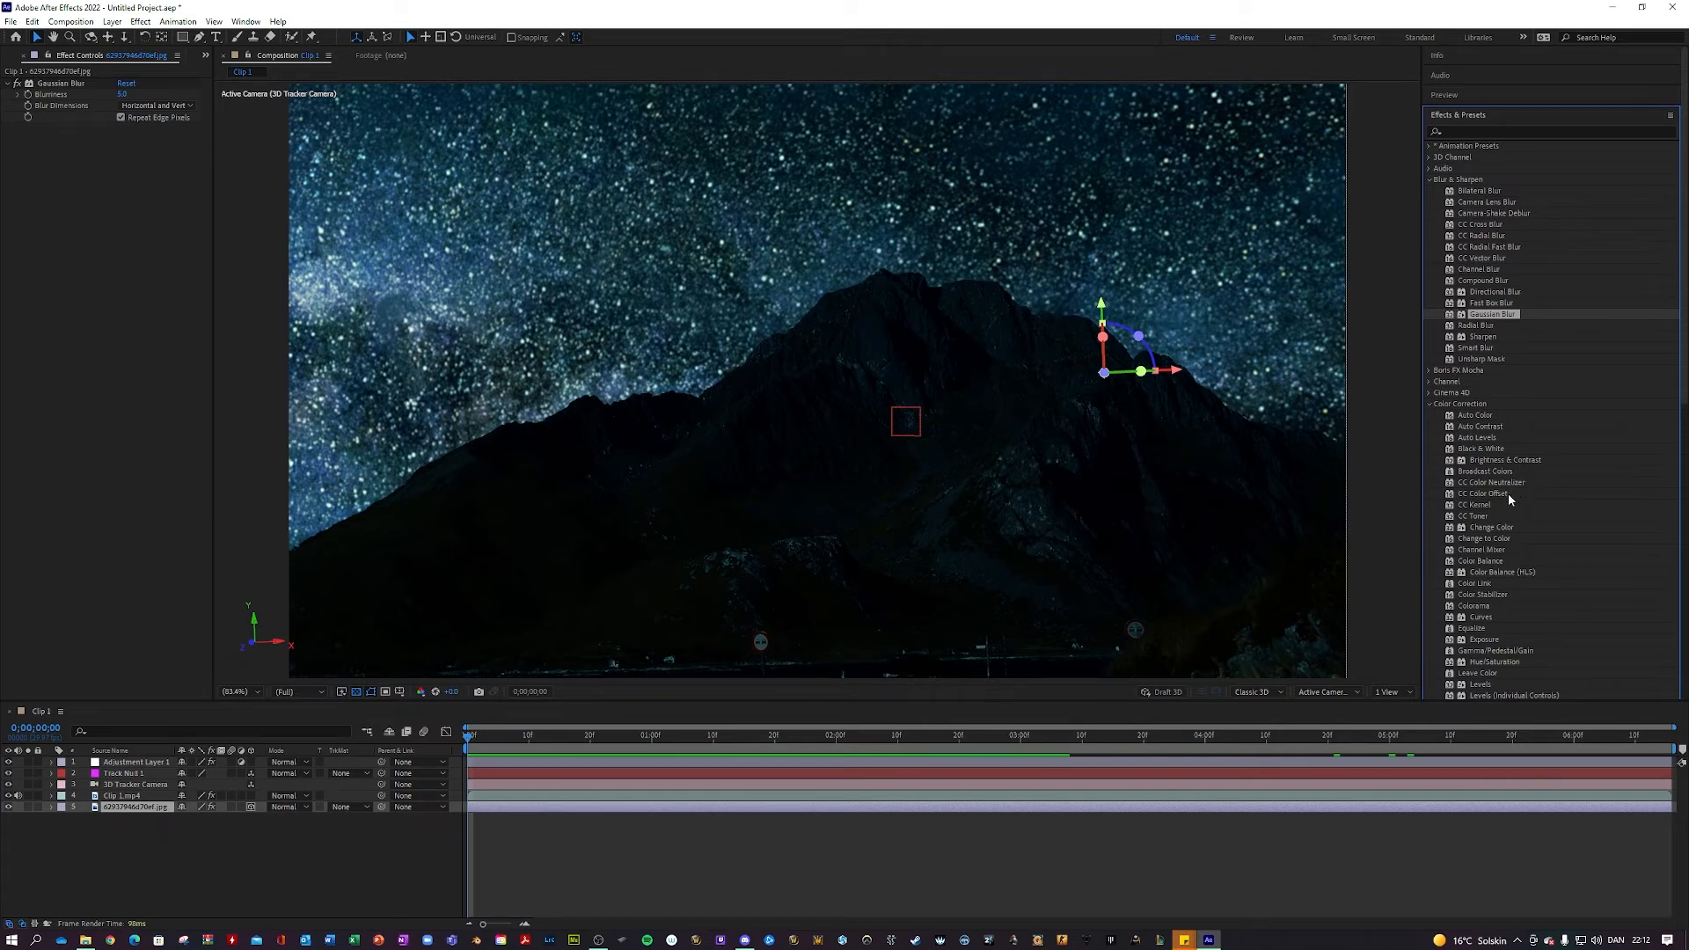
Apply Tint to the star image for cooler stars and scrub the timeline to compare.
scroll(down, 3)
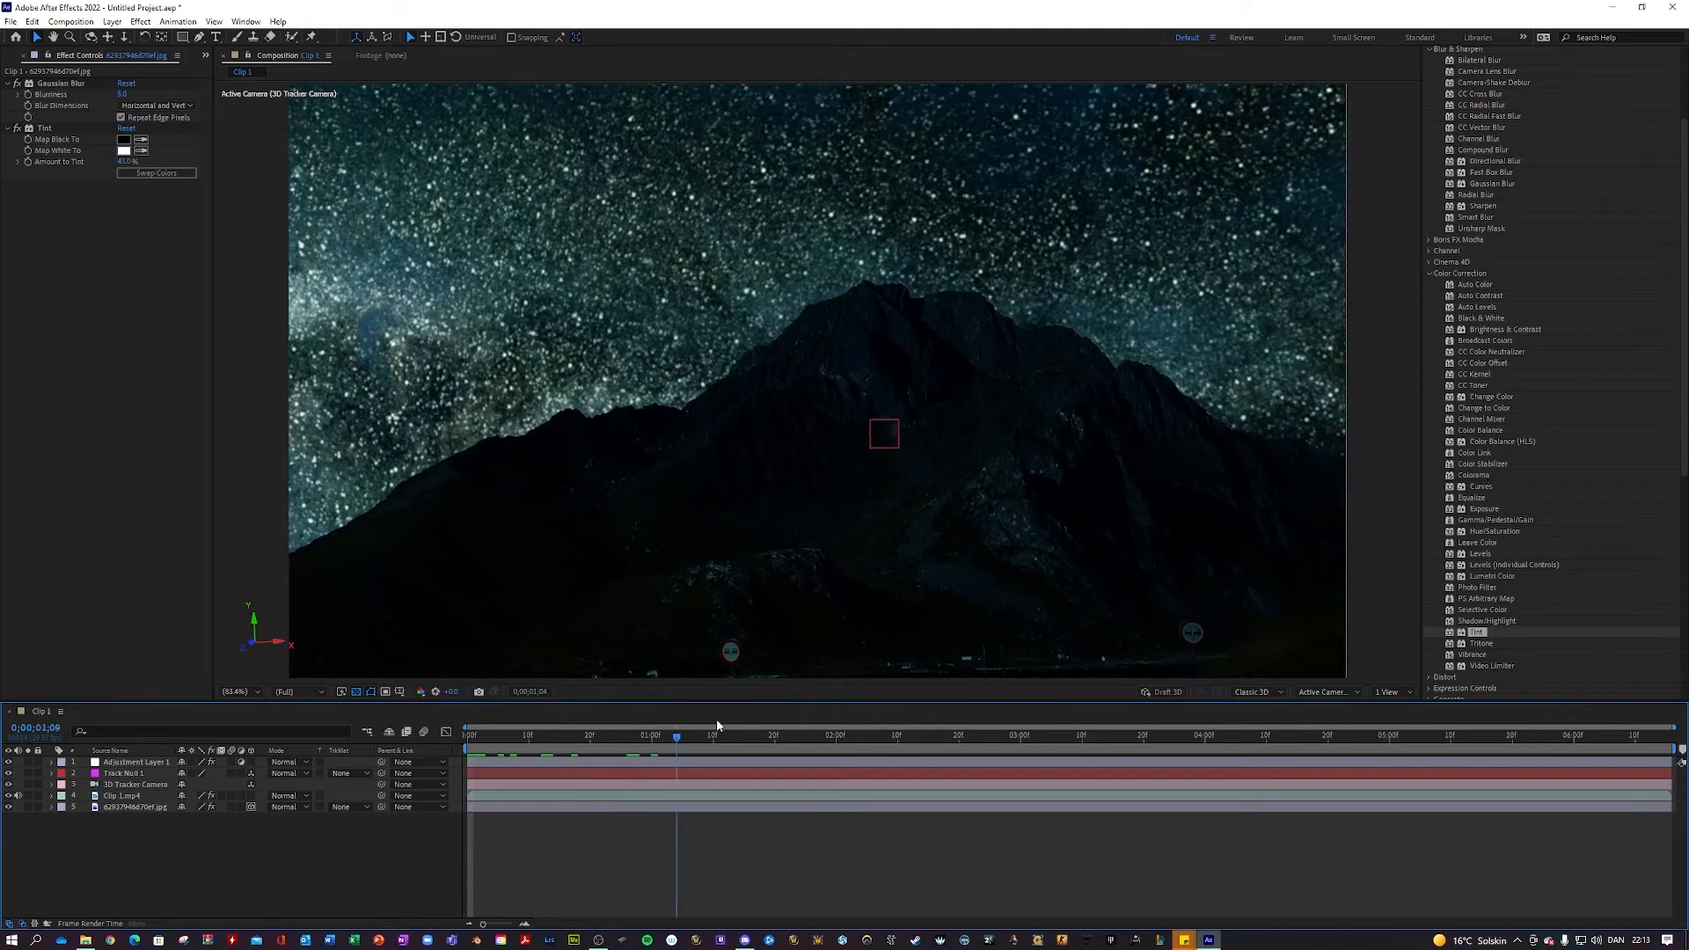
click(883, 735)
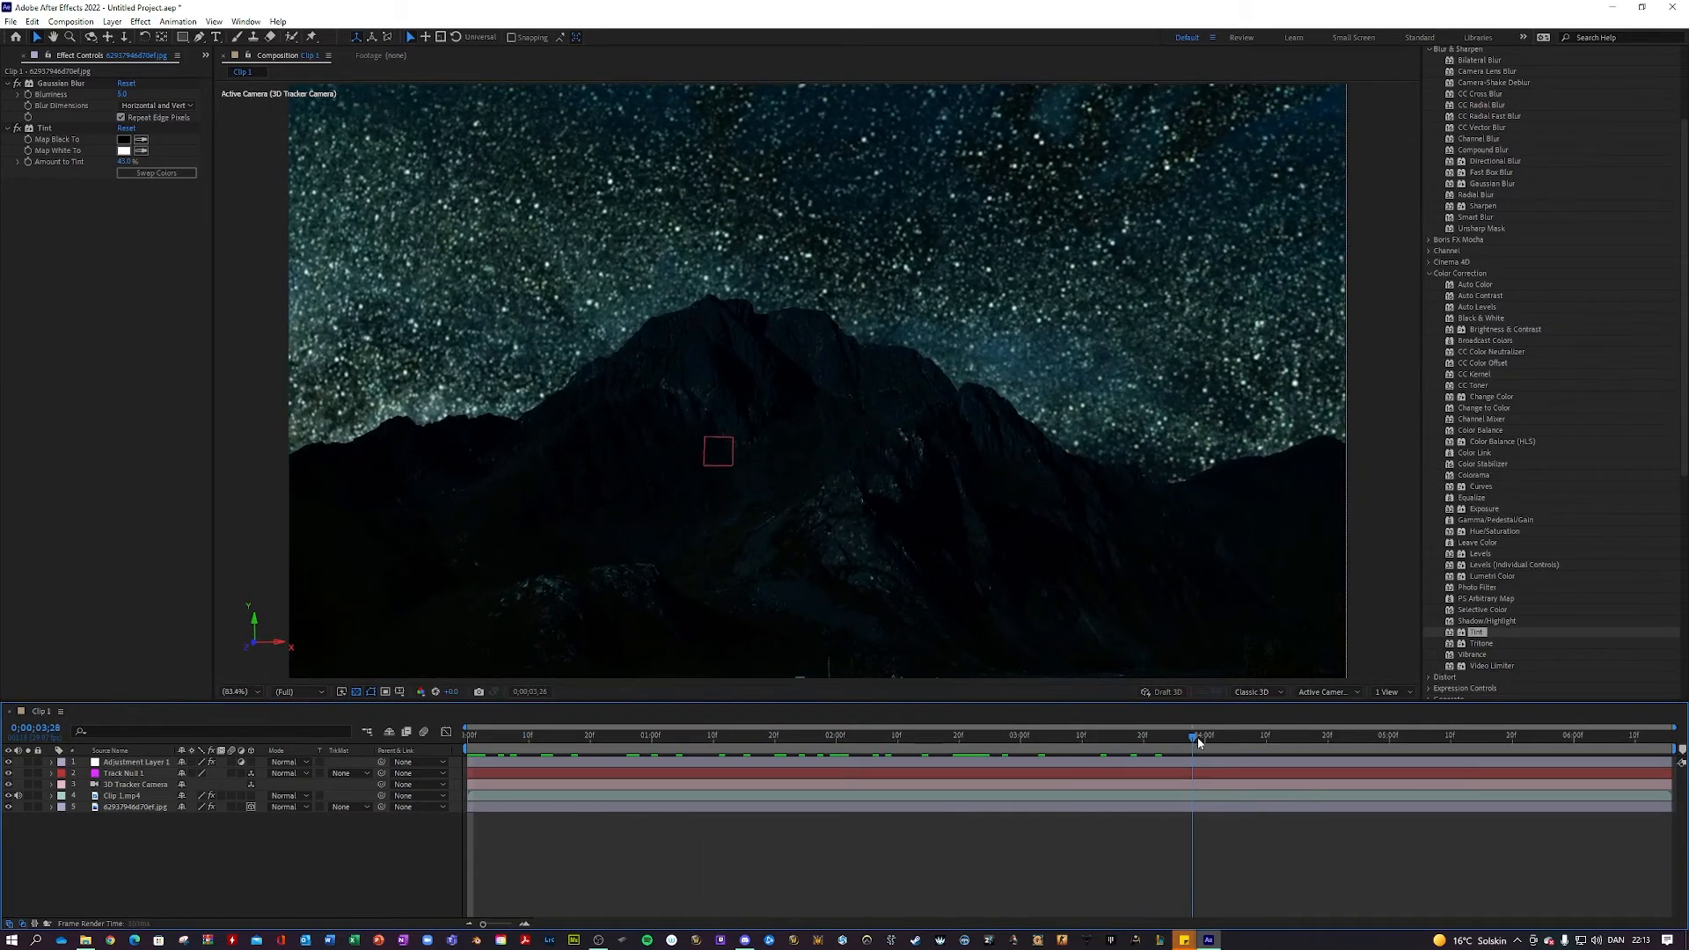
click(465, 748)
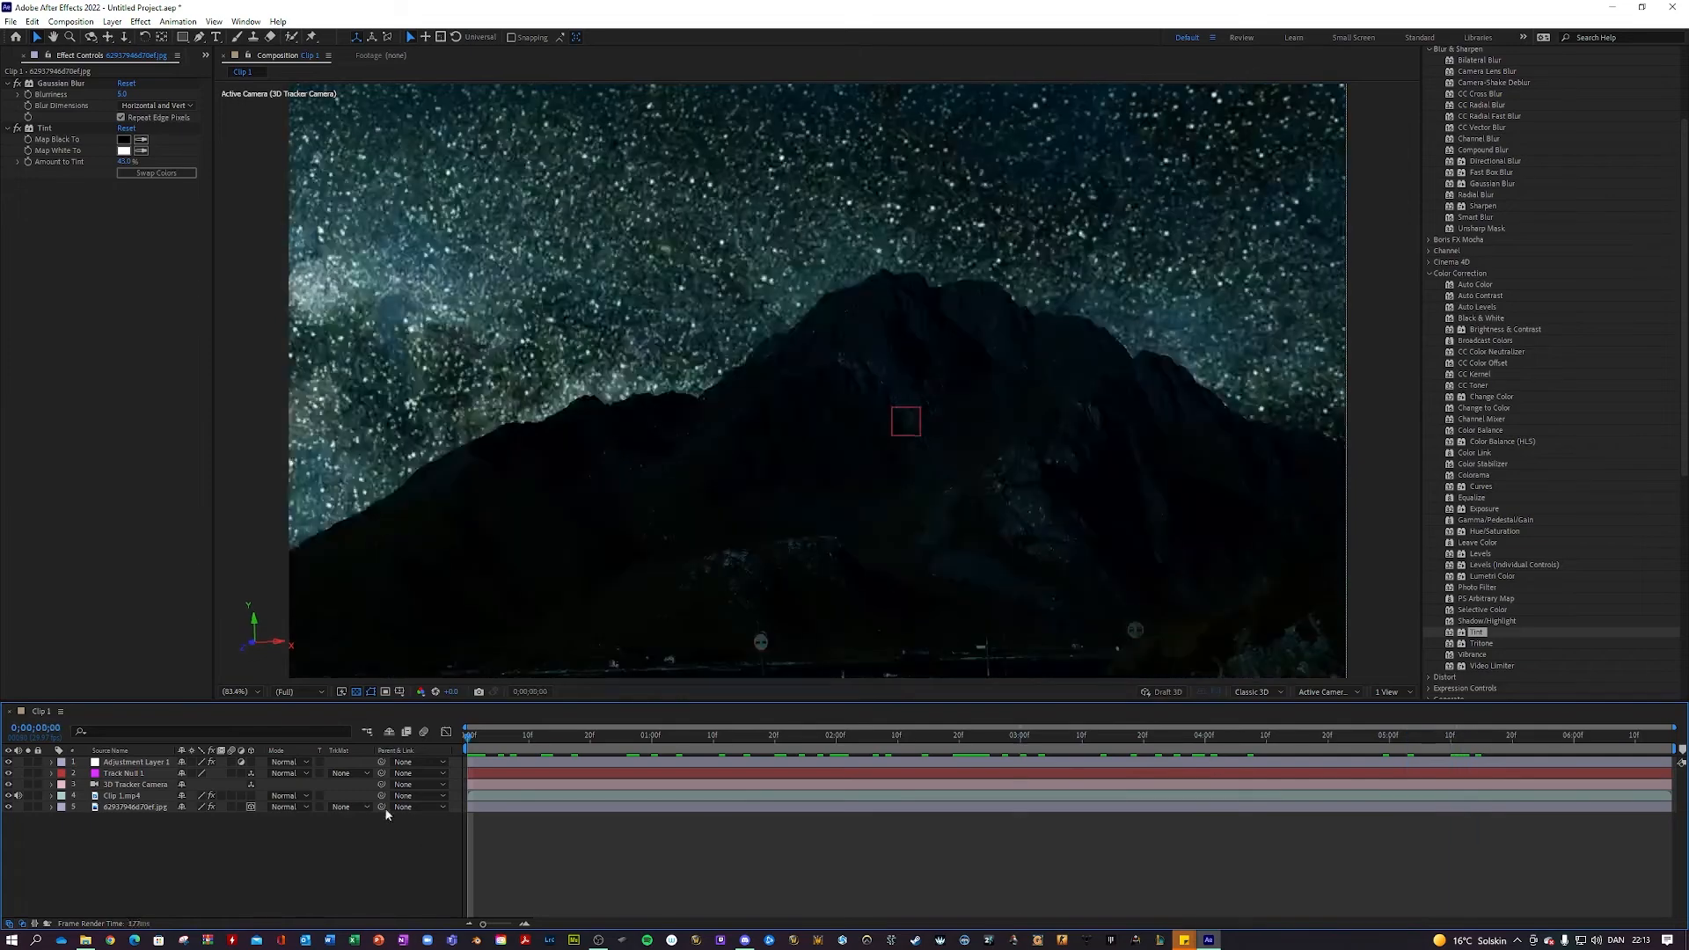